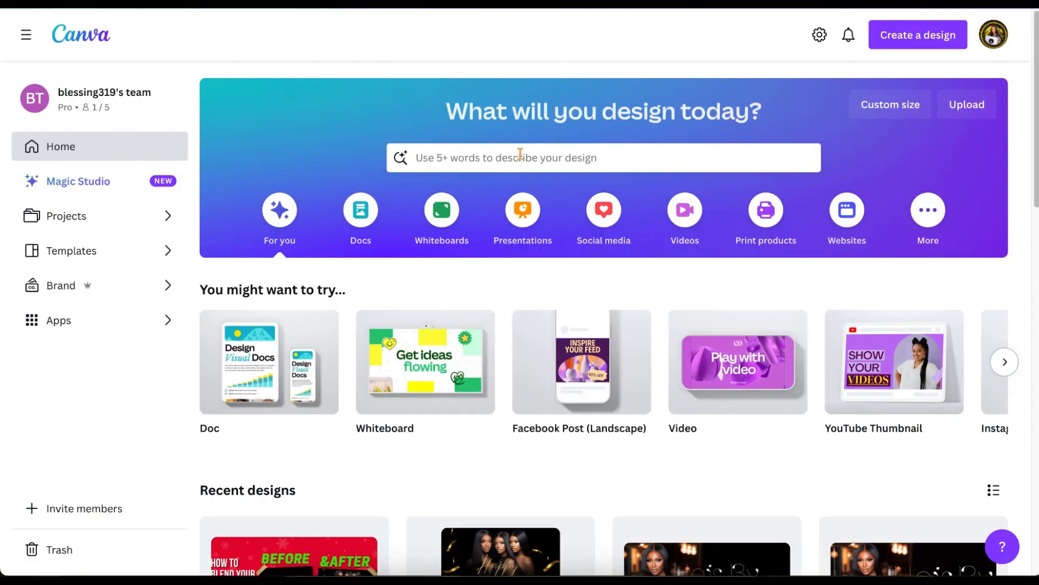
Step: Search 'web', browse website templates, and start a blank 1366×768 website design
{"action": "type", "text": "web"}
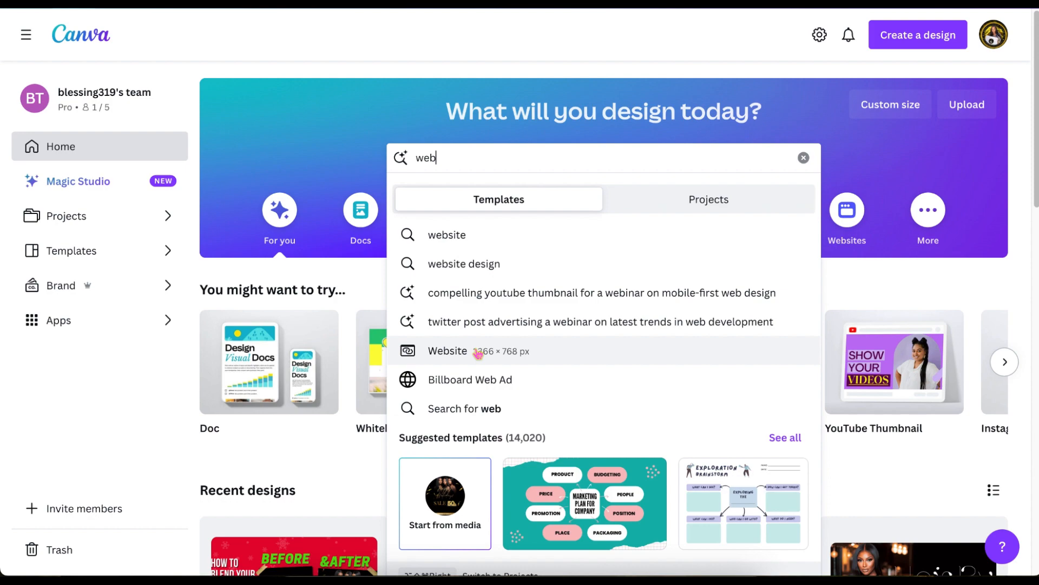
{"action": "left_click", "coordinate": [448, 350]}
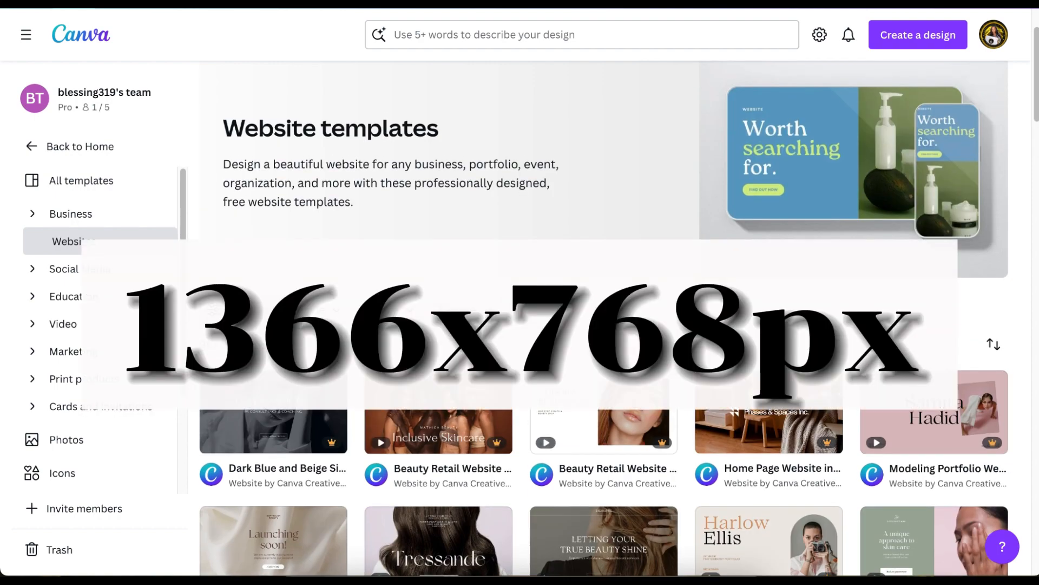
{"action": "scroll", "scroll_direction": "down", "scroll_amount": 3}
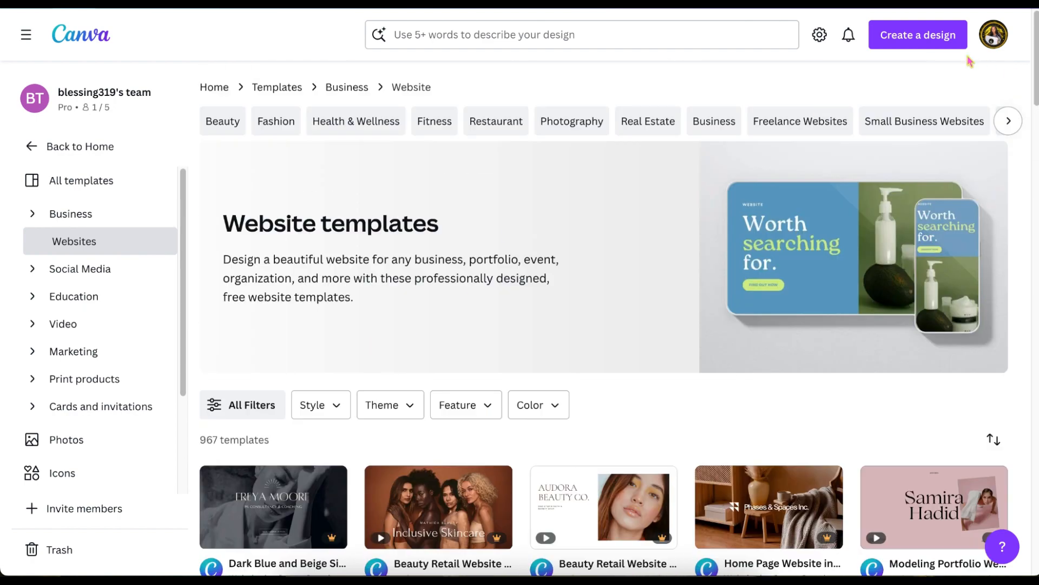
{"action": "left_click", "coordinate": [917, 34]}
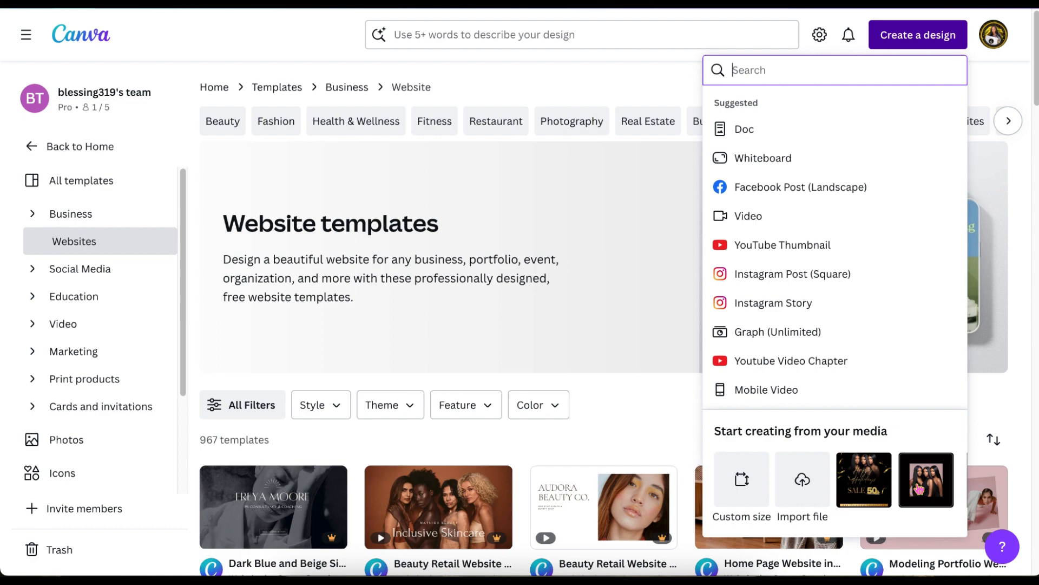
{"action": "type", "text": "we"}
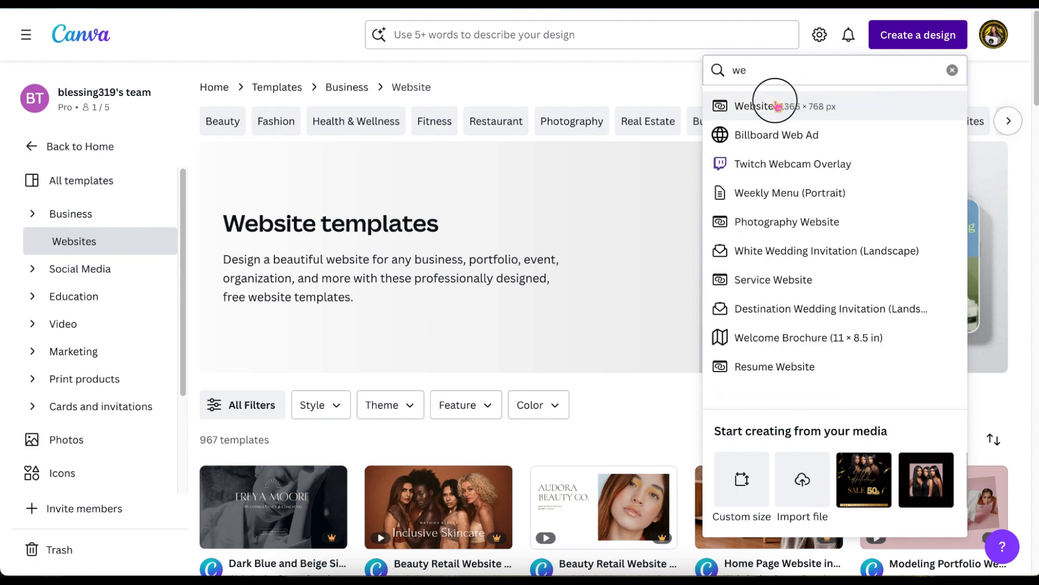
{"action": "left_click", "coordinate": [752, 106]}
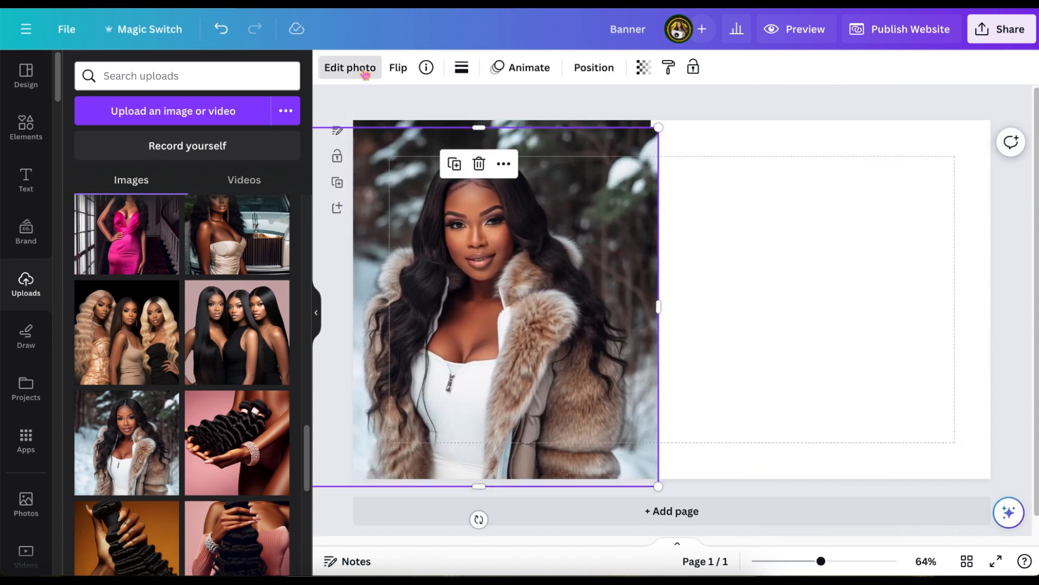
Step: Edit the photo, then place a white blur graphic over the photo's right side
{"action": "left_click", "coordinate": [349, 67]}
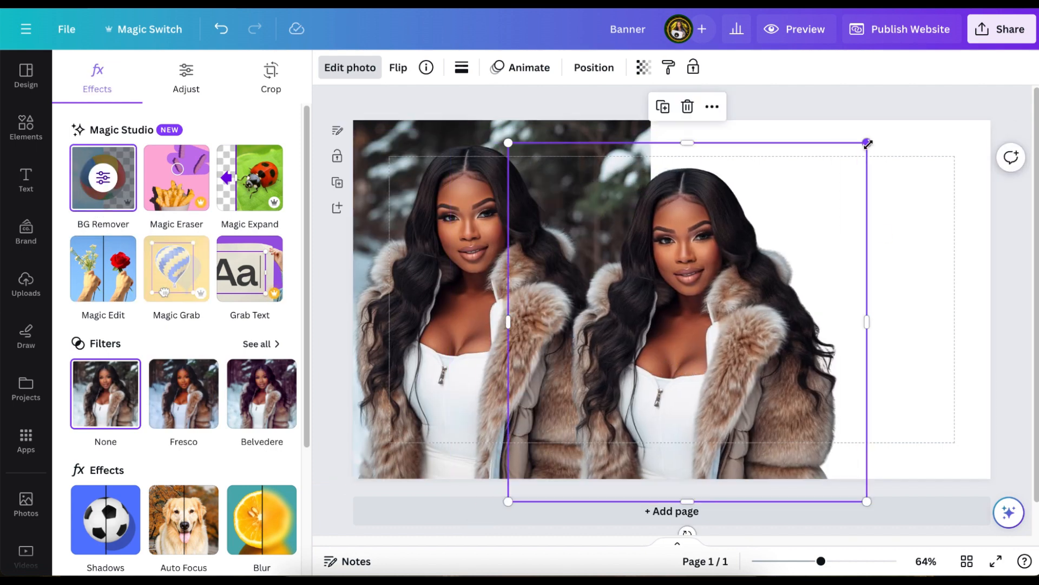
{"action": "left_click", "coordinate": [641, 67]}
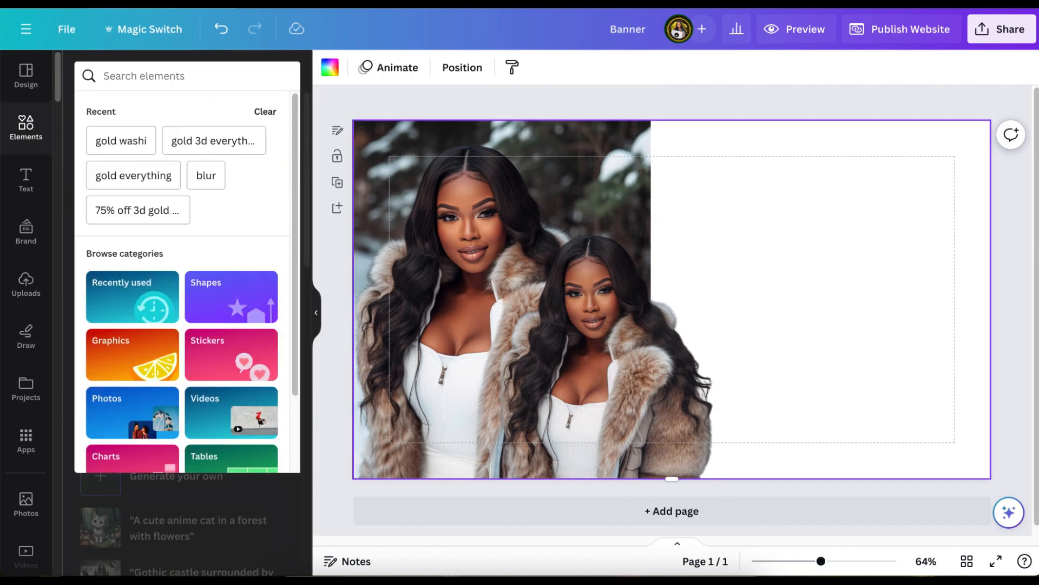
{"action": "left_click", "coordinate": [206, 175]}
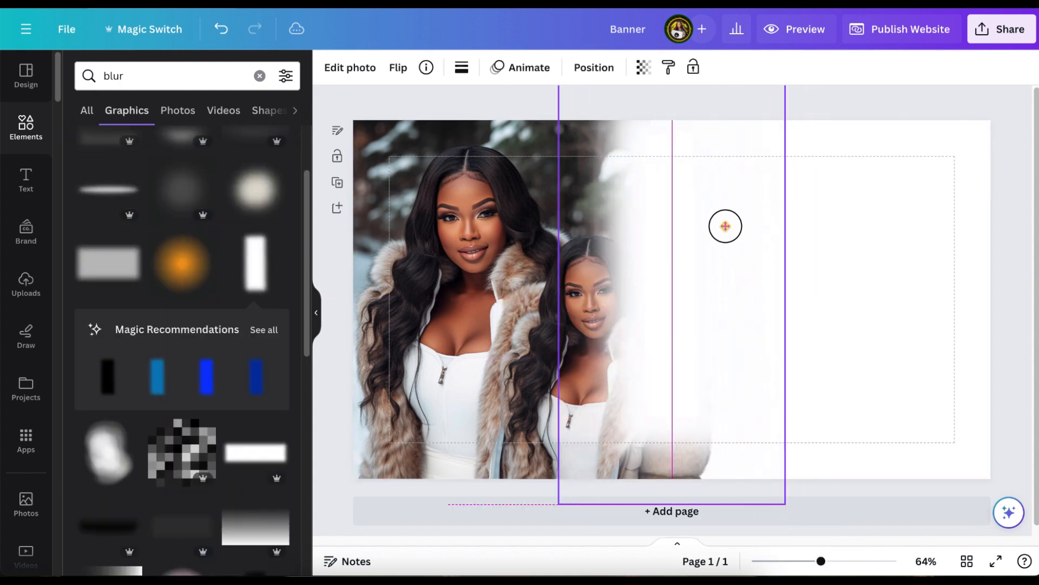
{"action": "left_click_drag", "start_coordinate": [726, 226], "coordinate": [662, 338]}
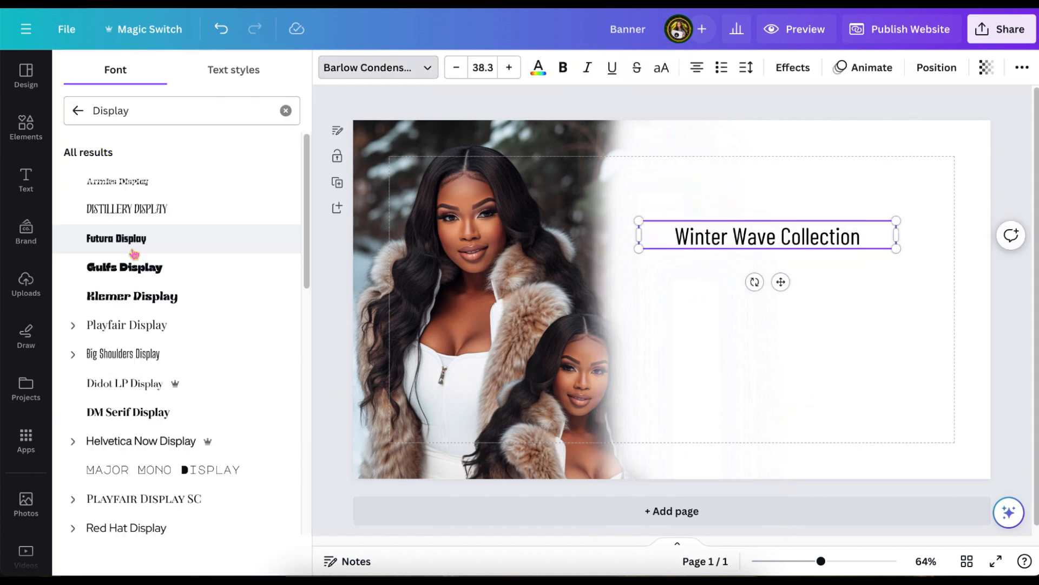
Step: Try a different font for the subtitle and search Elements for 'silver'
{"action": "left_click", "coordinate": [104, 300]}
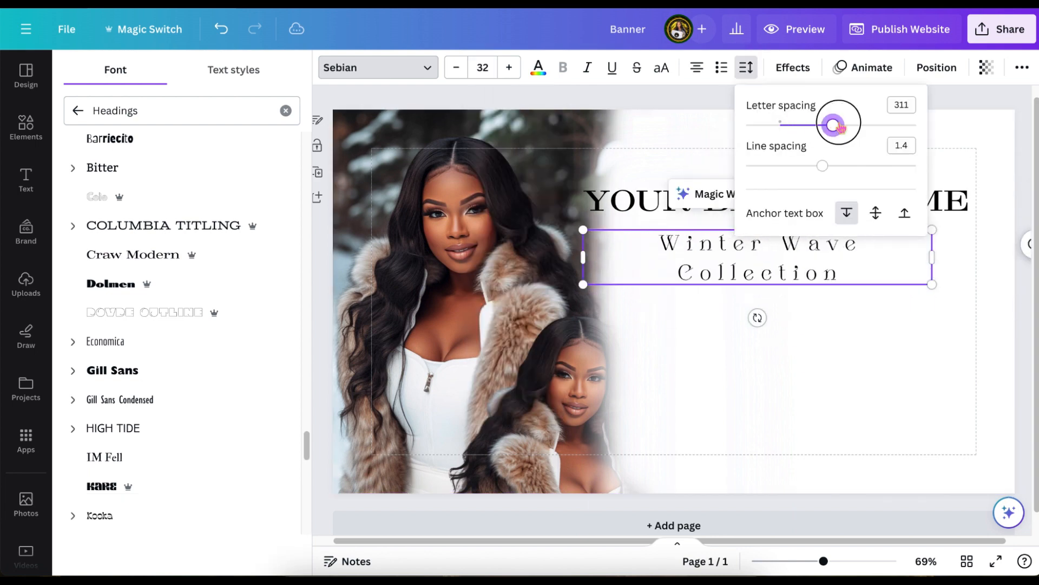
{"action": "left_click", "coordinate": [26, 126]}
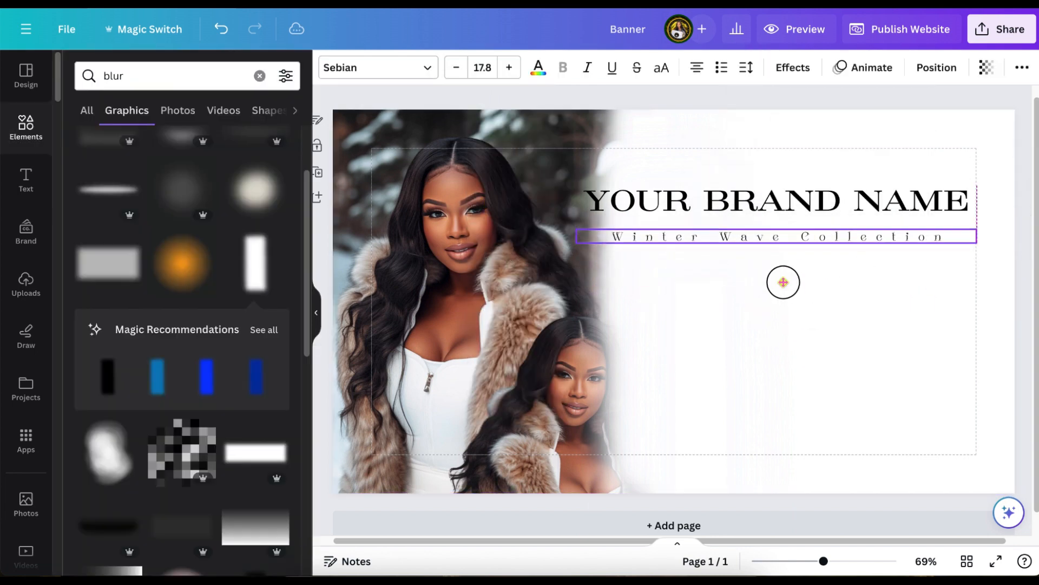
{"action": "type", "text": "silver"}
{"action": "type", "text": "SHOP NOW"}
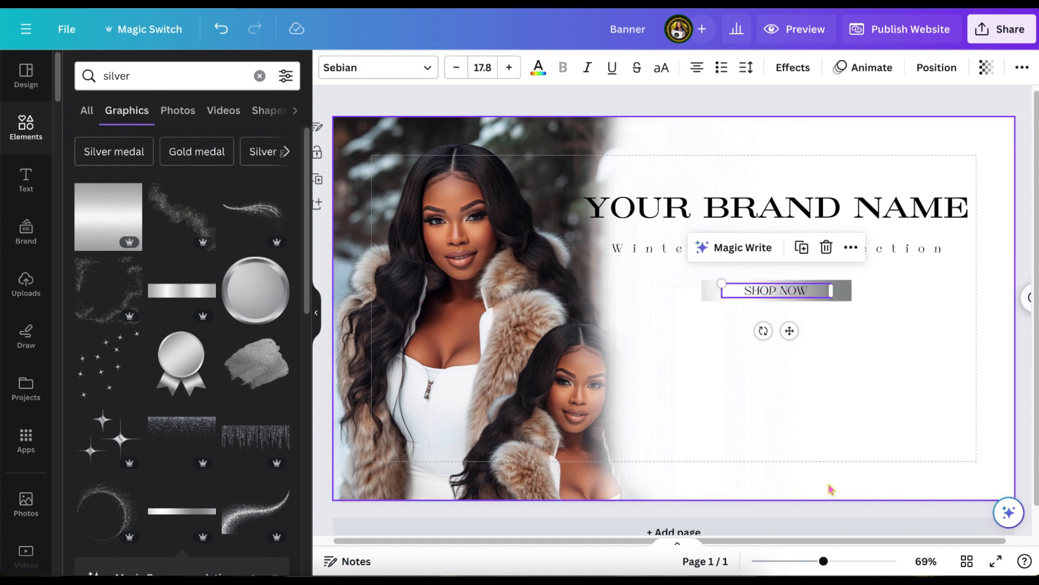
Step: Set SHOP NOW in Craw Modern and give the brand-name title an echo shadow
{"action": "left_click_drag", "start_coordinate": [824, 561], "coordinate": [834, 561]}
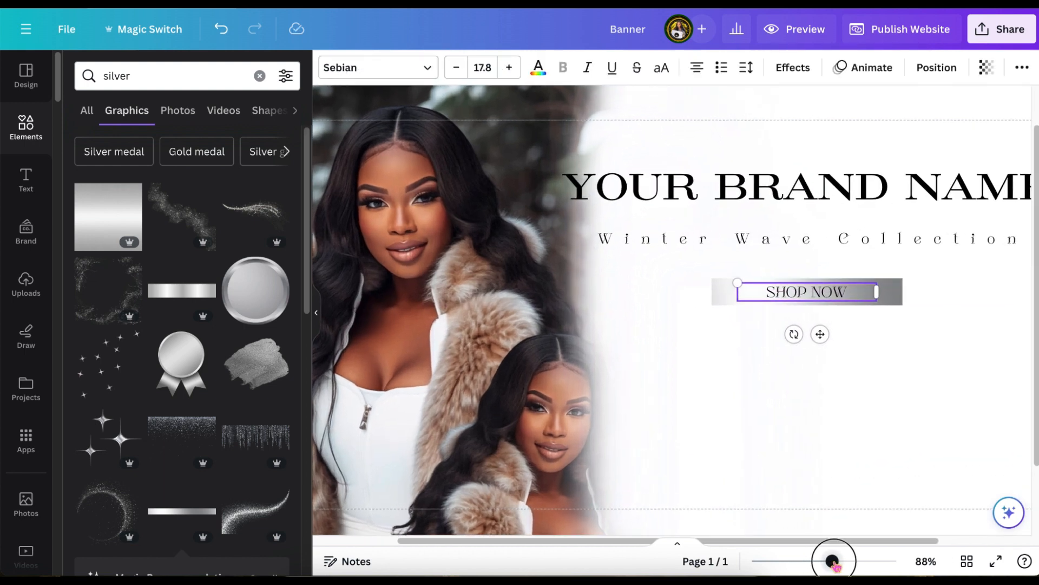
{"action": "left_click_drag", "start_coordinate": [833, 561], "coordinate": [841, 561]}
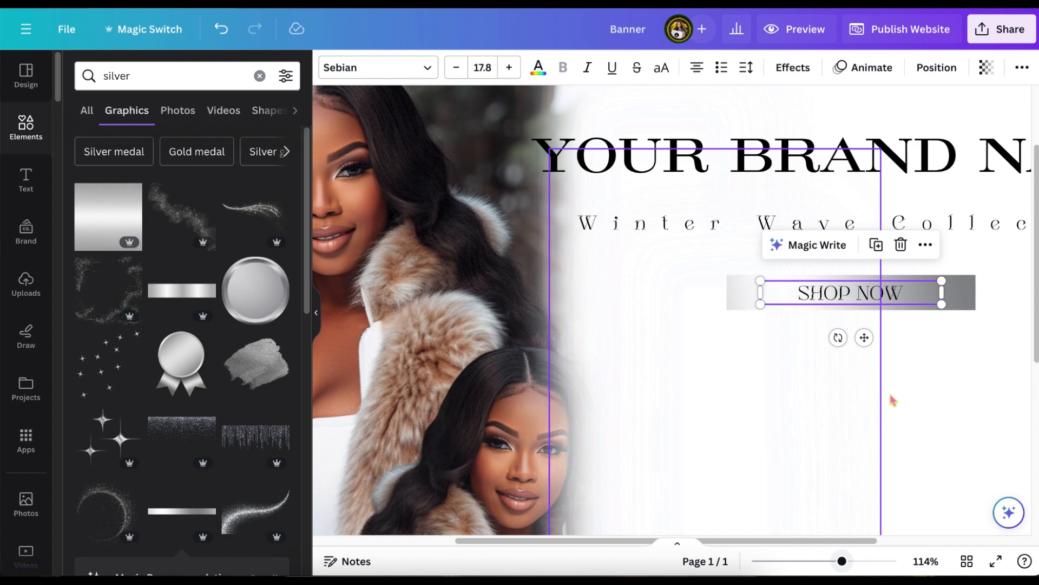
{"action": "left_click", "coordinate": [728, 164]}
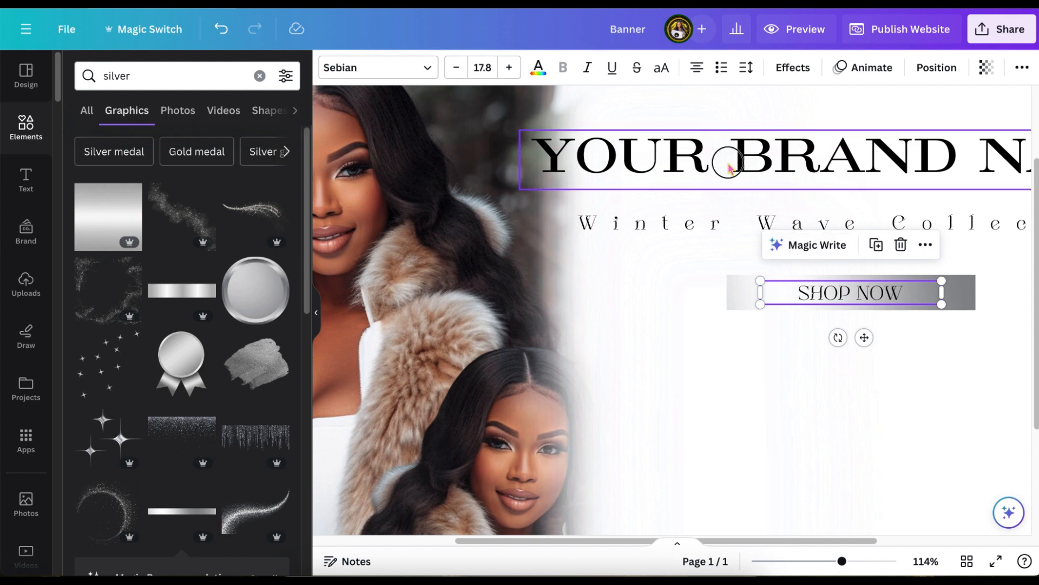
{"action": "left_click", "coordinate": [850, 293]}
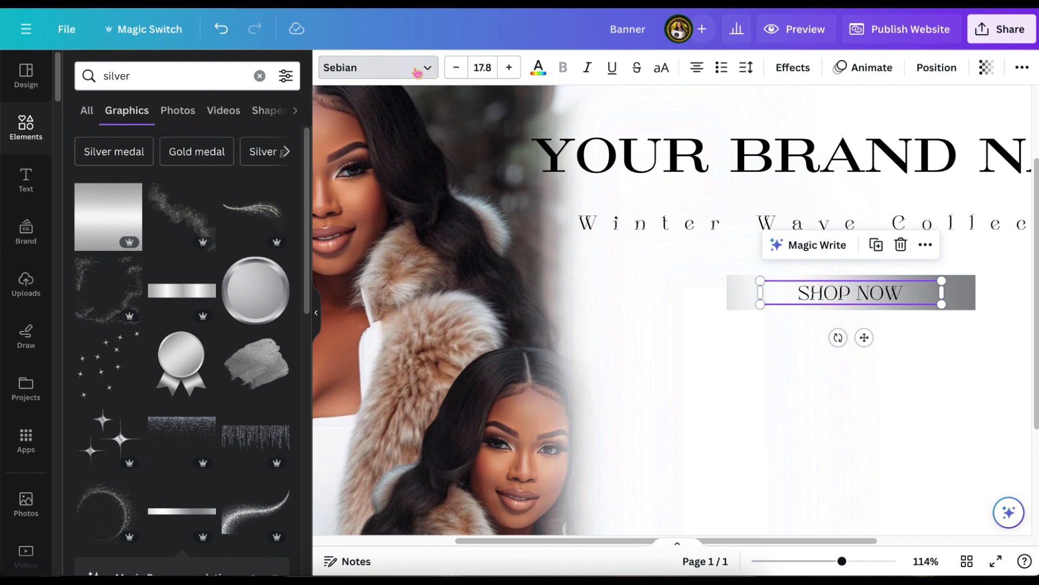
{"action": "left_click", "coordinate": [371, 67]}
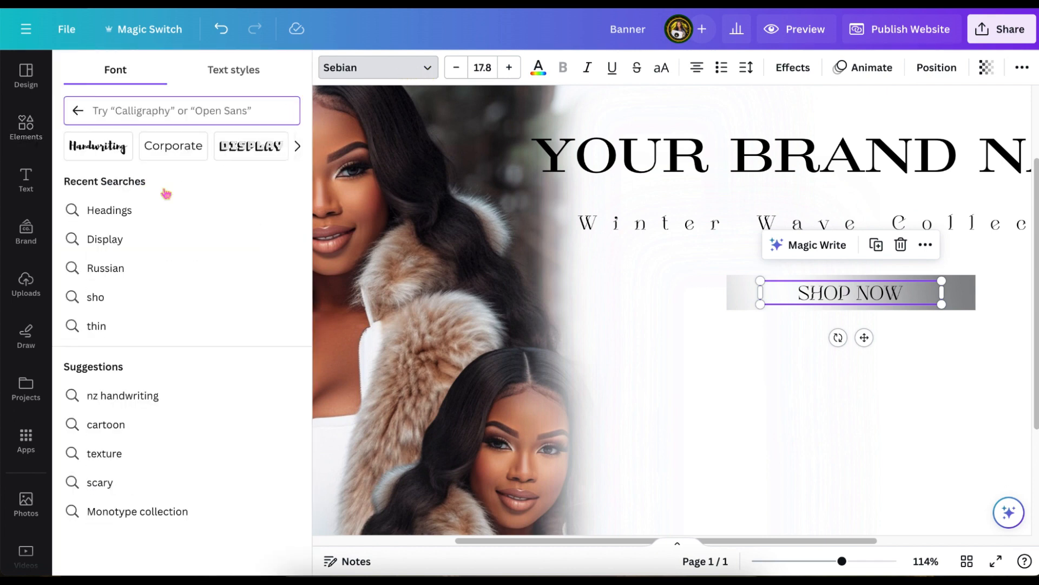
{"action": "left_click", "coordinate": [132, 209]}
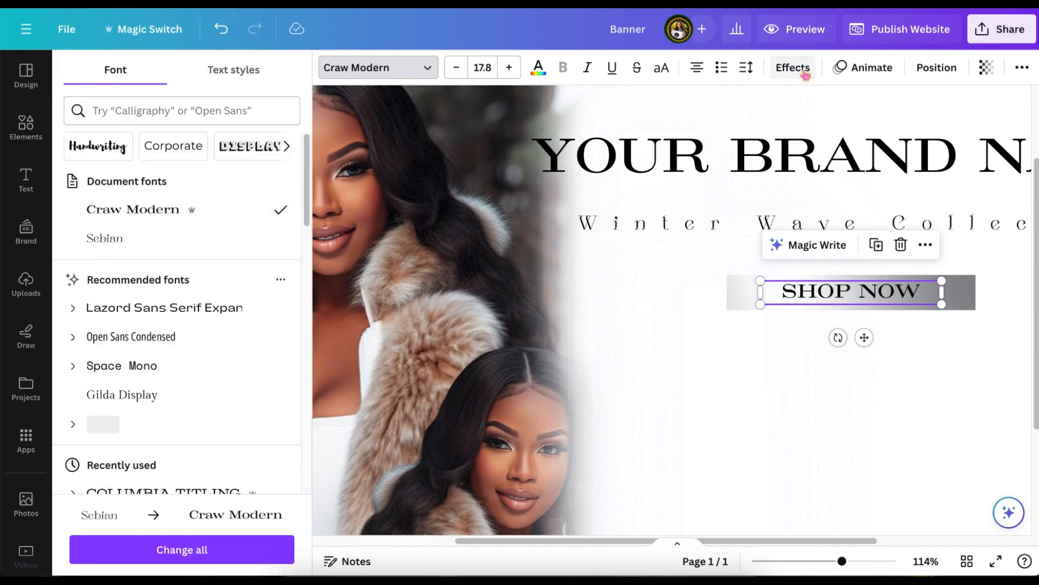
{"action": "left_click", "coordinate": [792, 67]}
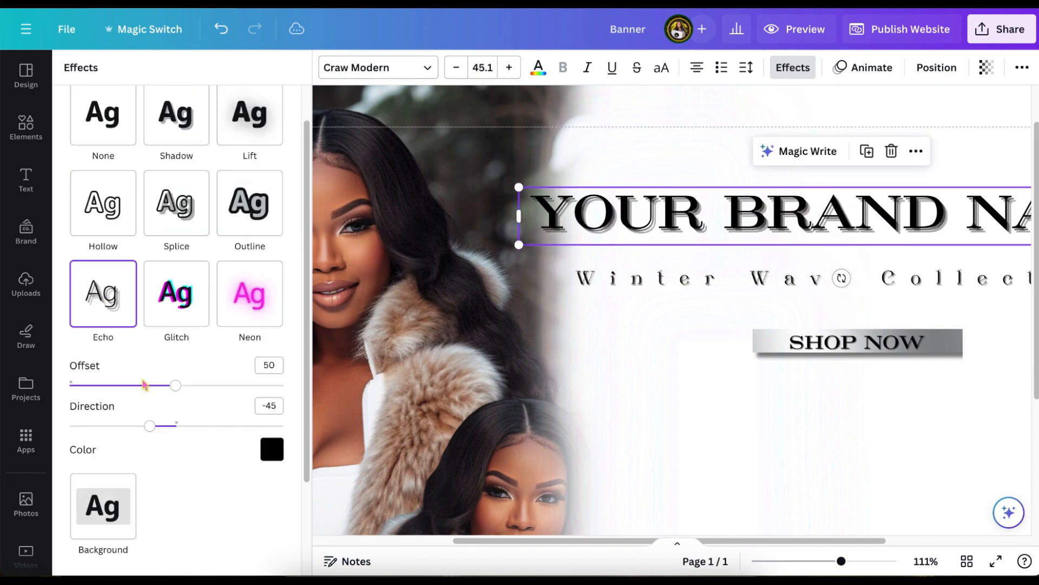
{"action": "left_click", "coordinate": [177, 157]}
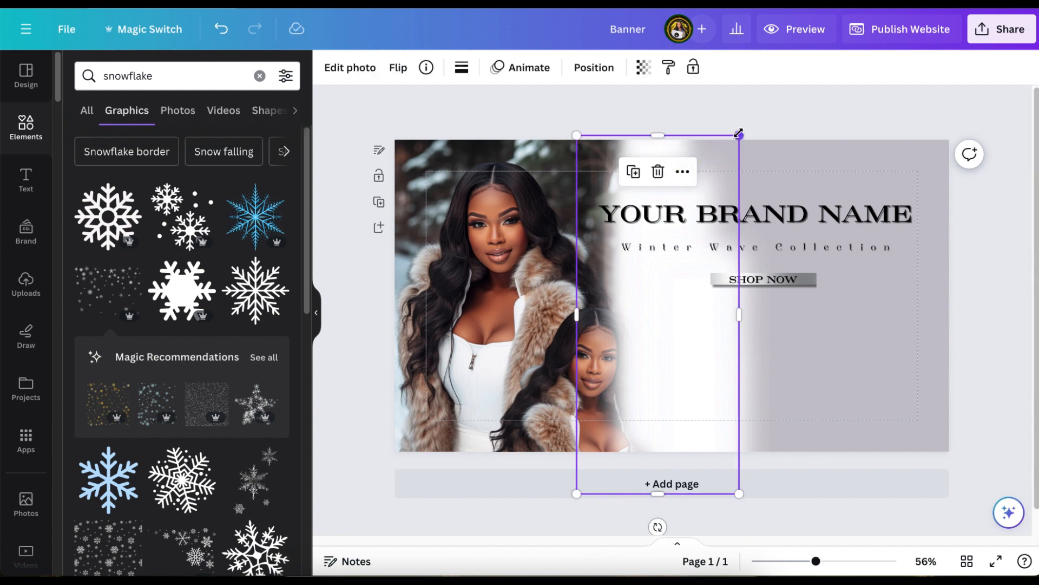
Step: Stretch the white fade graphic across the banner nearly to the right edge
{"action": "left_click_drag", "start_coordinate": [738, 135], "coordinate": [765, 88]}
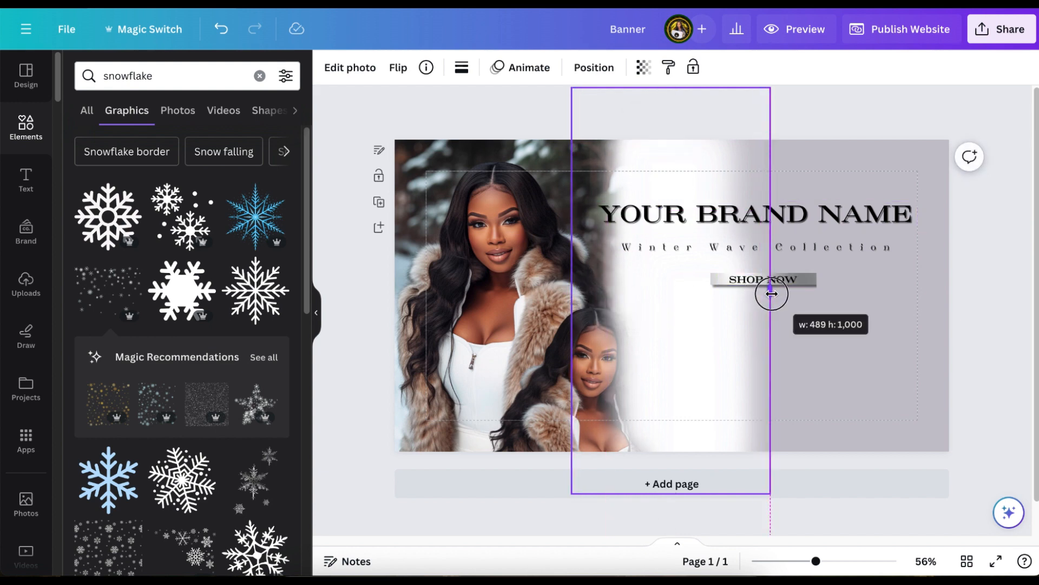
{"action": "left_click_drag", "start_coordinate": [771, 293], "coordinate": [789, 292]}
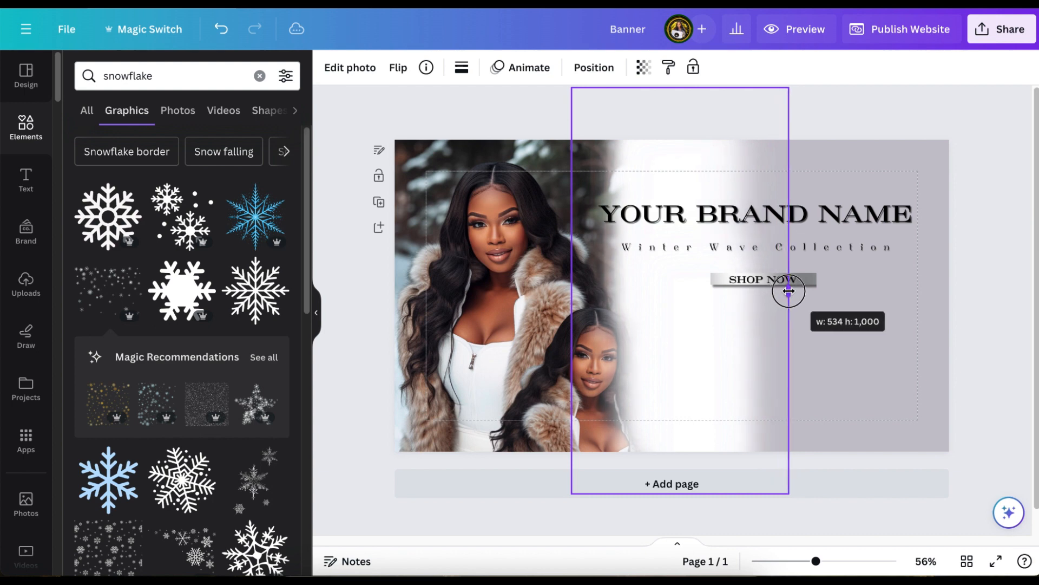
{"action": "left_click_drag", "start_coordinate": [788, 292], "coordinate": [818, 286]}
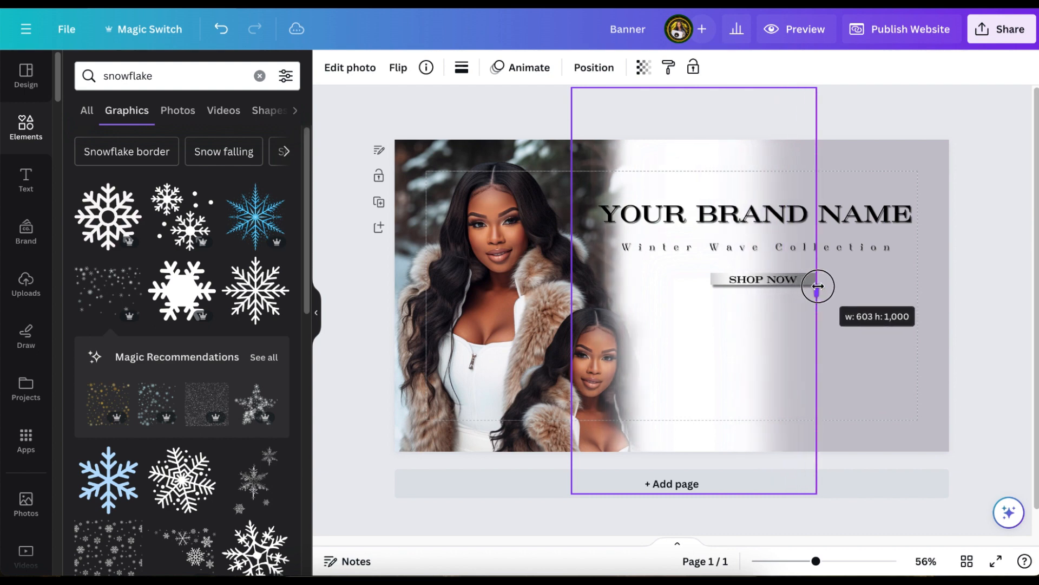
{"action": "left_click_drag", "start_coordinate": [818, 286], "coordinate": [847, 286]}
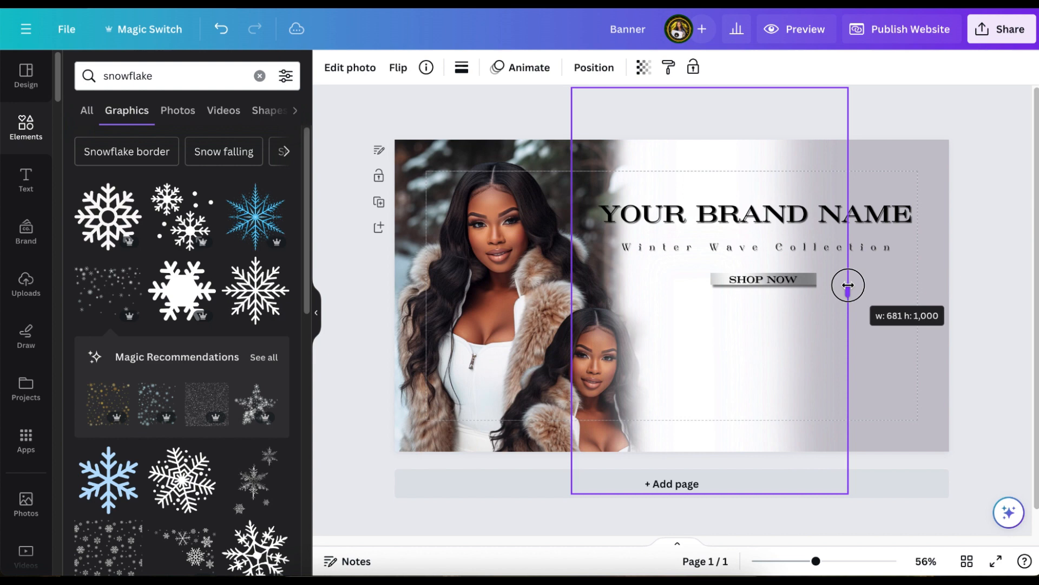
{"action": "left_click_drag", "start_coordinate": [848, 285], "coordinate": [873, 285]}
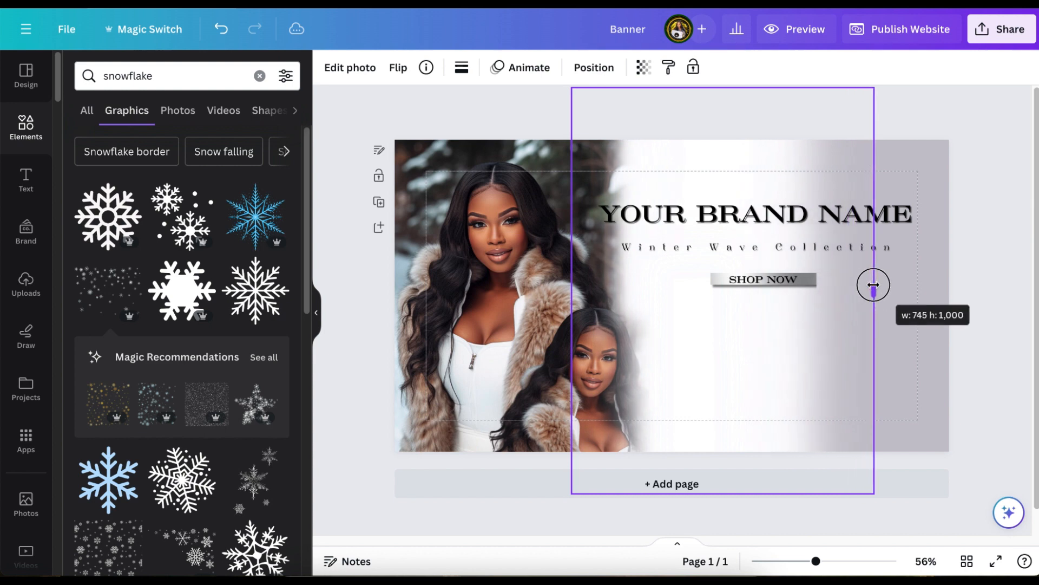
{"action": "left_click_drag", "start_coordinate": [873, 284], "coordinate": [890, 296]}
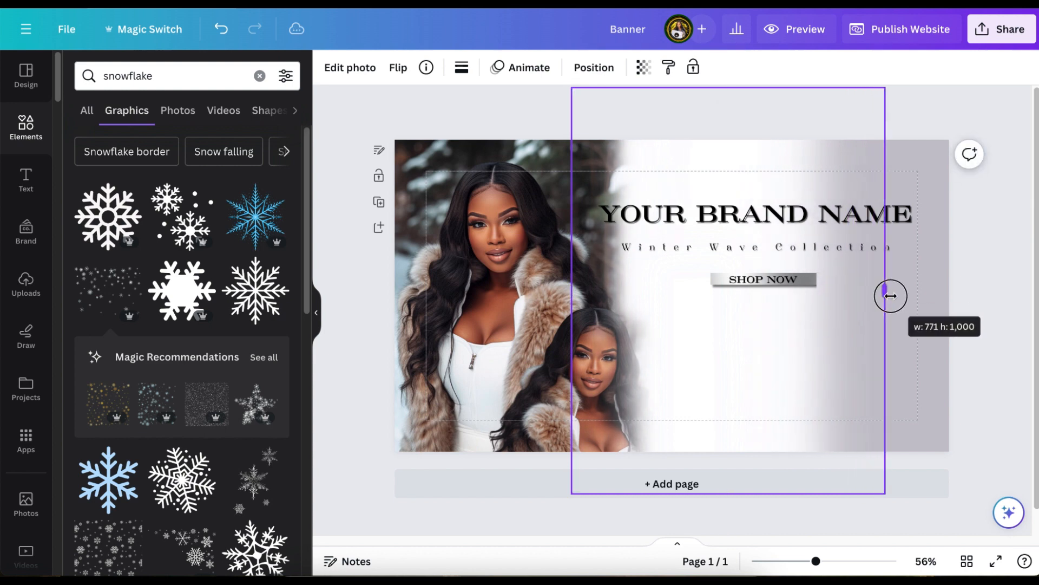
{"action": "left_click_drag", "start_coordinate": [891, 296], "coordinate": [930, 290]}
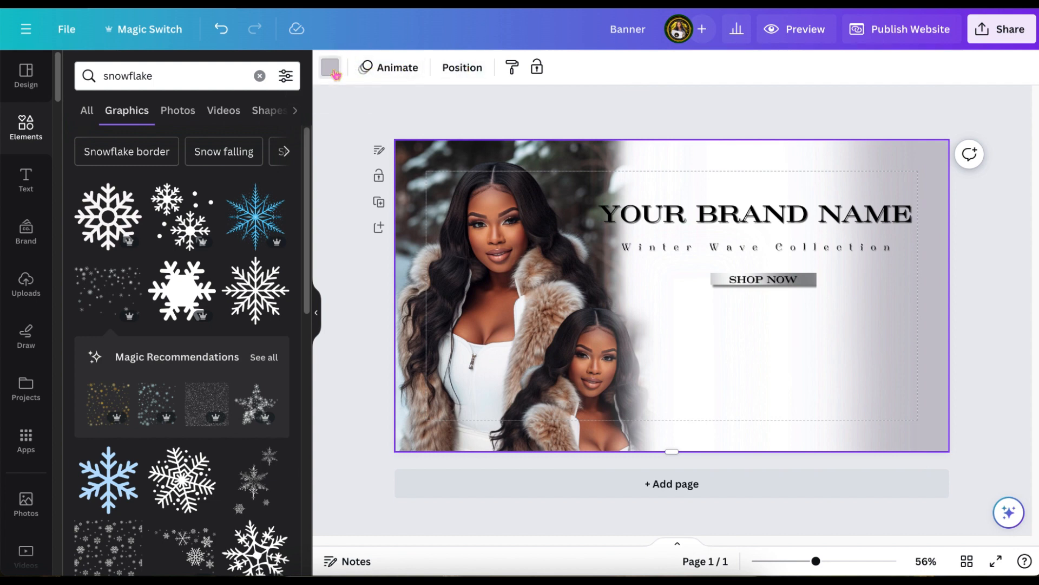
Step: Switch the page background colour to white
{"action": "left_click", "coordinate": [330, 67]}
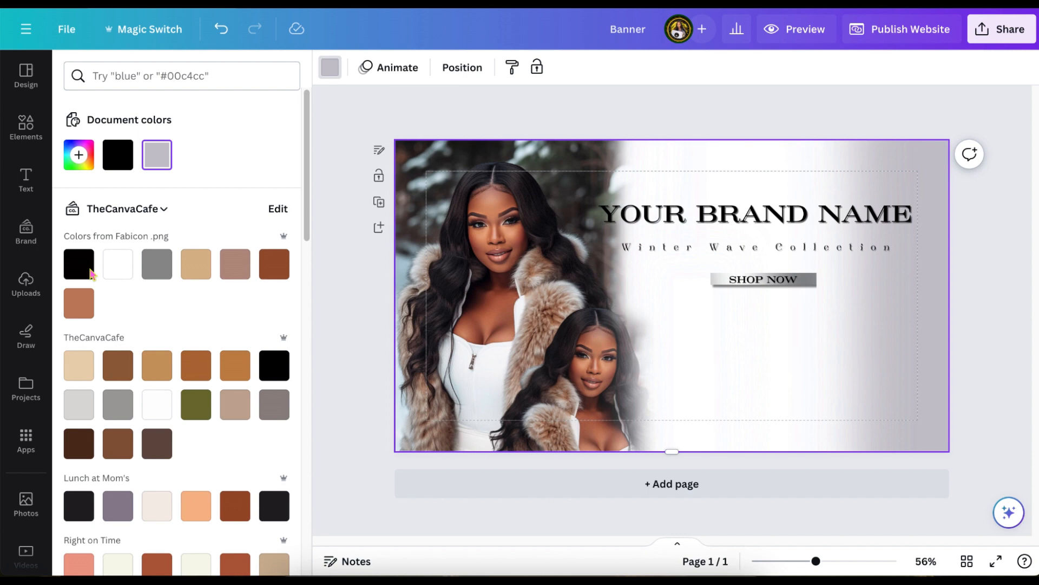
{"action": "left_click", "coordinate": [118, 263]}
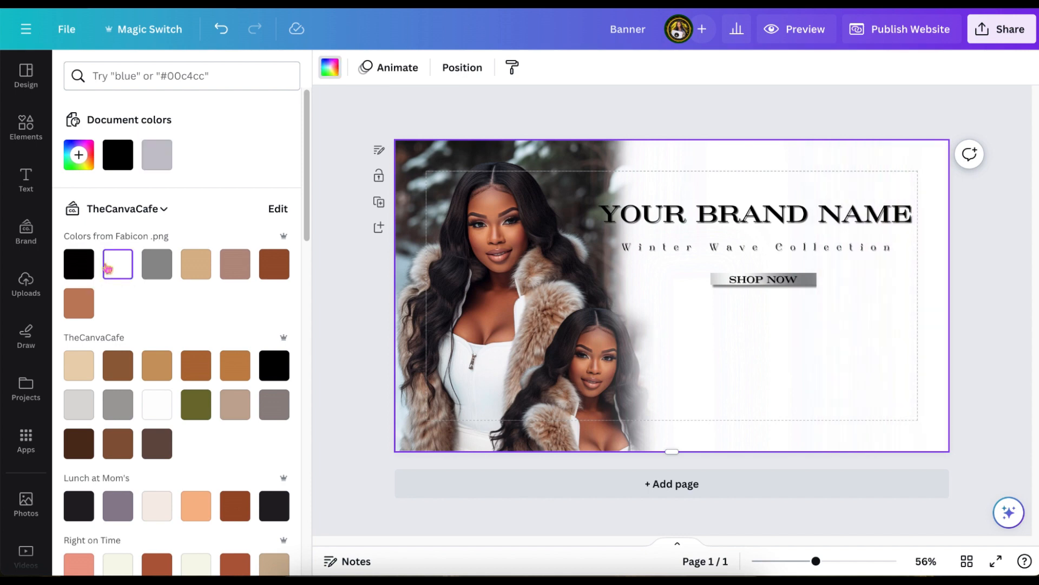
{"action": "left_click", "coordinate": [26, 127]}
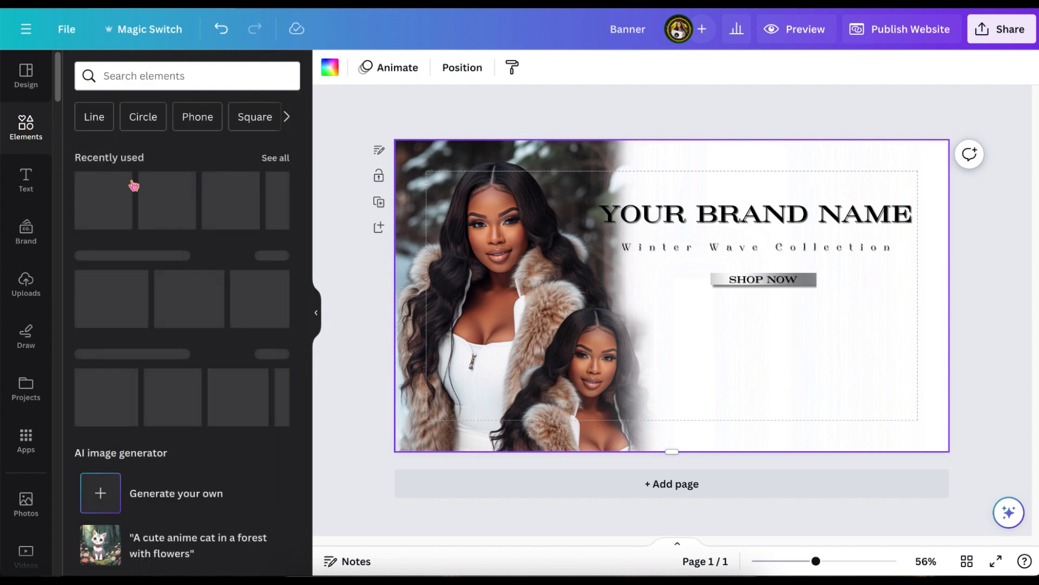
Step: Add a snowflake video from Elements and send it behind the banner content
{"action": "type", "text": "snowflake"}
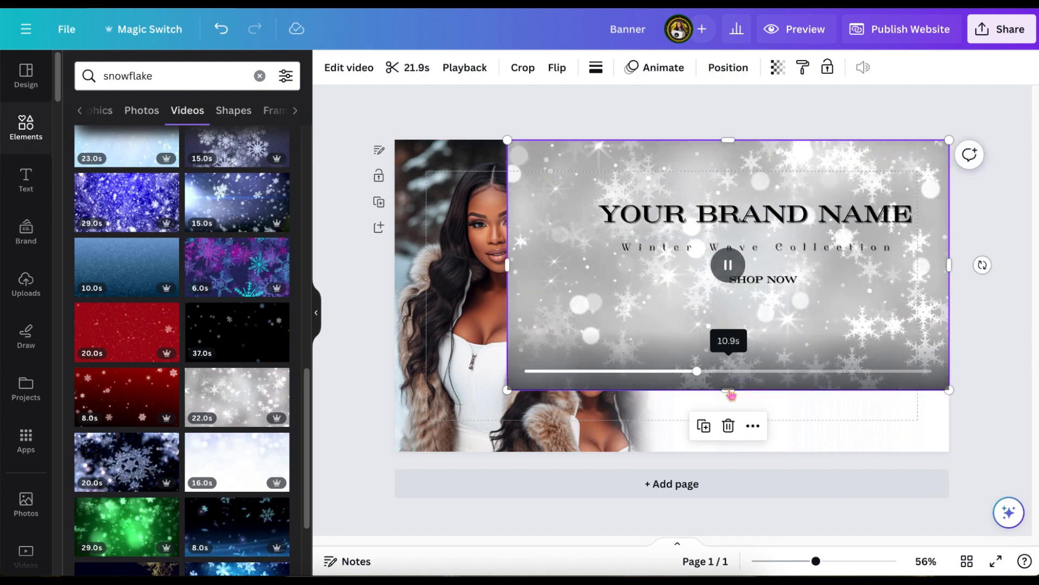
{"action": "left_click", "coordinate": [727, 67]}
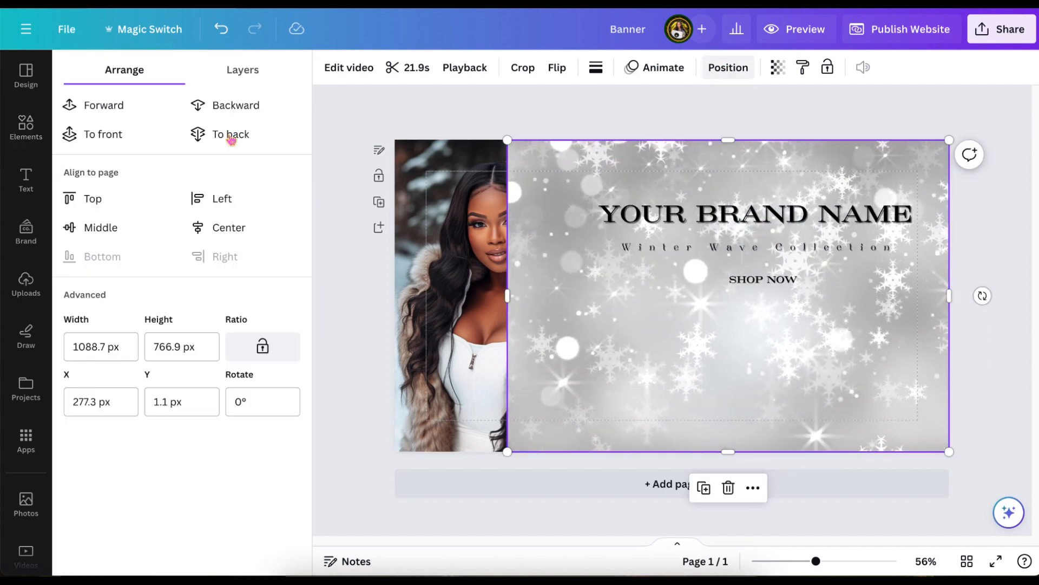
{"action": "left_click", "coordinate": [230, 134]}
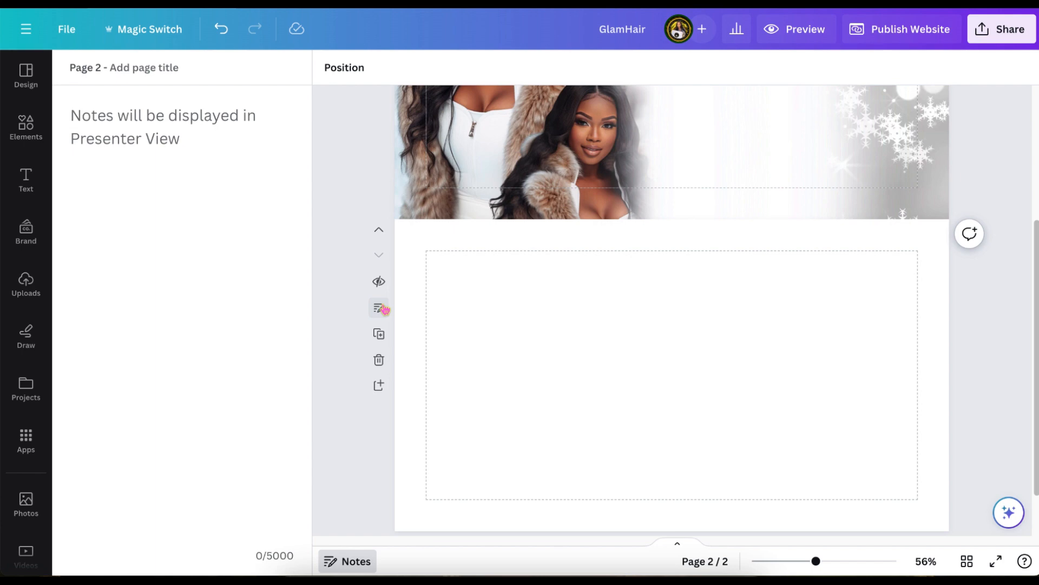
{"action": "mouse_move", "coordinate": [378, 255]}
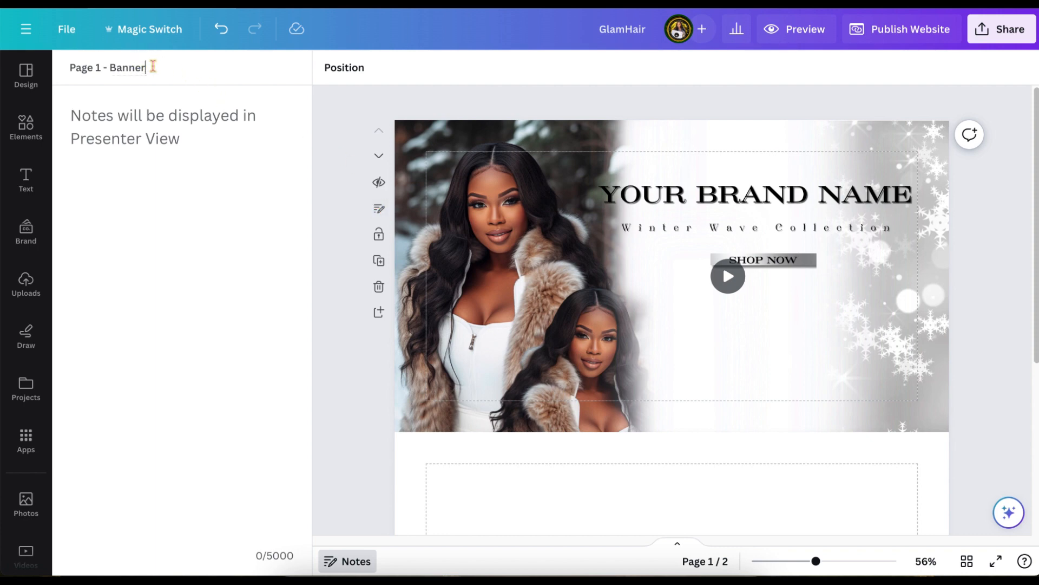
Step: Rename page 1's title to 'Home' and page 2's title to 'New Arrivals'
{"action": "key", "text": "Backspace"}
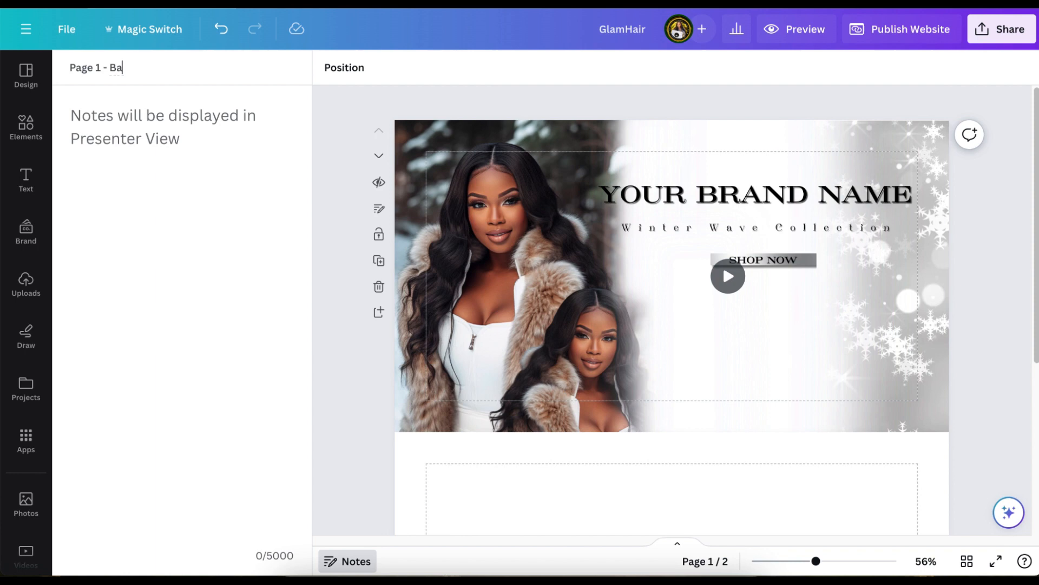
{"action": "key", "text": "Backspace"}
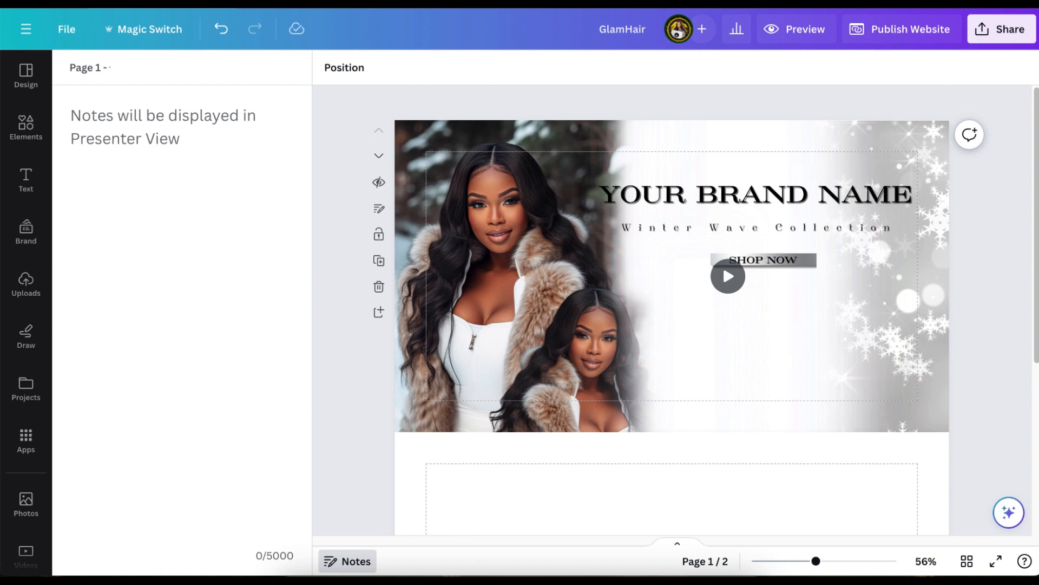
{"action": "type", "text": "Hom"}
{"action": "type", "text": "New r"}
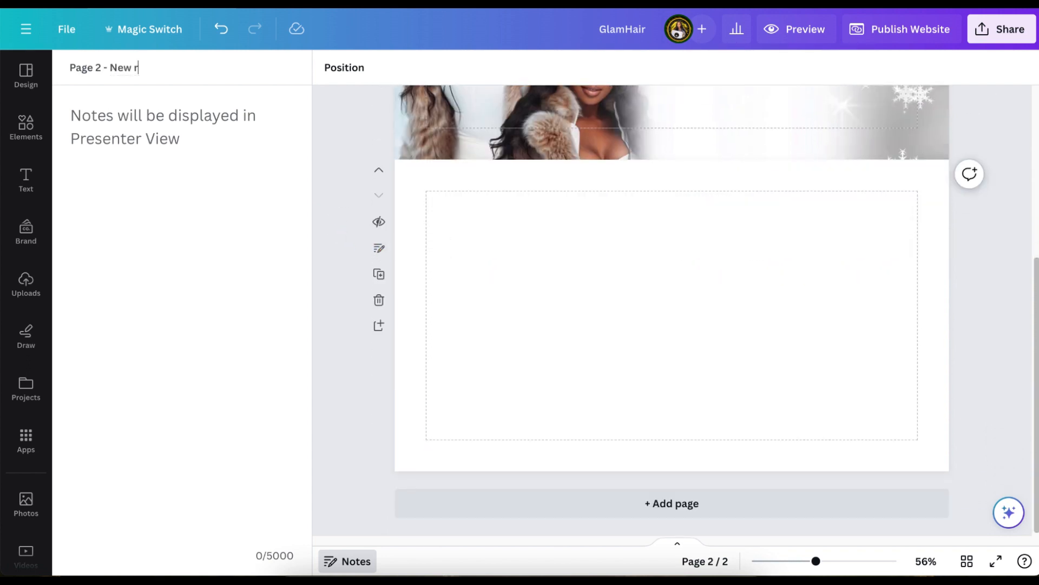
{"action": "key", "text": "Backspace"}
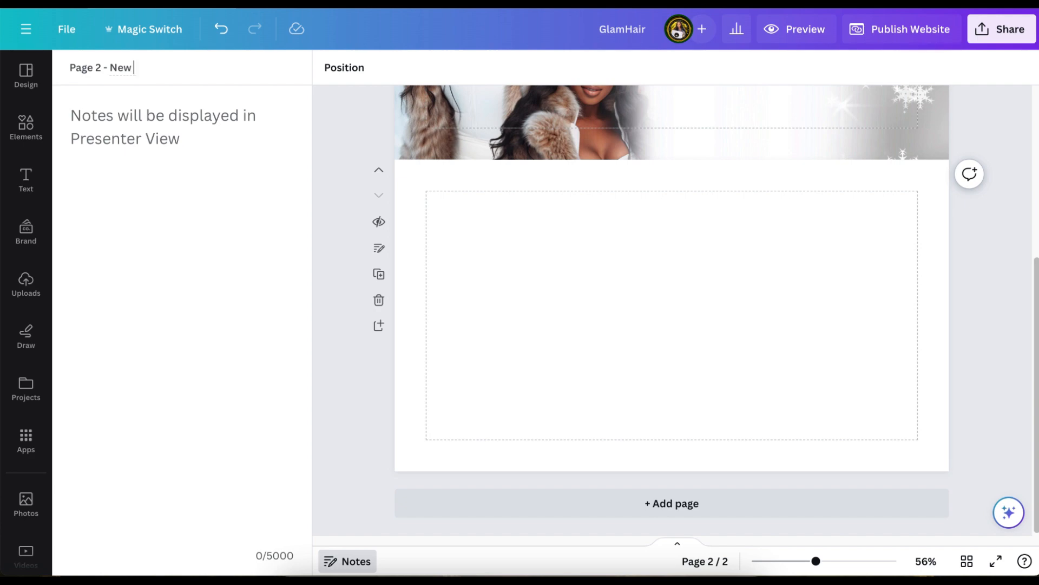
{"action": "type", "text": "Arriv"}
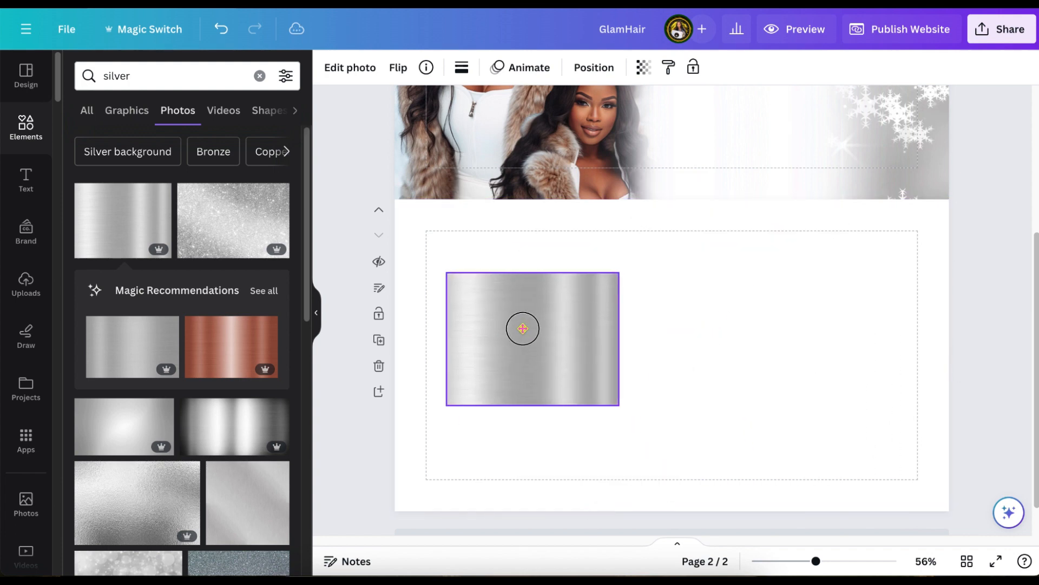
Step: Remove the first model photo's background and give the cutout a drop shadow
{"action": "left_click", "coordinate": [349, 67]}
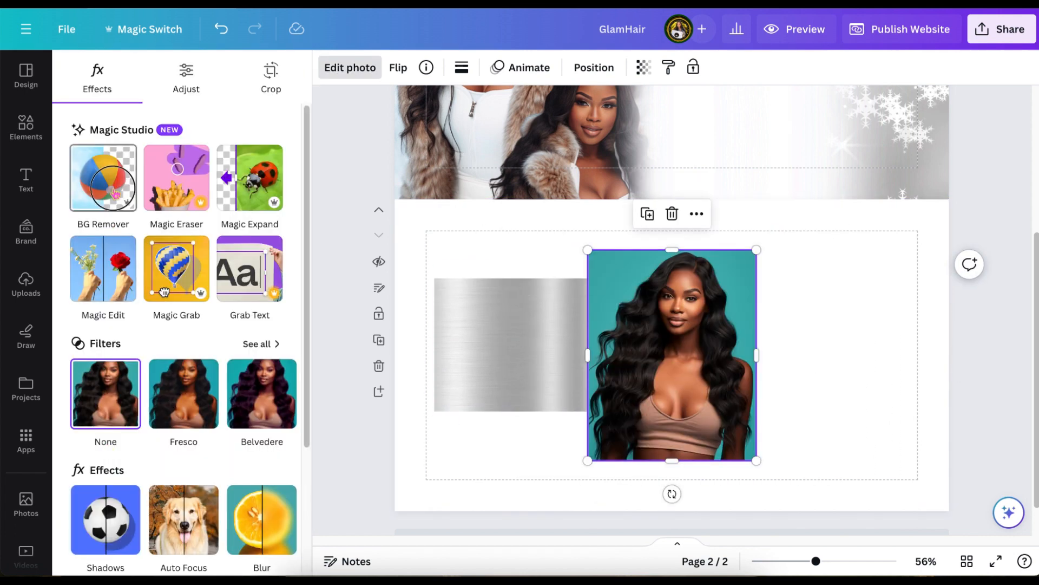
{"action": "left_click", "coordinate": [103, 177]}
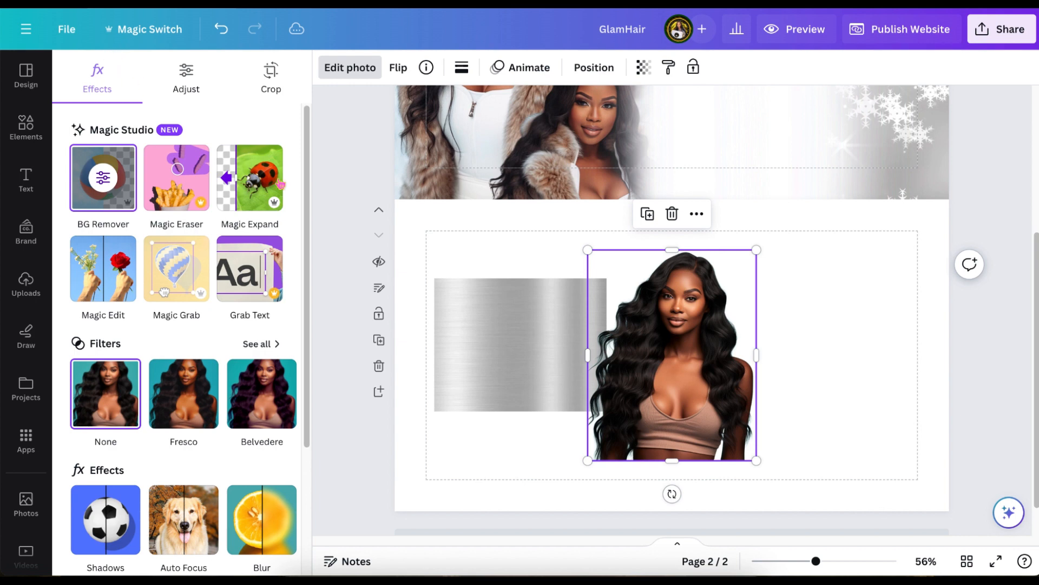
{"action": "left_click", "coordinate": [104, 520]}
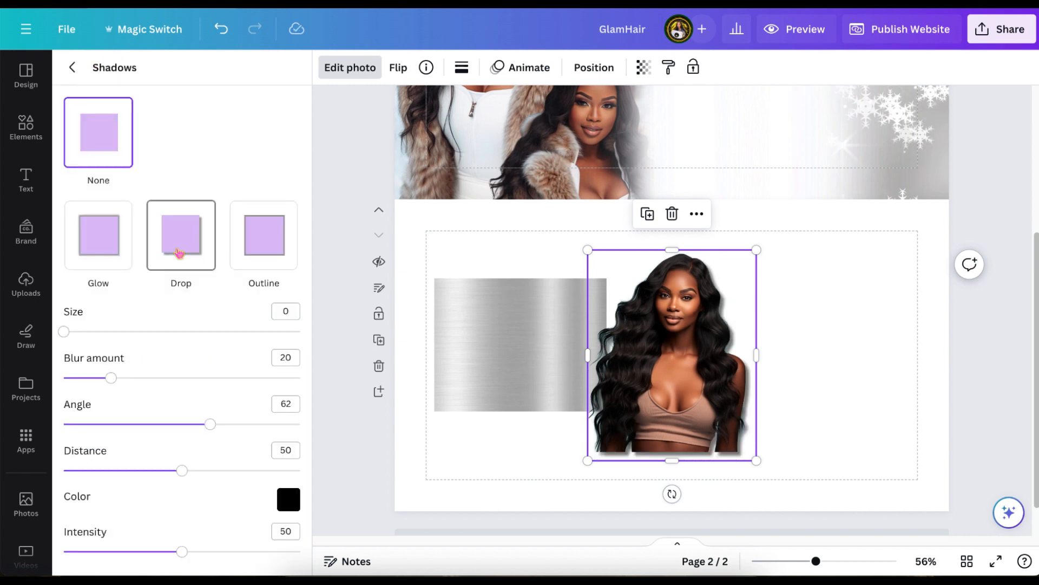
{"action": "left_click", "coordinate": [181, 235]}
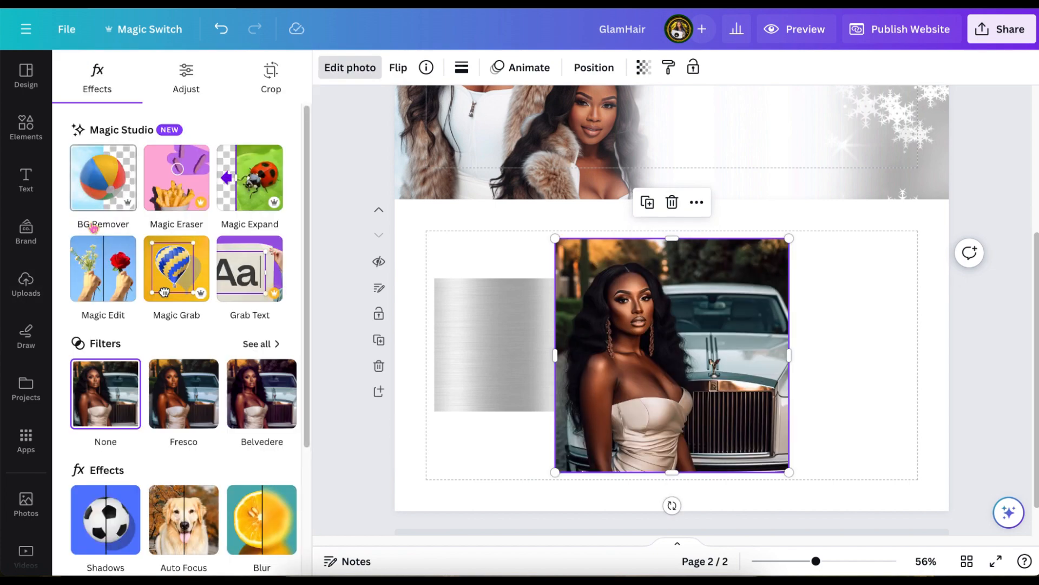
Step: Cut out the second model photo, add its shadow, and lower the silver bar
{"action": "left_click", "coordinate": [103, 177]}
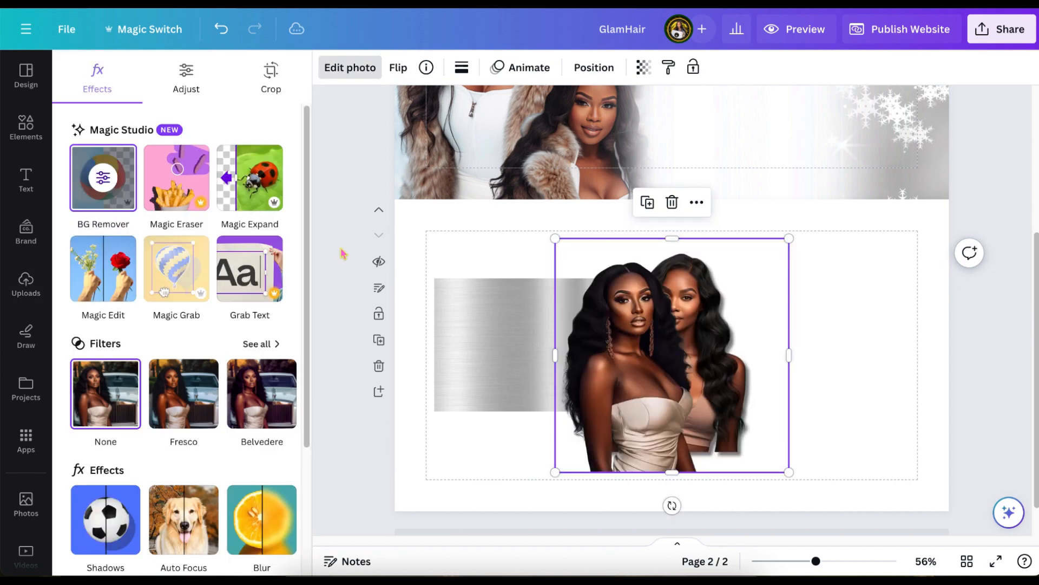
{"action": "left_click", "coordinate": [26, 285]}
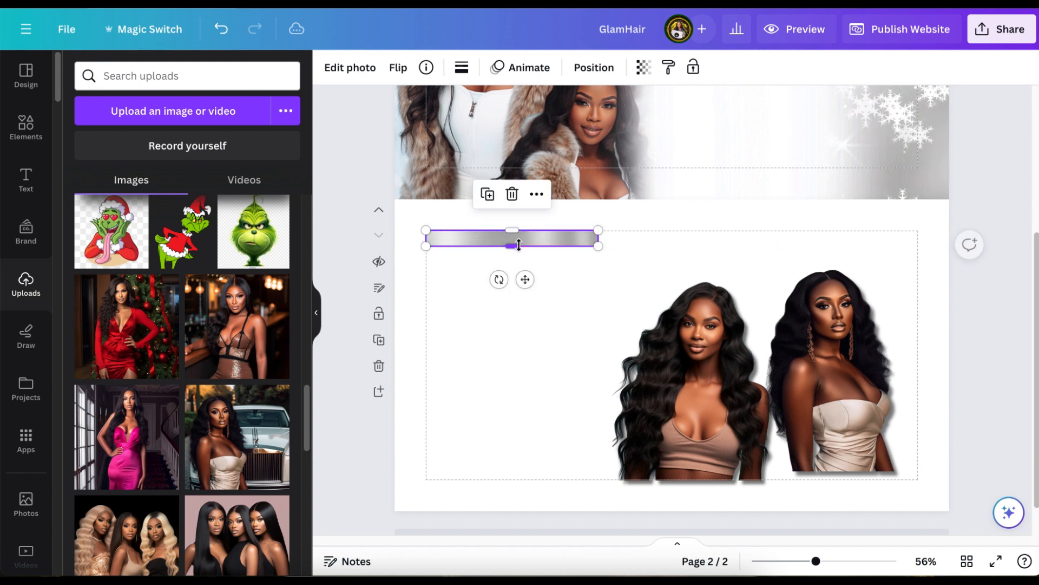
{"action": "left_click_drag", "start_coordinate": [519, 244], "coordinate": [519, 402]}
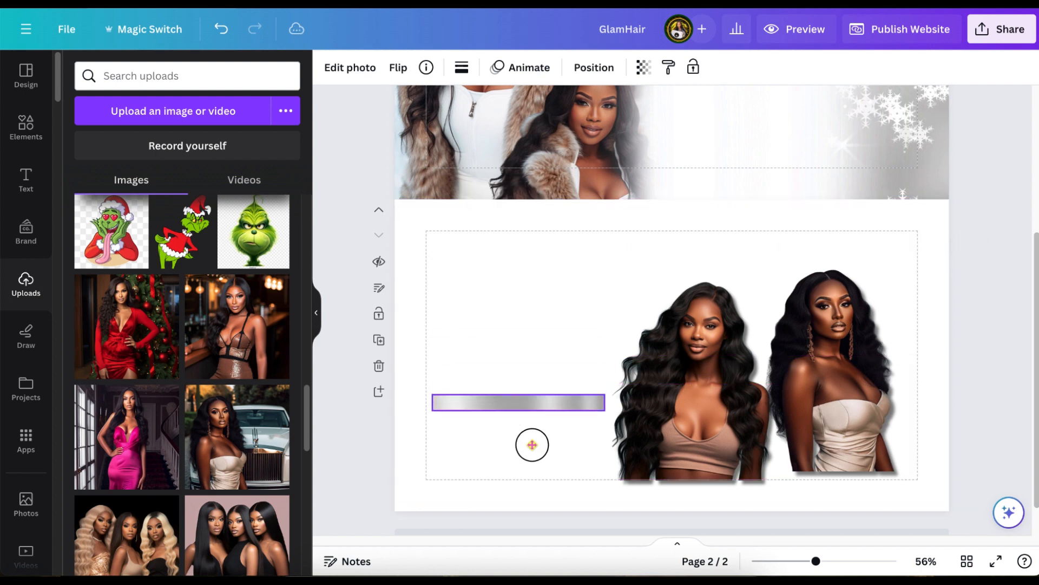
{"action": "left_click", "coordinate": [531, 445]}
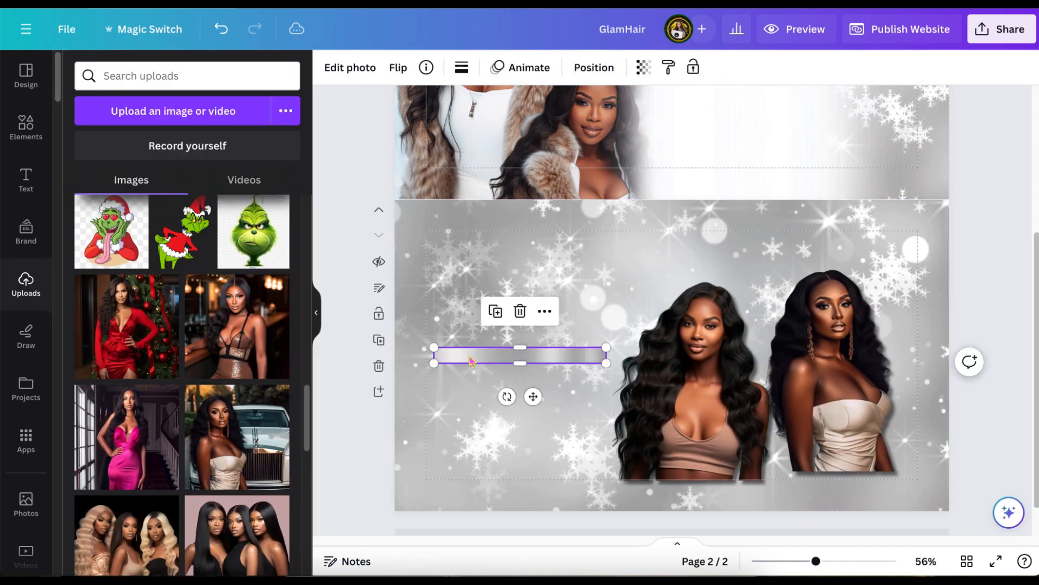
{"action": "mouse_move", "coordinate": [460, 67]}
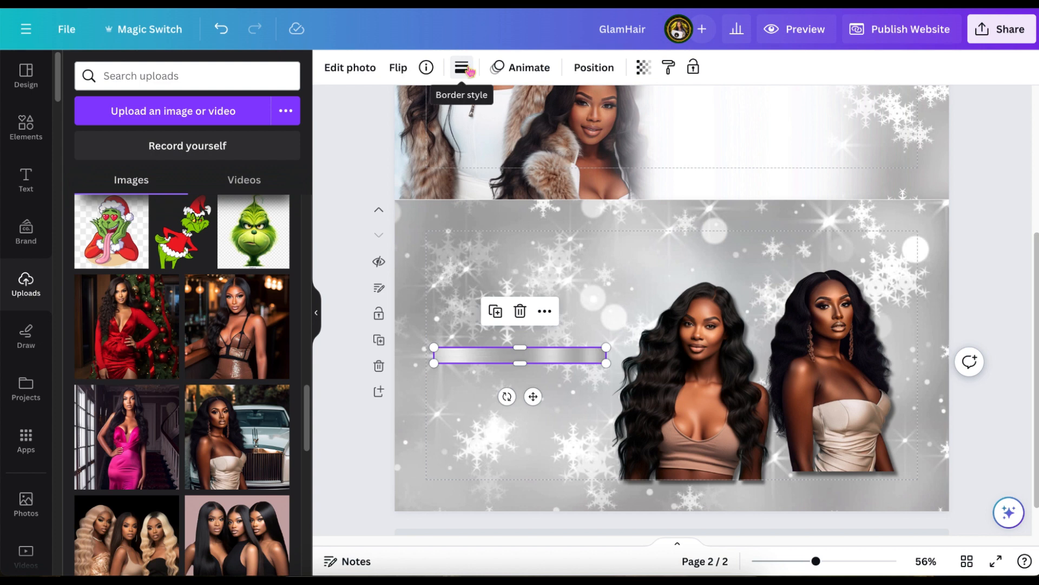
Step: Give the silver bar a thicker border outline
{"action": "left_click", "coordinate": [462, 67]}
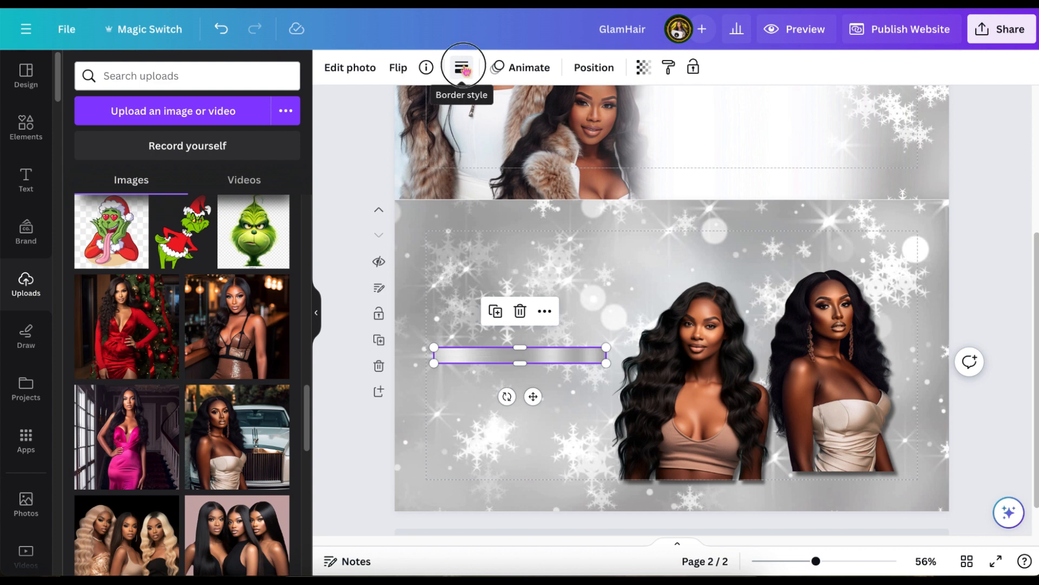
{"action": "left_click", "coordinate": [461, 66]}
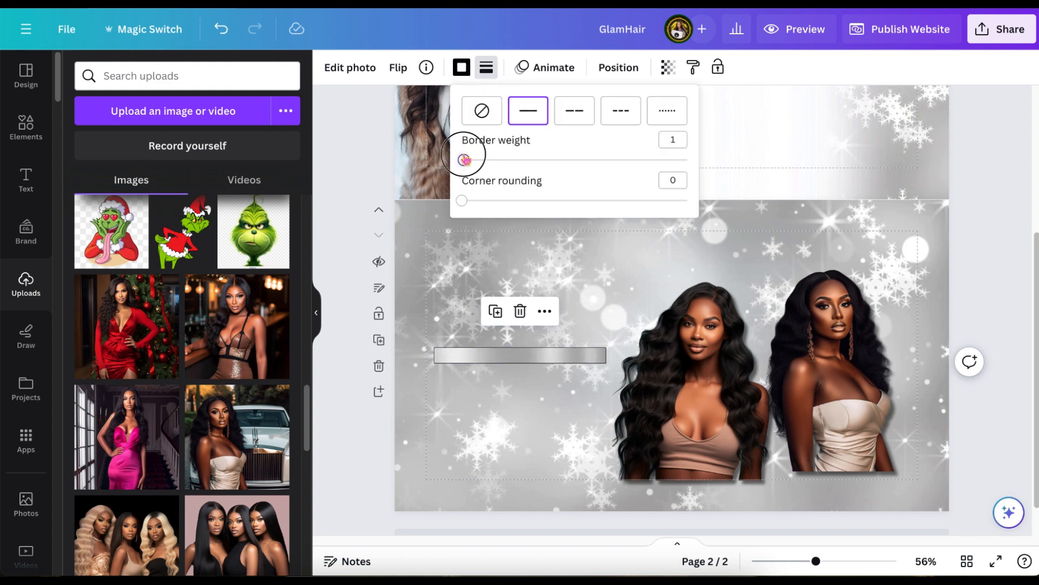
{"action": "left_click_drag", "start_coordinate": [463, 159], "coordinate": [471, 160]}
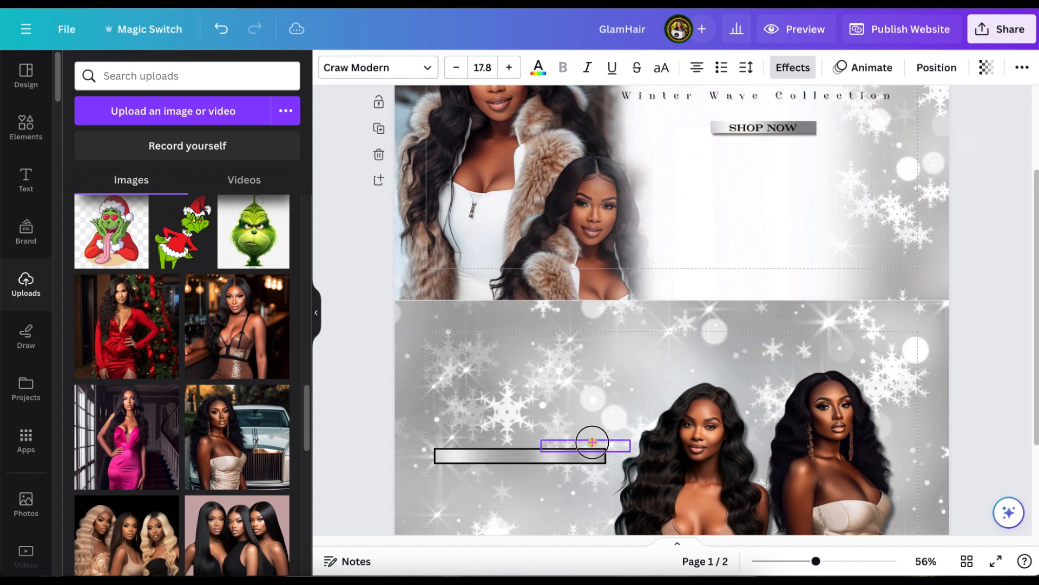
Step: Move the SHOP NOW label onto page 2's bar and reposition the New heading
{"action": "left_click_drag", "start_coordinate": [590, 443], "coordinate": [532, 417]}
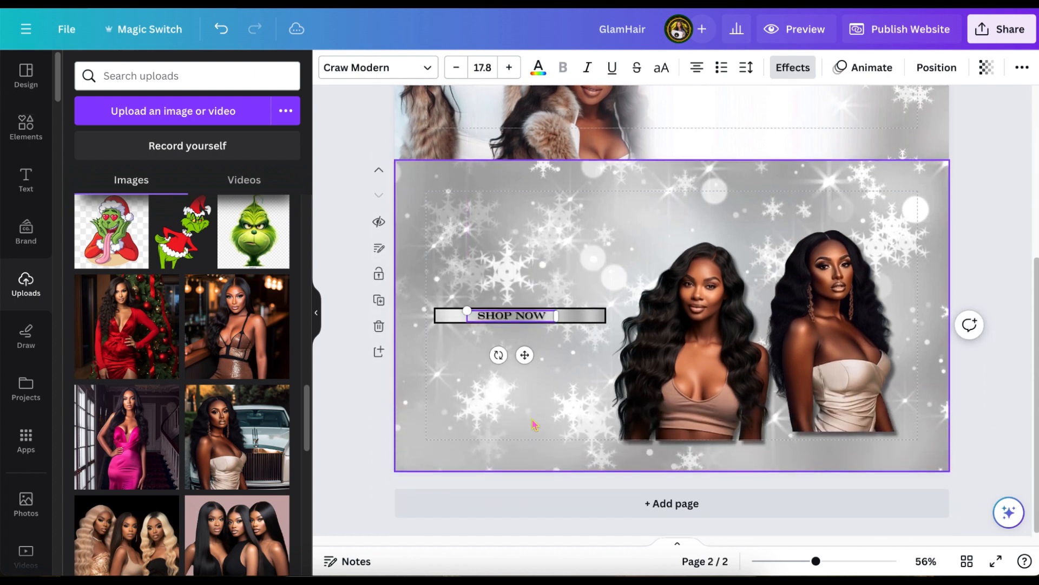
{"action": "left_click", "coordinate": [836, 318]}
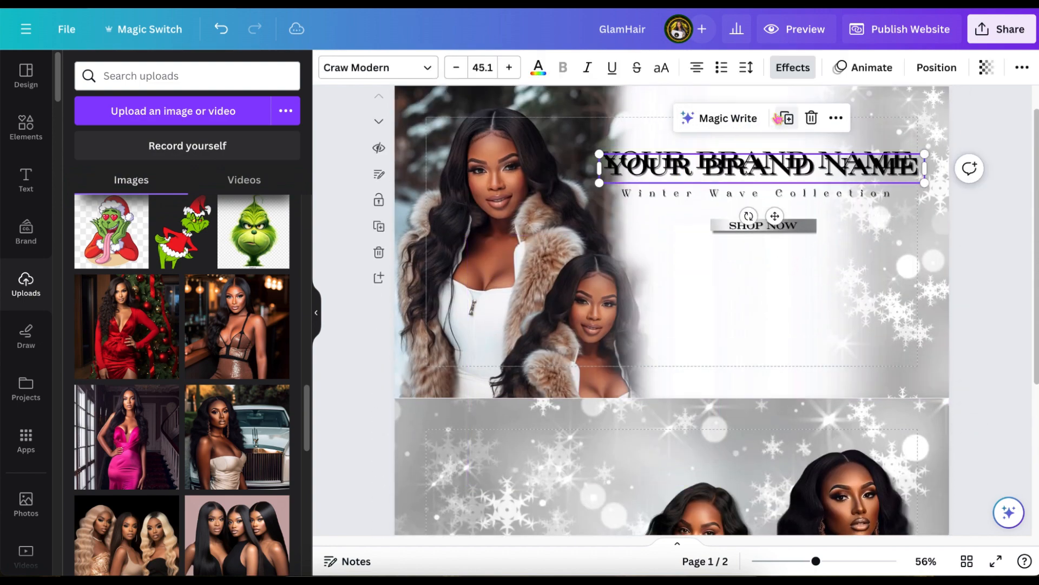
{"action": "scroll", "scroll_direction": "down", "scroll_amount": 3}
{"action": "type", "text": "New"}
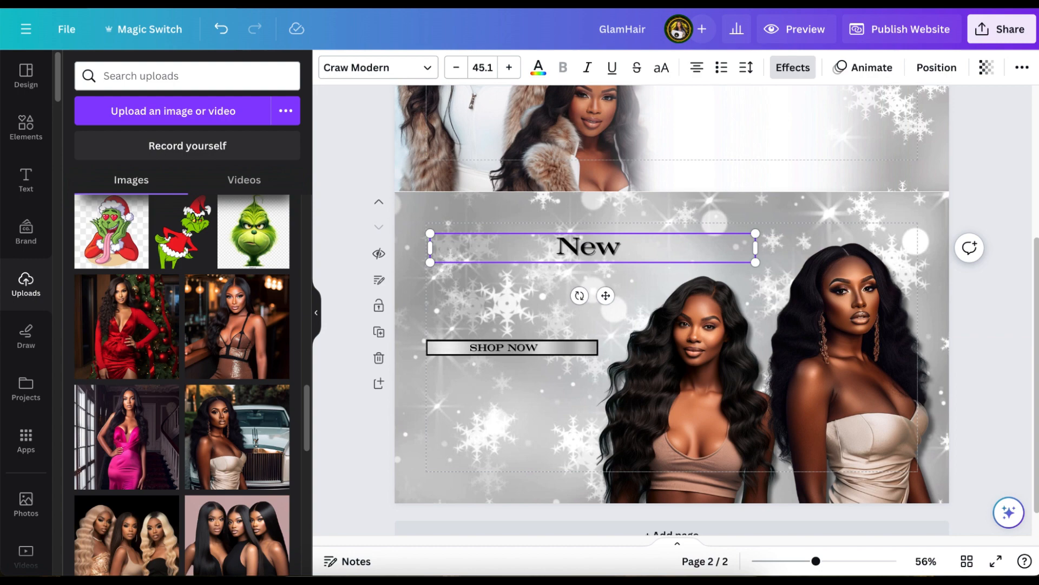
{"action": "left_click_drag", "start_coordinate": [755, 255], "coordinate": [652, 256]}
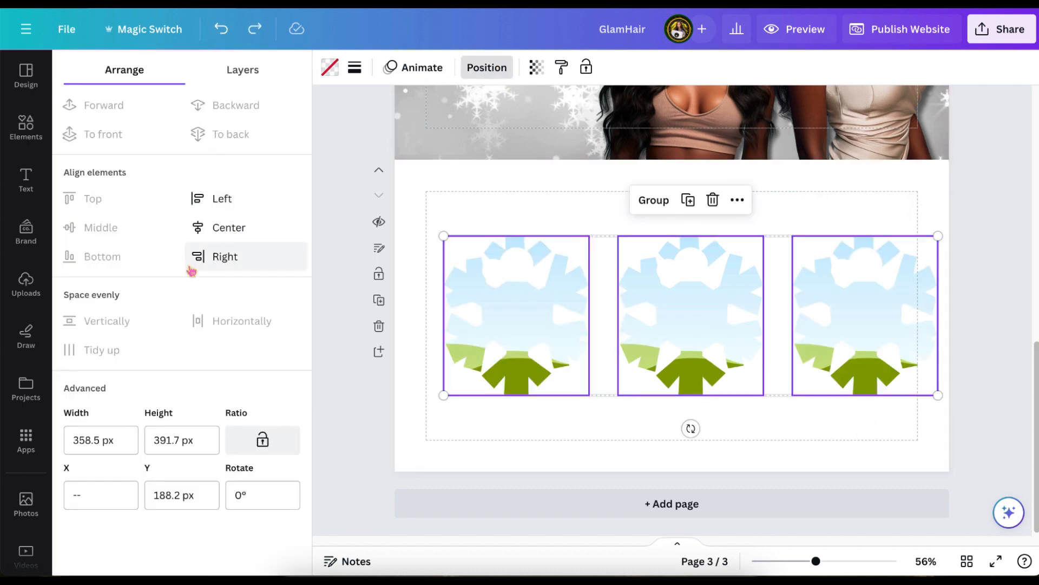
Step: Put the hair-bundles photo in page 3's middle snowflake frame, then zoom out
{"action": "left_click_drag", "start_coordinate": [938, 396], "coordinate": [919, 398]}
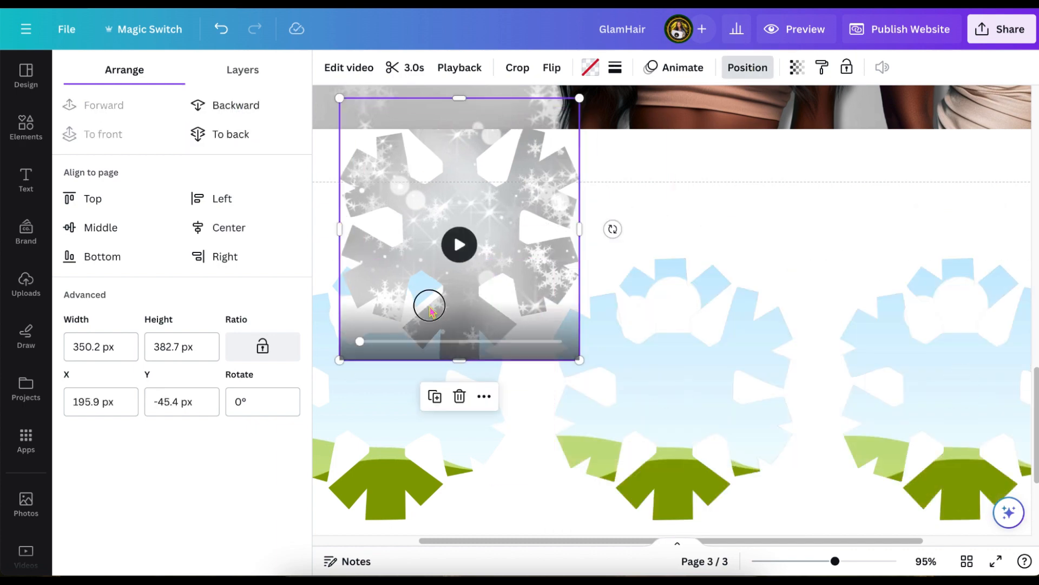
{"action": "left_click", "coordinate": [26, 284]}
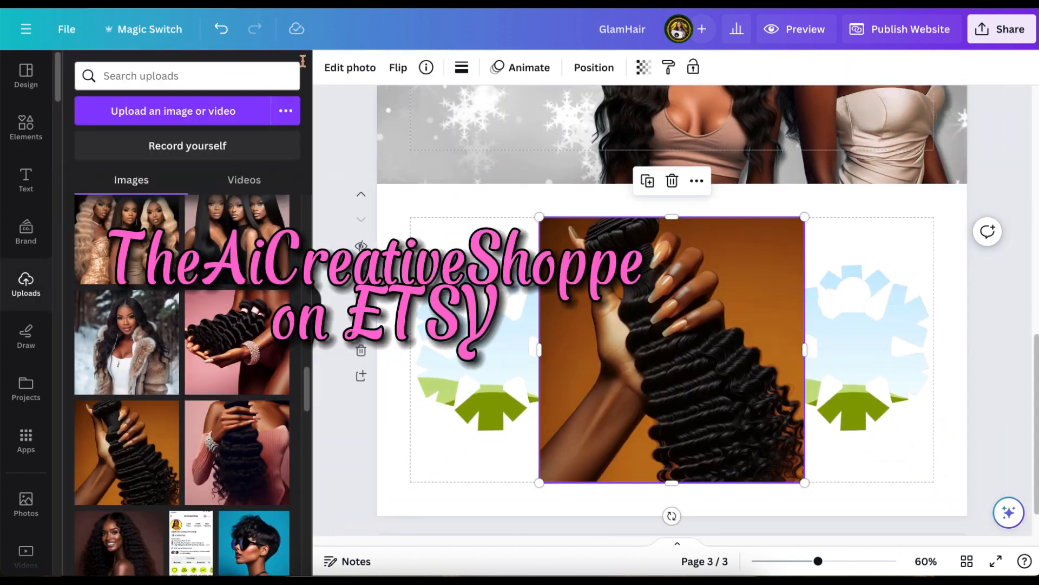
{"action": "left_click", "coordinate": [349, 67]}
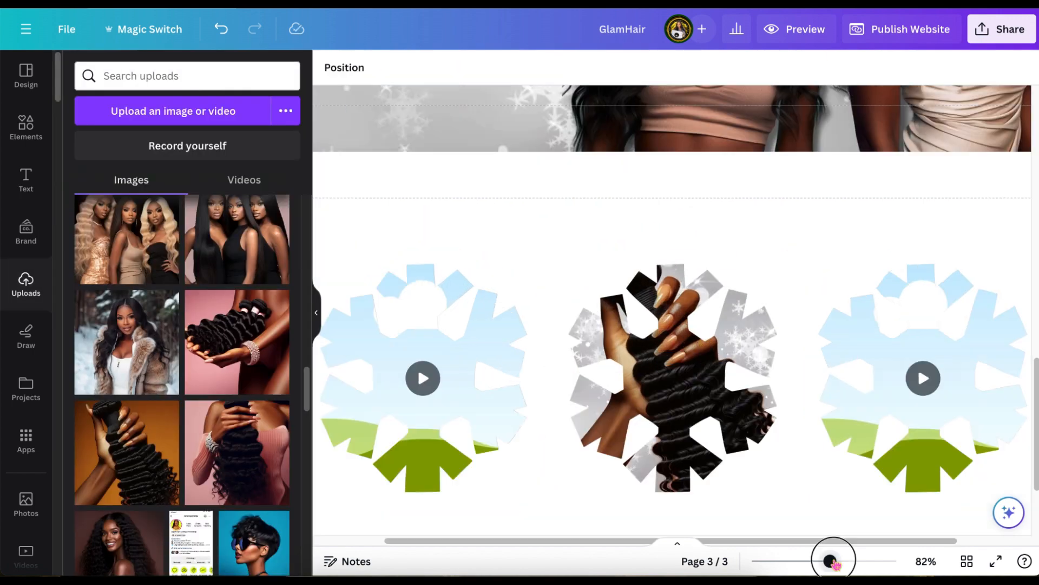
{"action": "left_click_drag", "start_coordinate": [833, 559], "coordinate": [836, 559]}
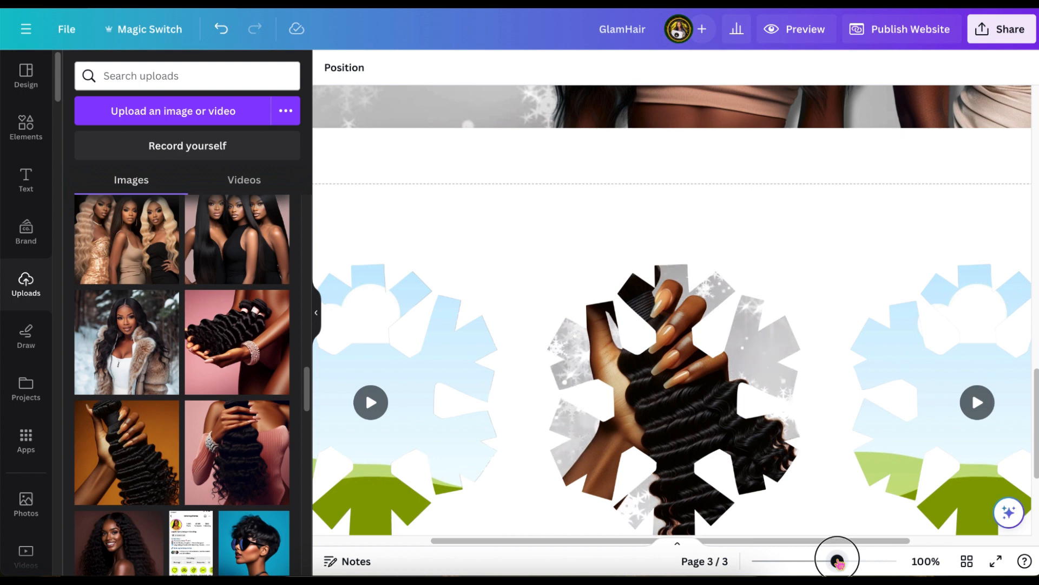
{"action": "left_click_drag", "start_coordinate": [837, 558], "coordinate": [814, 558]}
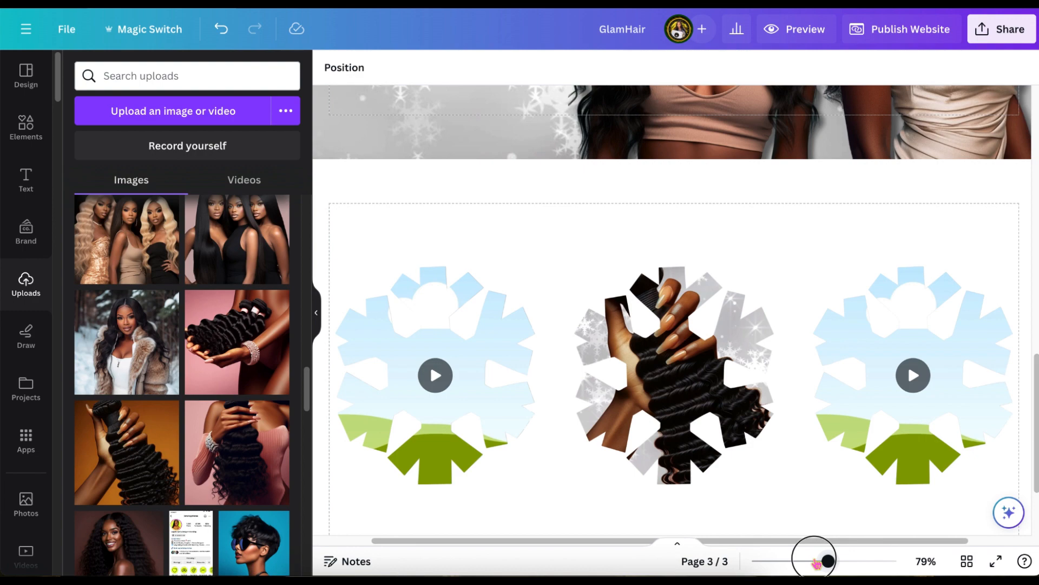
Step: Place the long-haired model photo in the left frame and the pink-haired photo in the right
{"action": "left_click", "coordinate": [671, 375]}
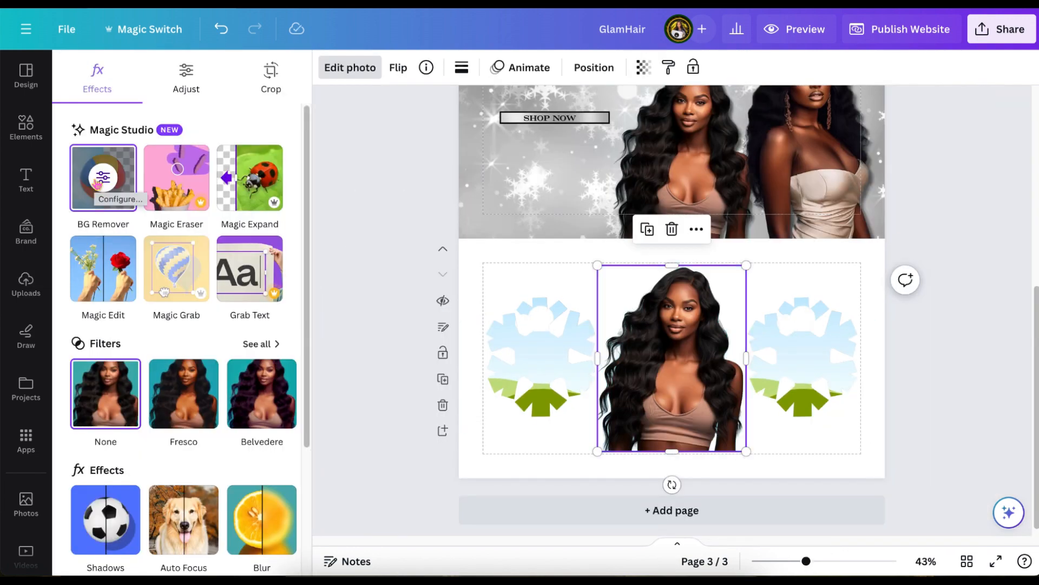
{"action": "left_click", "coordinate": [103, 177]}
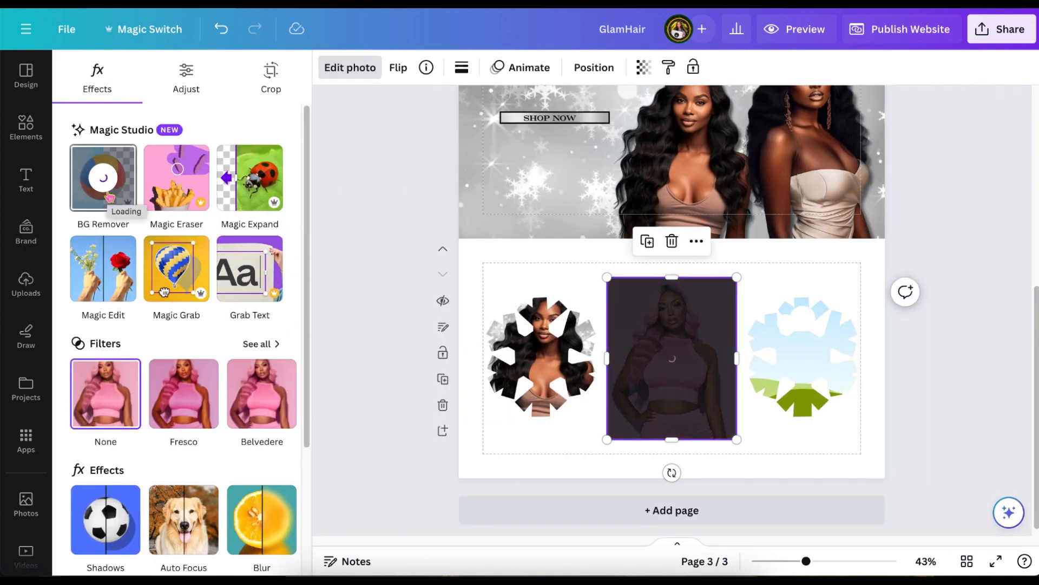
{"action": "left_click", "coordinate": [25, 285]}
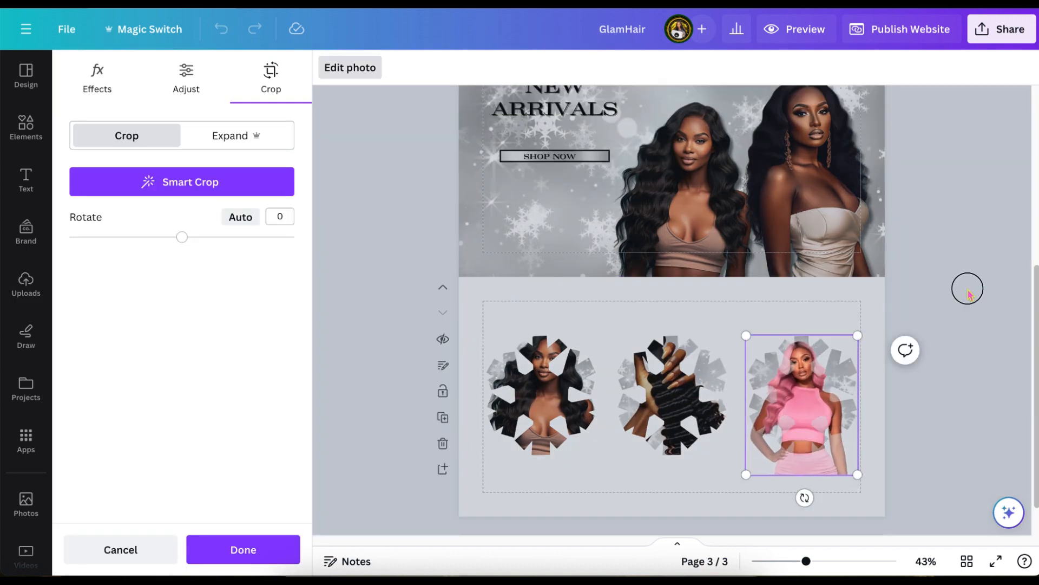
{"action": "left_click", "coordinate": [242, 555]}
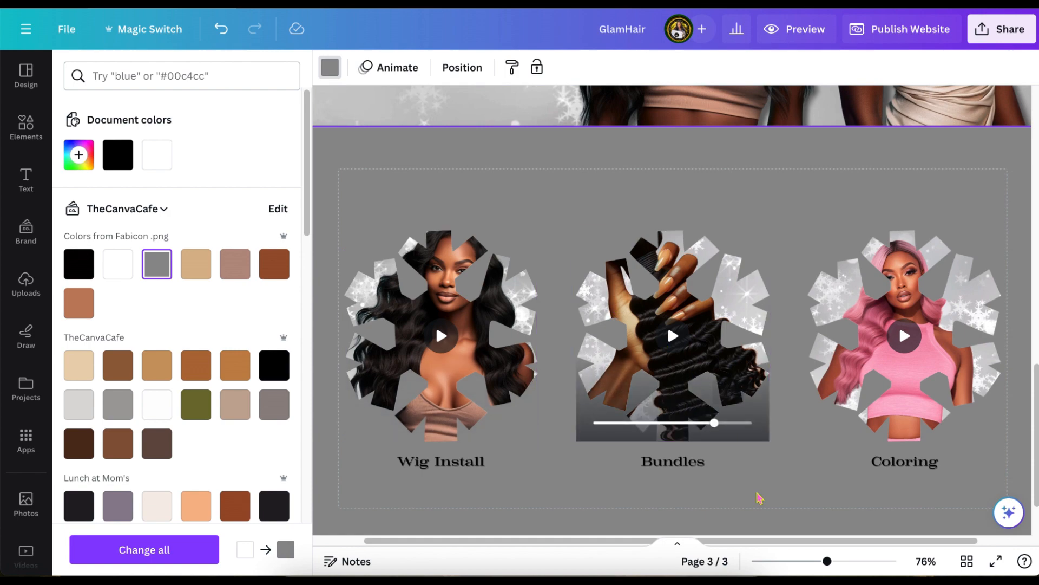
Step: Set the grey background, position the labels, and stretch a bordered rectangle around the photos
{"action": "left_click", "coordinate": [828, 561]}
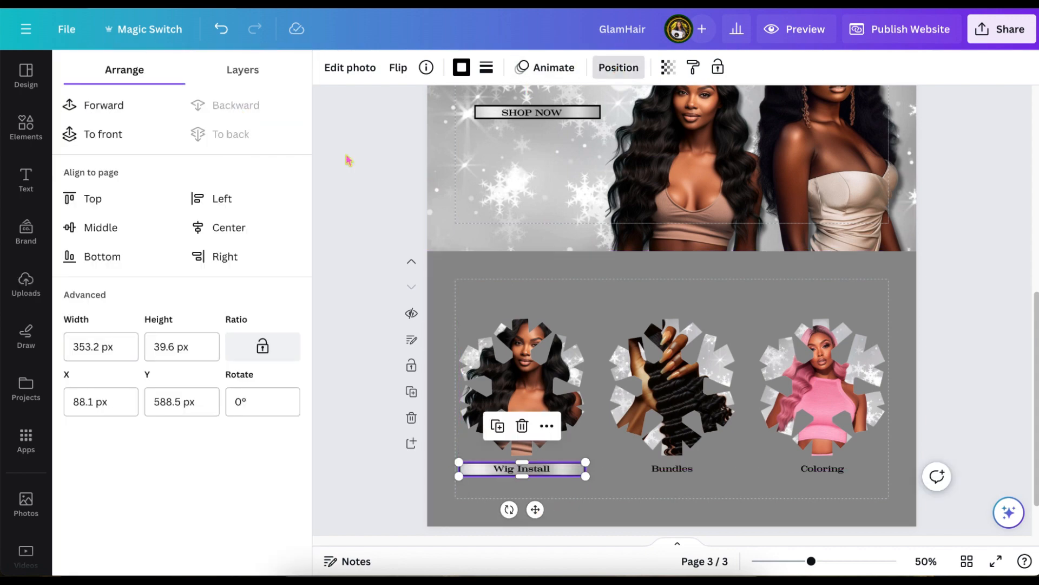
{"action": "left_click", "coordinate": [672, 469]}
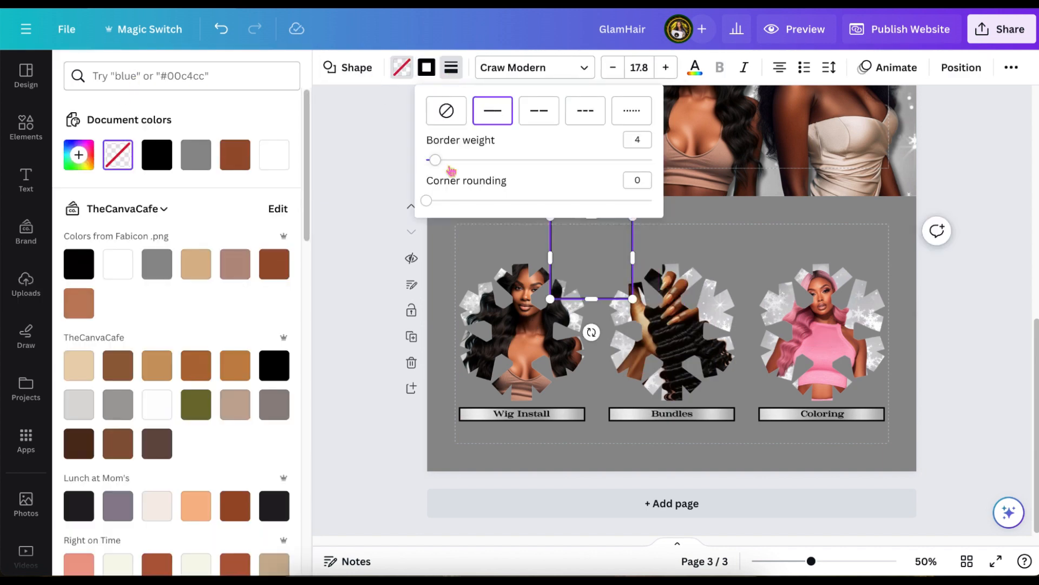
{"action": "left_click", "coordinate": [25, 286]}
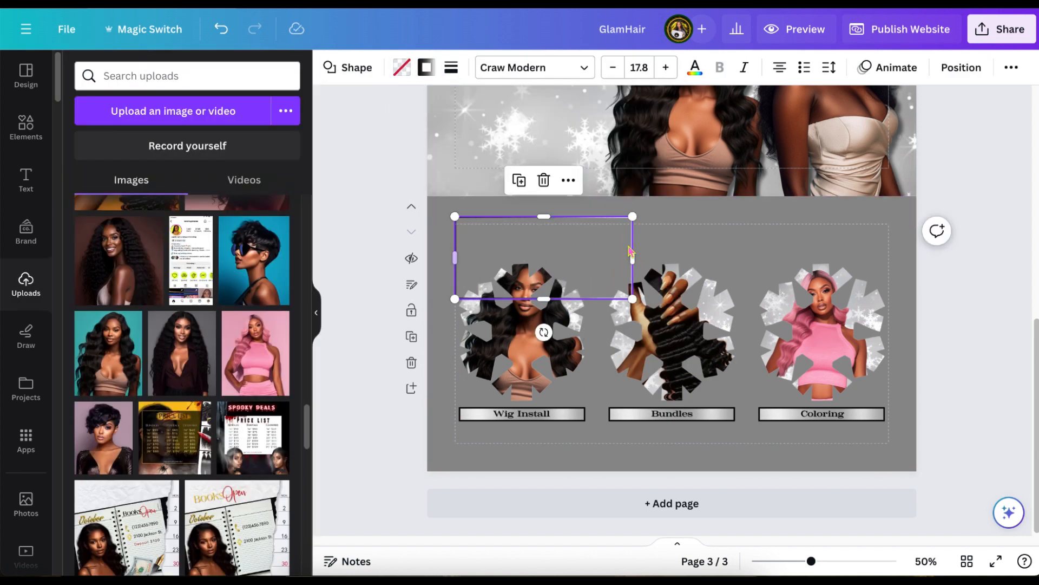
{"action": "left_click_drag", "start_coordinate": [631, 298], "coordinate": [888, 437]}
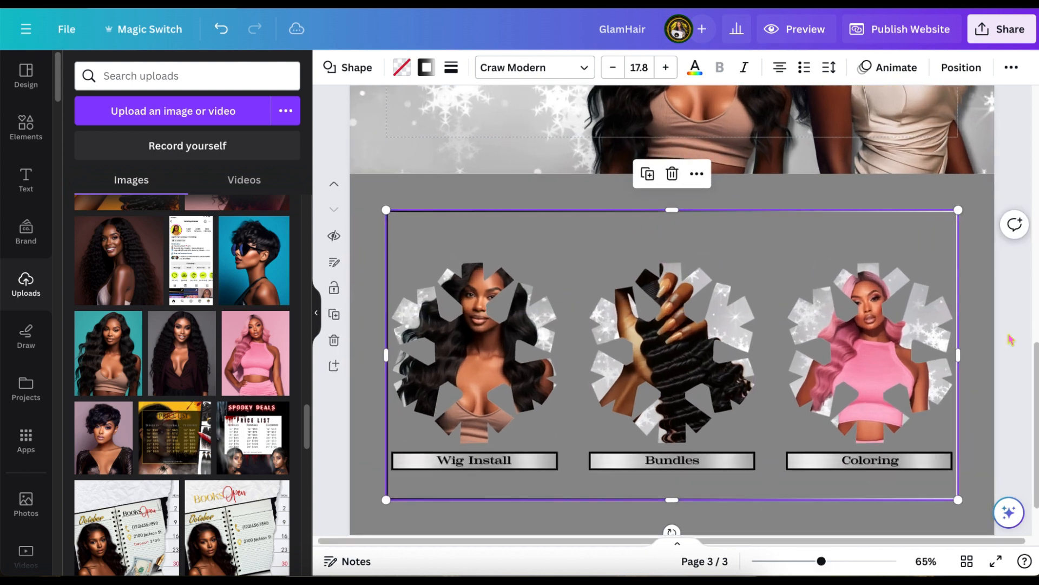
{"action": "left_click", "coordinate": [961, 67]}
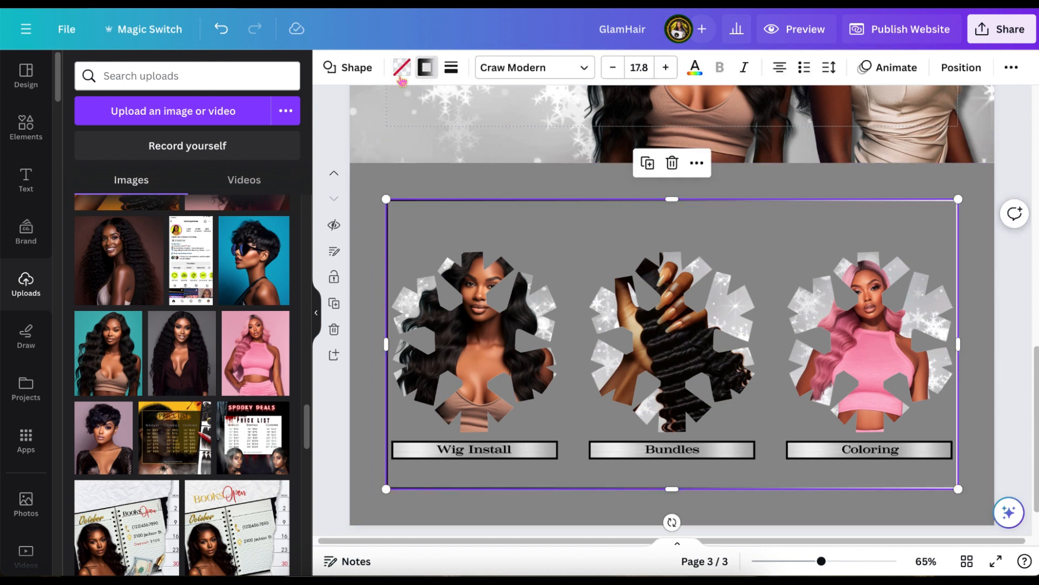
Step: Make the rectangle's border a multi-stop silver gradient and enlarge it slightly
{"action": "left_click", "coordinate": [426, 68]}
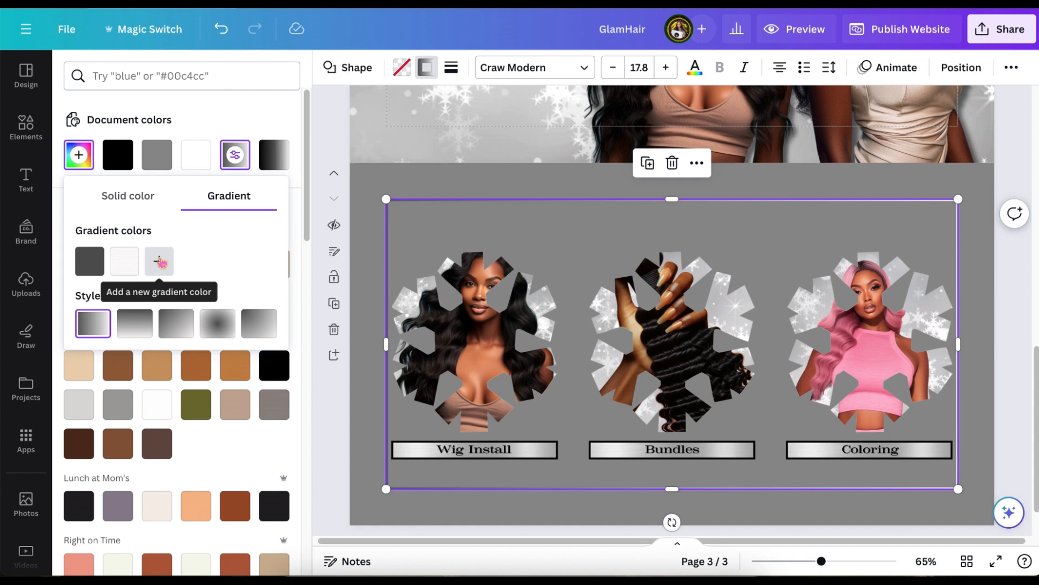
{"action": "left_click", "coordinate": [25, 287]}
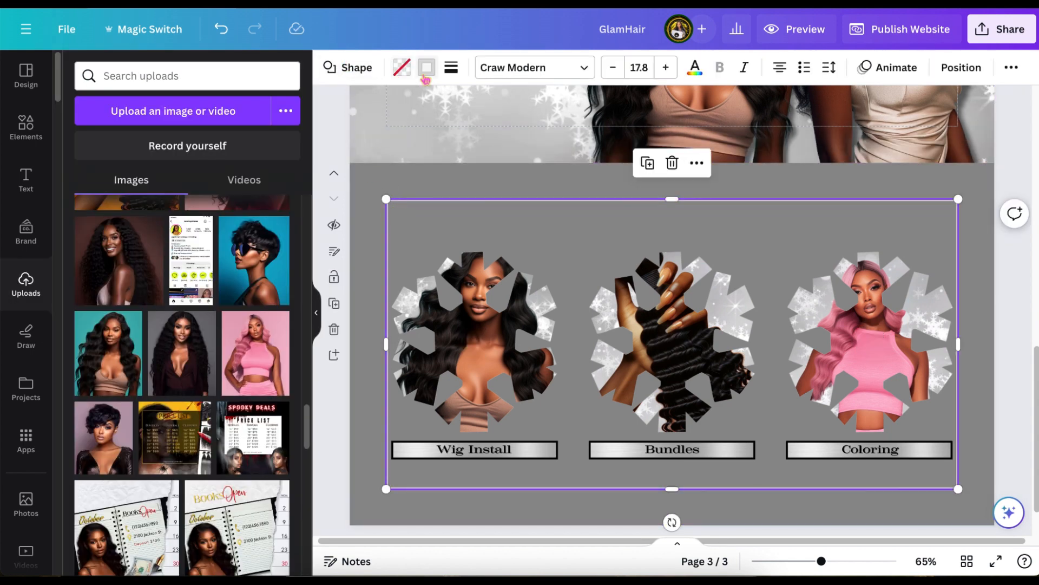
{"action": "left_click", "coordinate": [426, 68]}
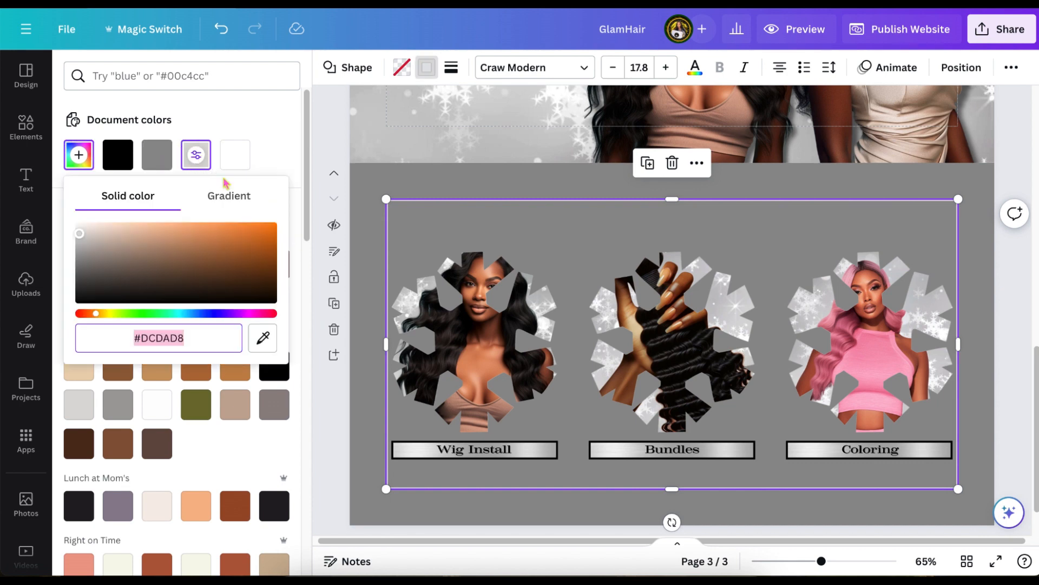
{"action": "left_click", "coordinate": [229, 195]}
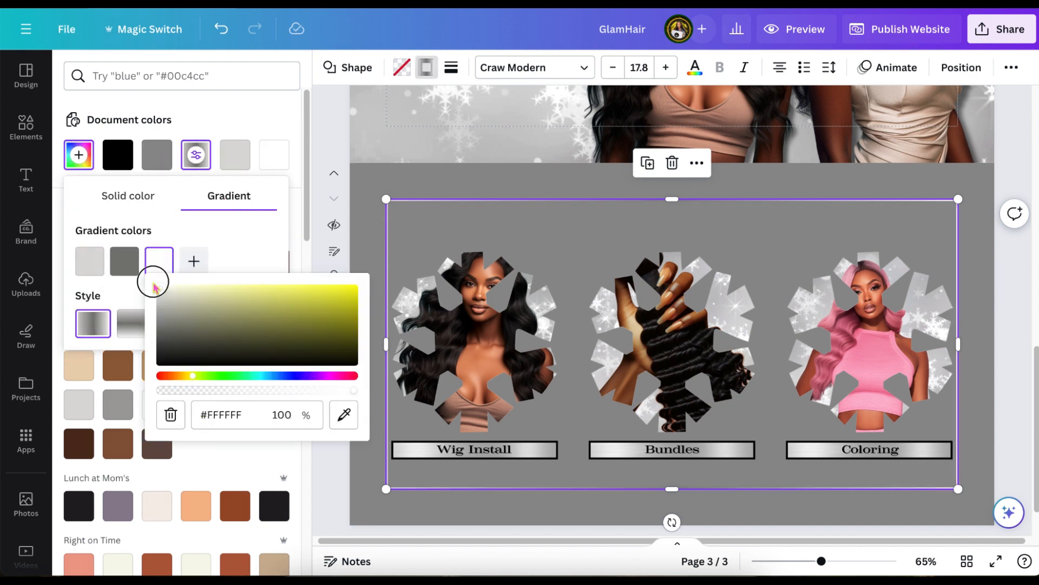
{"action": "left_click", "coordinate": [193, 260]}
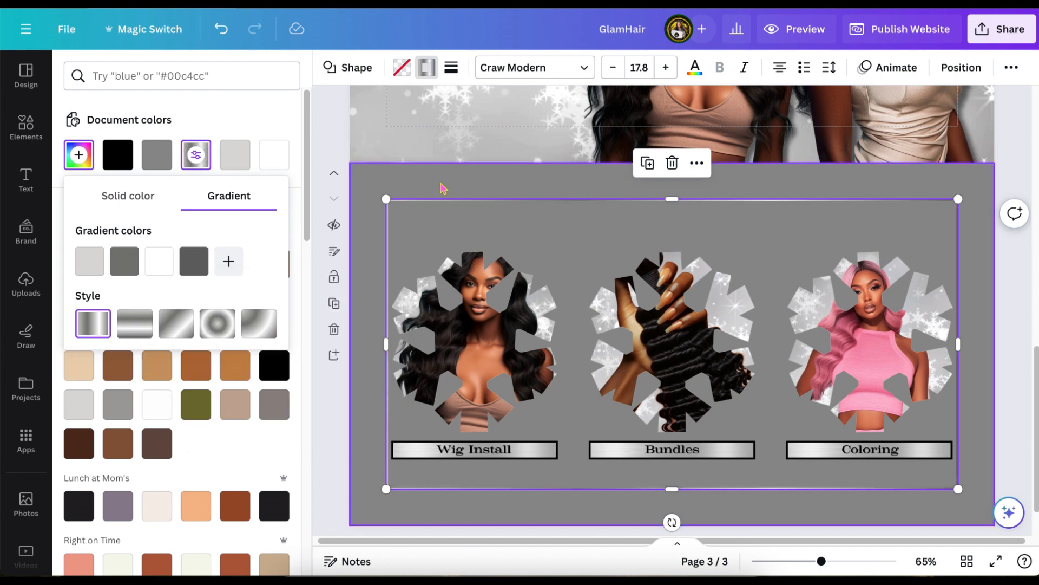
{"action": "left_click", "coordinate": [26, 285]}
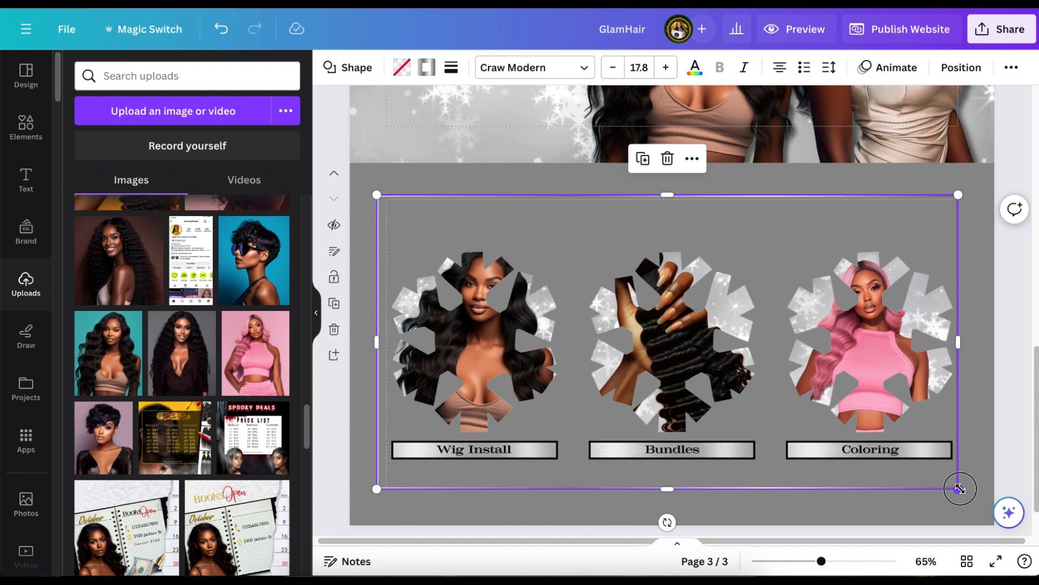
{"action": "left_click", "coordinate": [960, 68]}
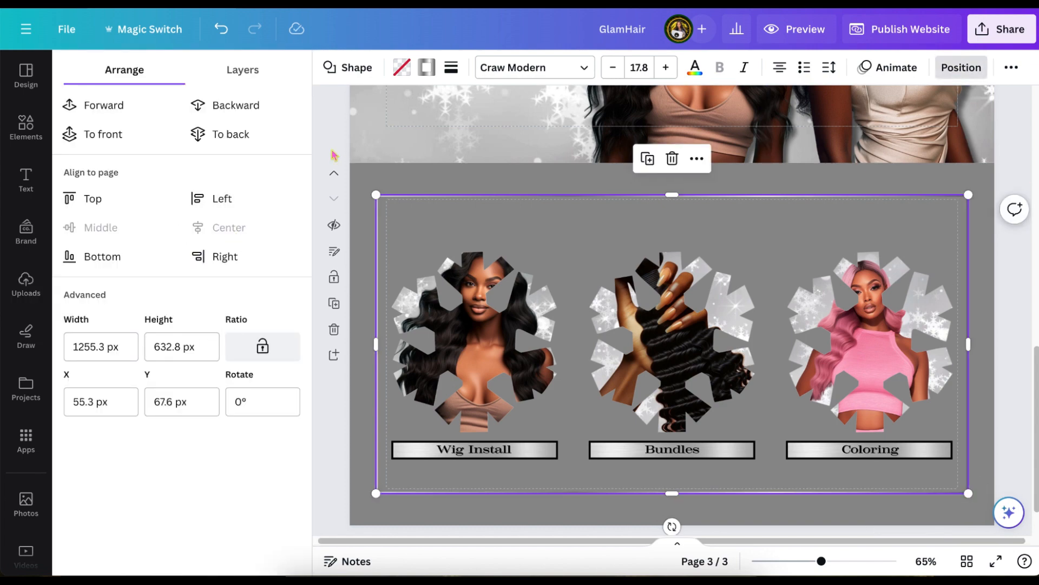
Step: Uppercase the three labels and replace the Coloring frame photo with a new one
{"action": "left_click", "coordinate": [25, 285]}
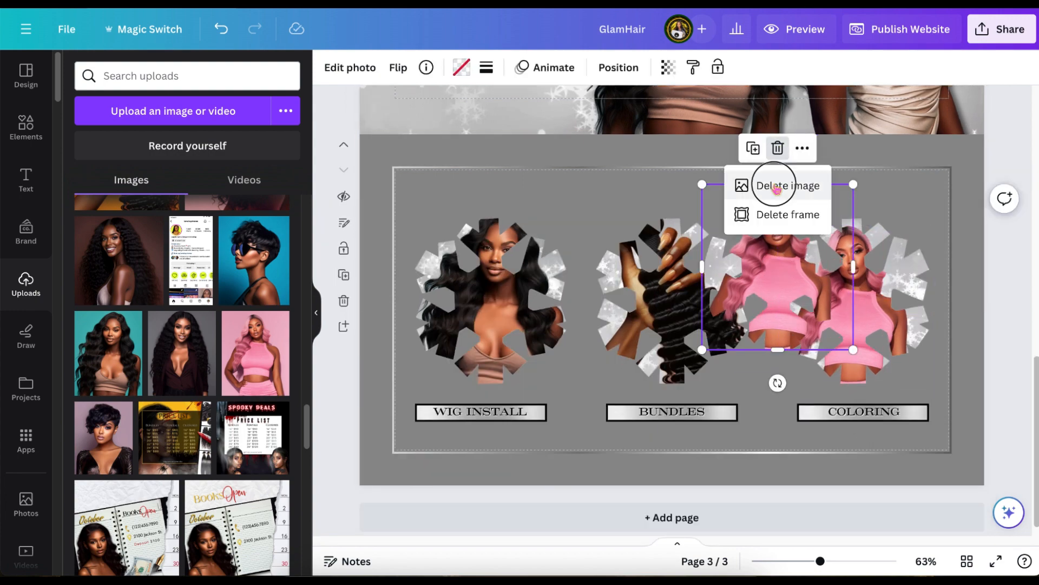
{"action": "left_click", "coordinate": [787, 185]}
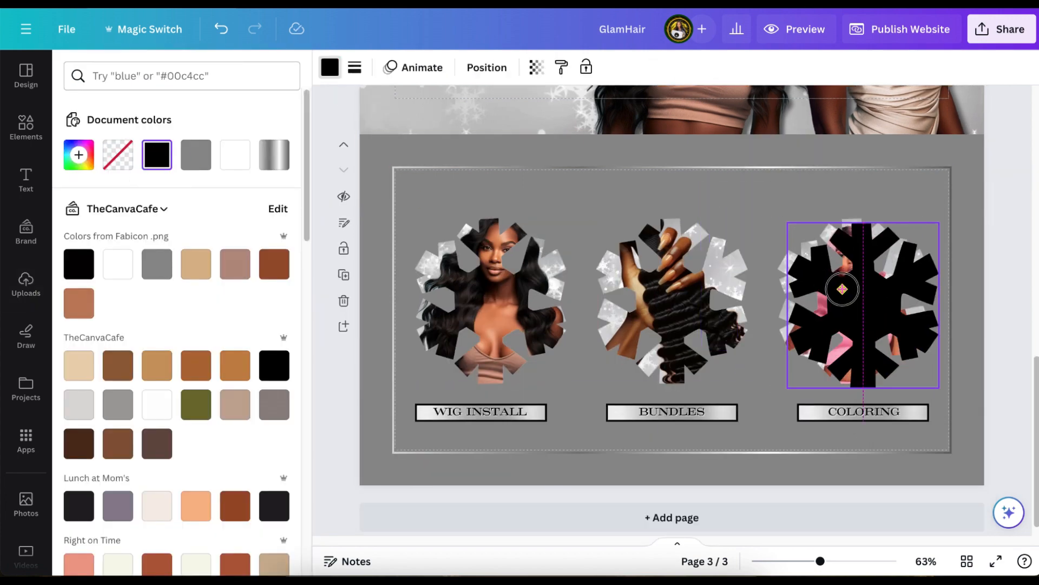
{"action": "left_click", "coordinate": [486, 67]}
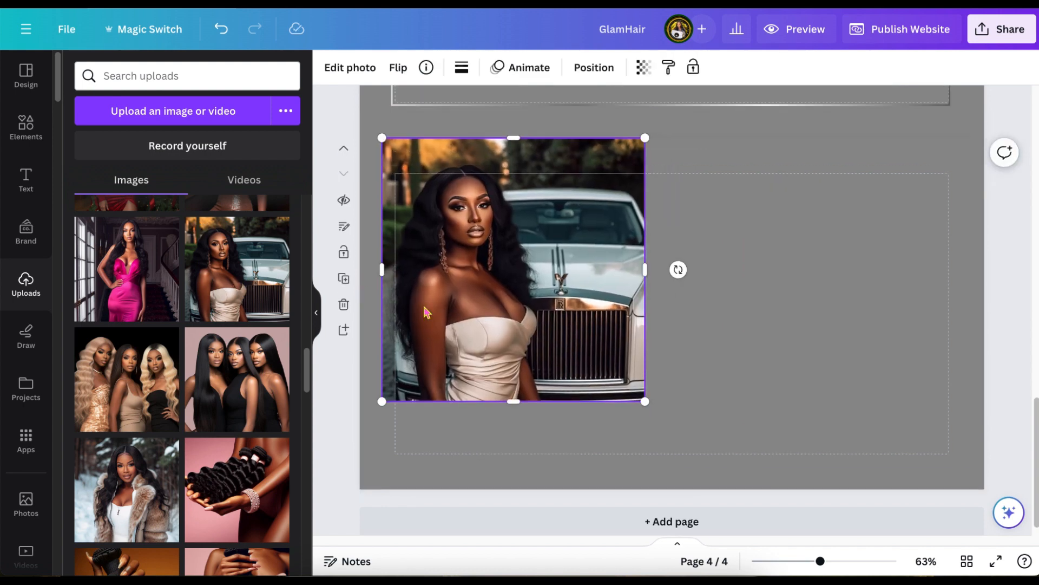
Step: Enlarge the model-and-car photo, fade its right side with a transparent gradient, and add an envelope graphic
{"action": "left_click_drag", "start_coordinate": [645, 402], "coordinate": [665, 432]}
{"action": "type", "text": "grad"}
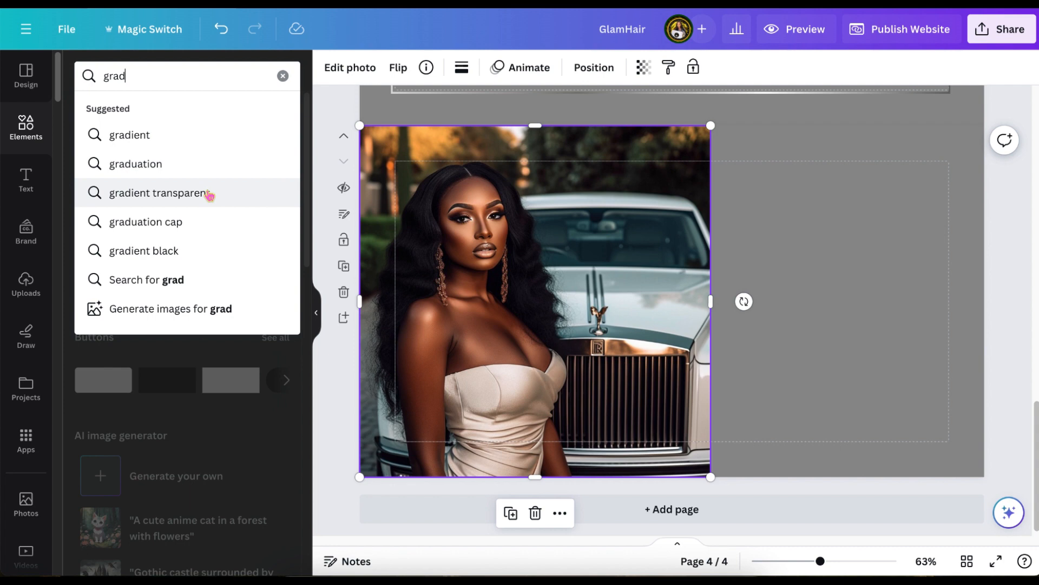
{"action": "left_click", "coordinate": [157, 193]}
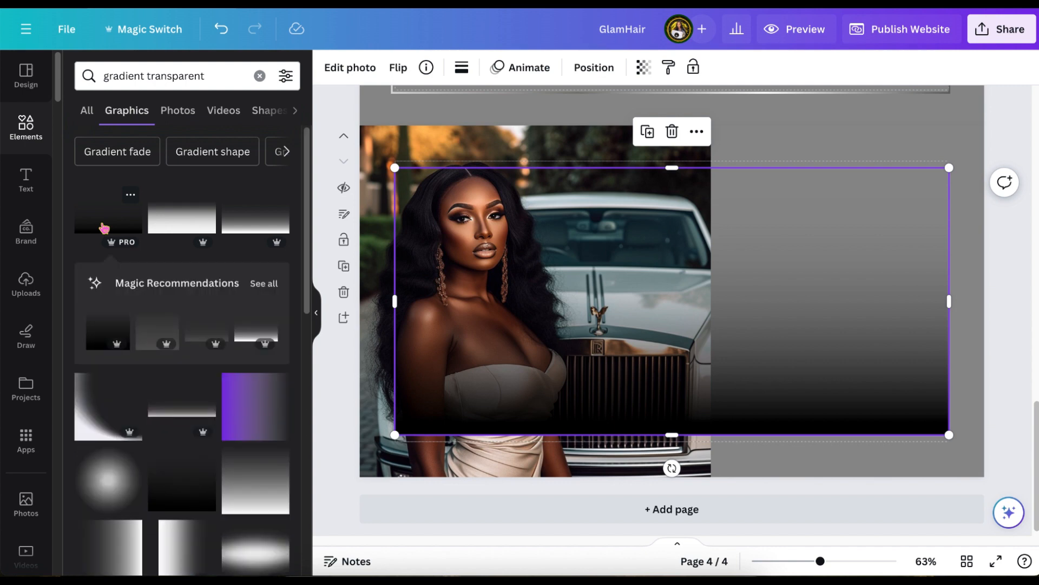
{"action": "left_click", "coordinate": [350, 67]}
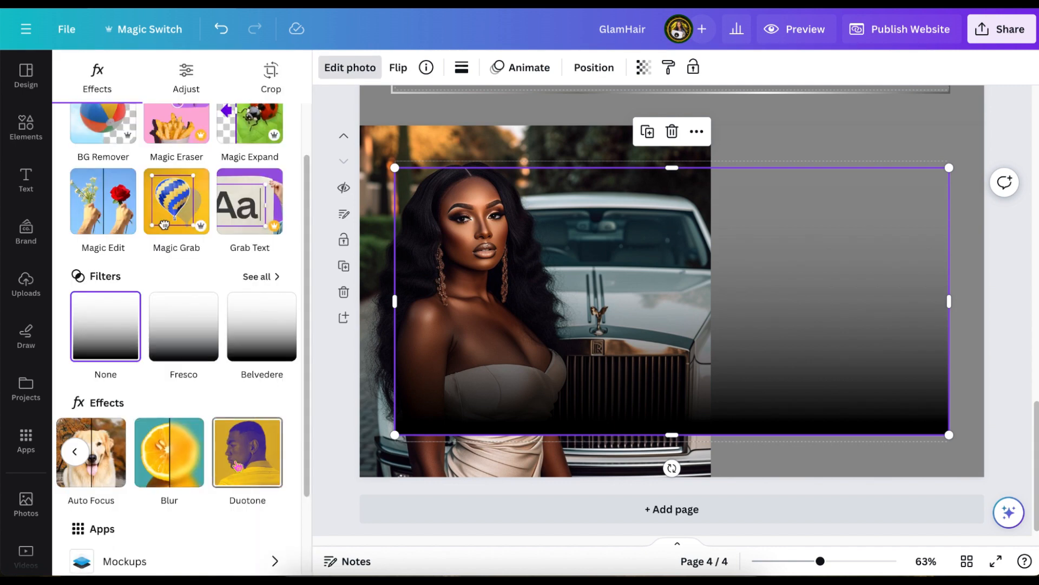
{"action": "left_click", "coordinate": [247, 452]}
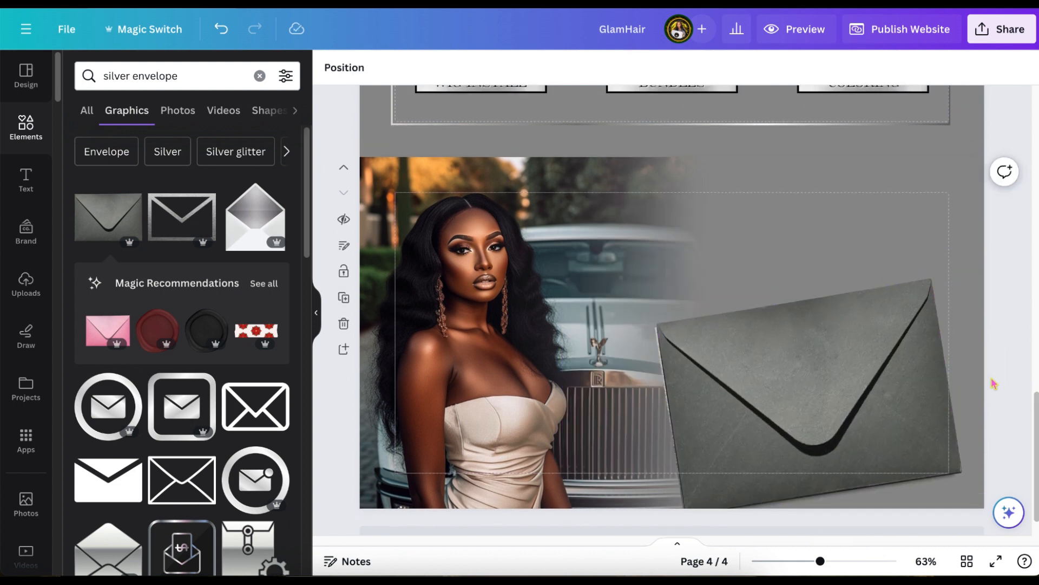
Step: Rotate the envelope and place a sparkle graphic behind it
{"action": "left_click", "coordinate": [795, 398]}
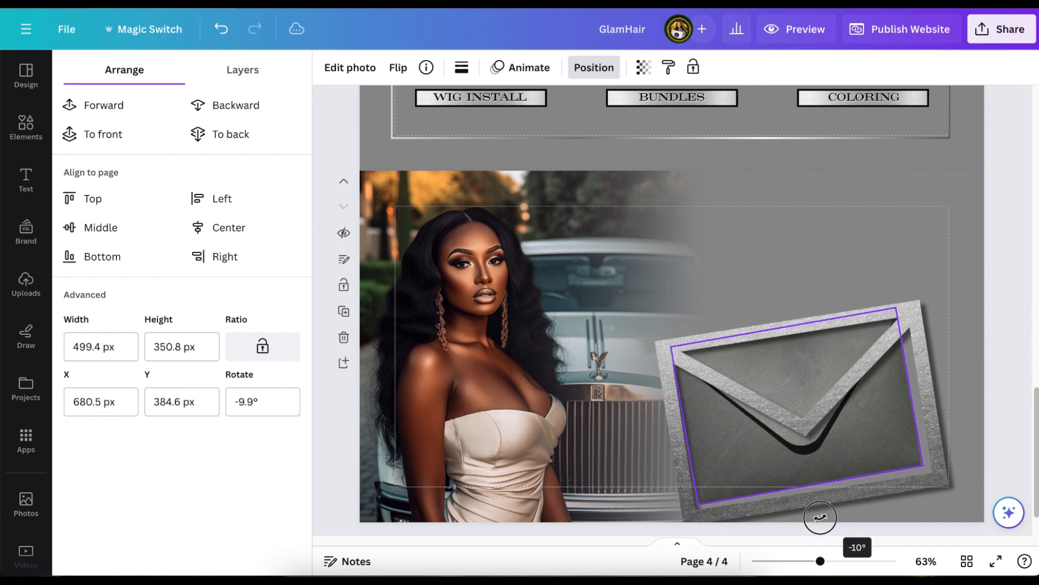
{"action": "left_click", "coordinate": [26, 128]}
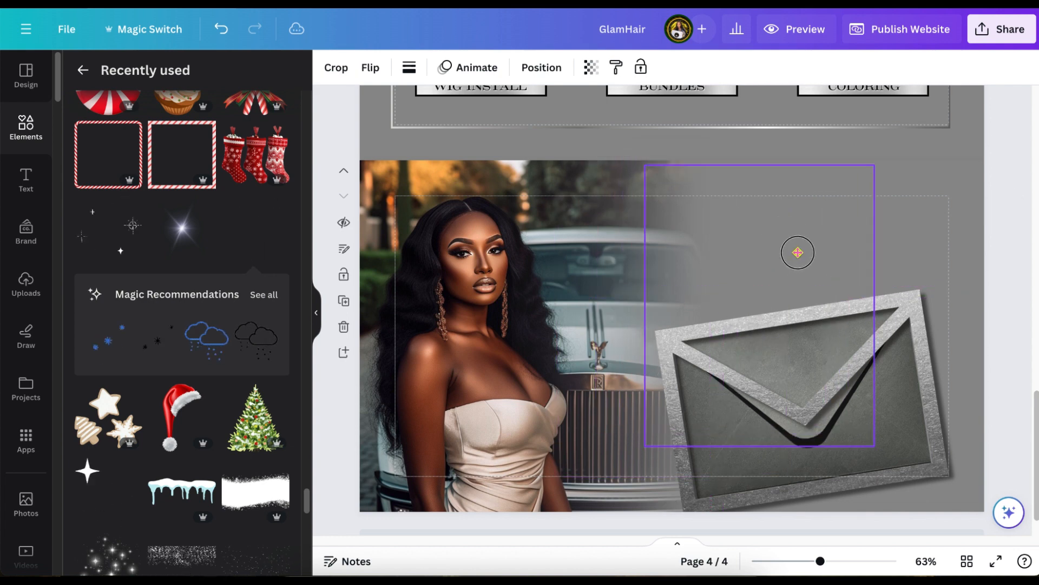
{"action": "left_click", "coordinate": [541, 67]}
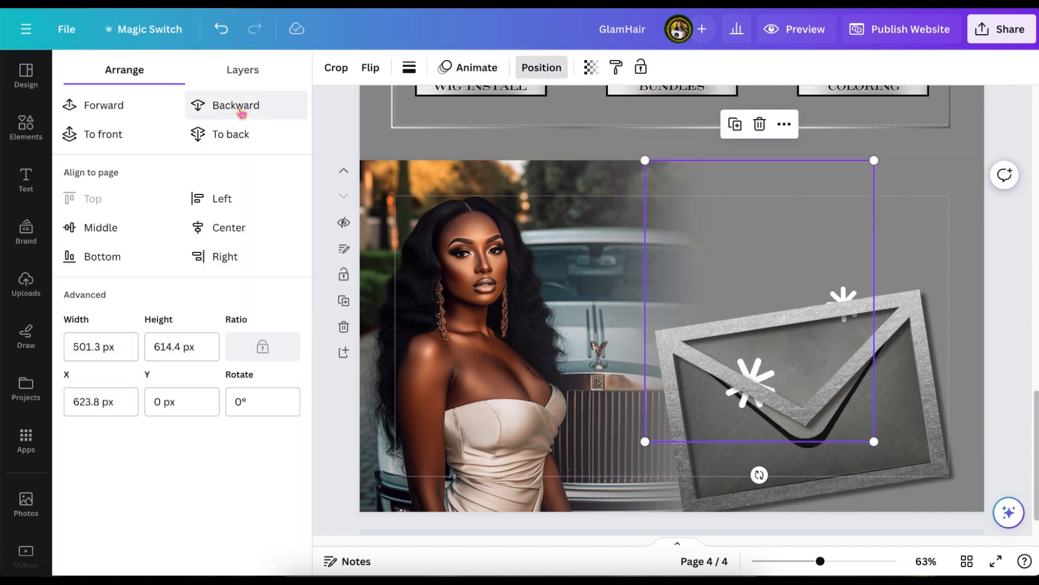
{"action": "left_click", "coordinate": [590, 67]}
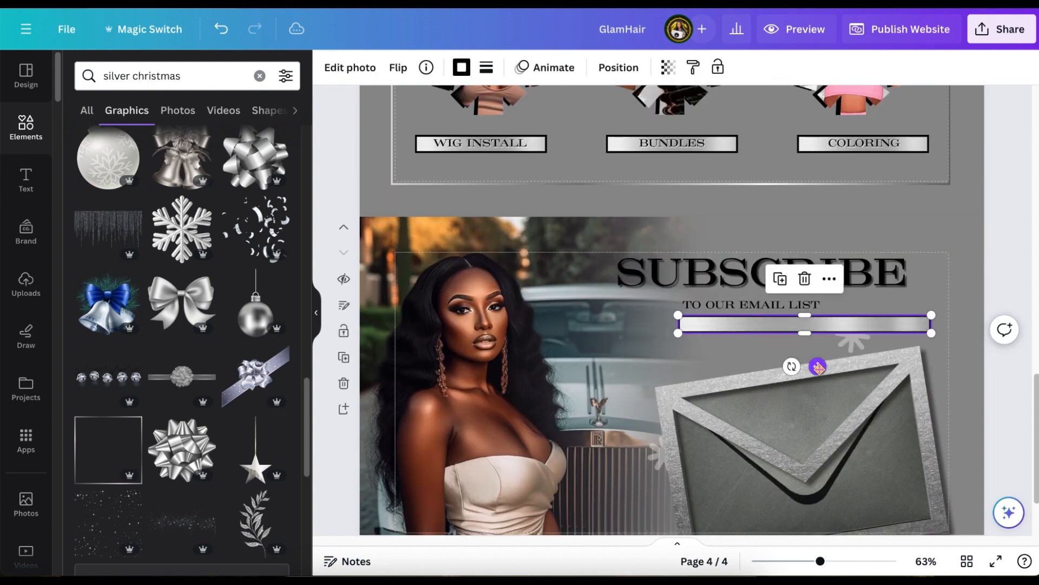
Step: Add the 'BE THE FIRST TO RECEIVE DISCOUNT' text and apply Fade and drop shadow to the graphics
{"action": "type", "text": "BE THE FIRST TO RECEIVE DISCOUNTS AND MORE"}
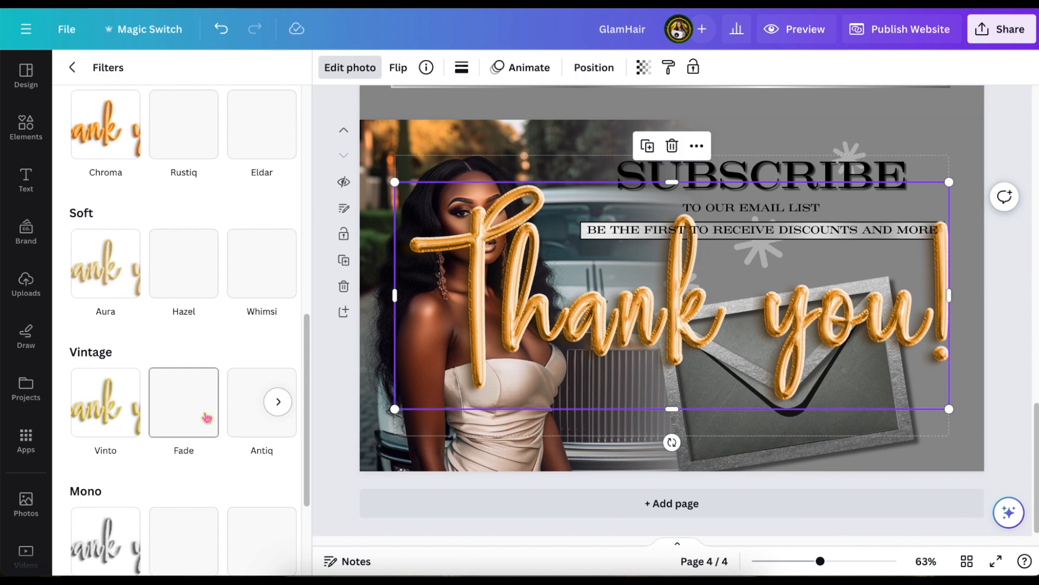
{"action": "left_click", "coordinate": [216, 374]}
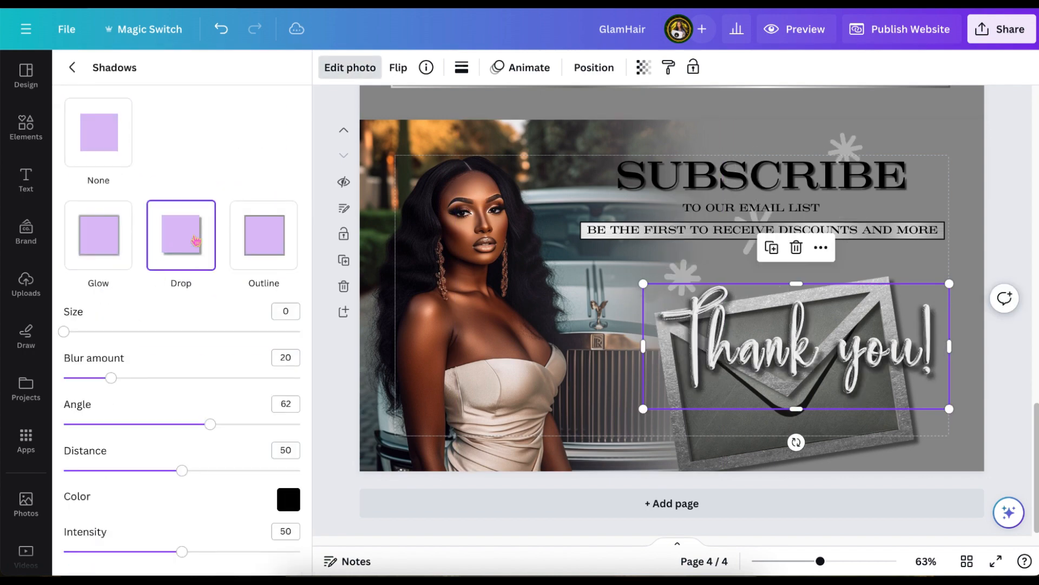
{"action": "left_click", "coordinate": [26, 127]}
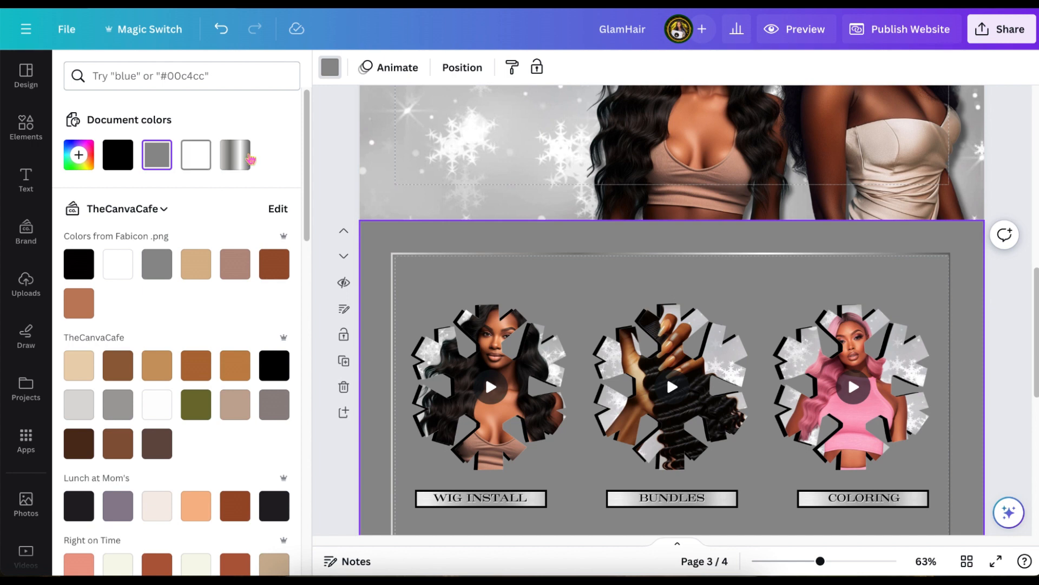
Step: Apply the silver gradient swatch from Document colors to the page 3 background
{"action": "left_click", "coordinate": [235, 155]}
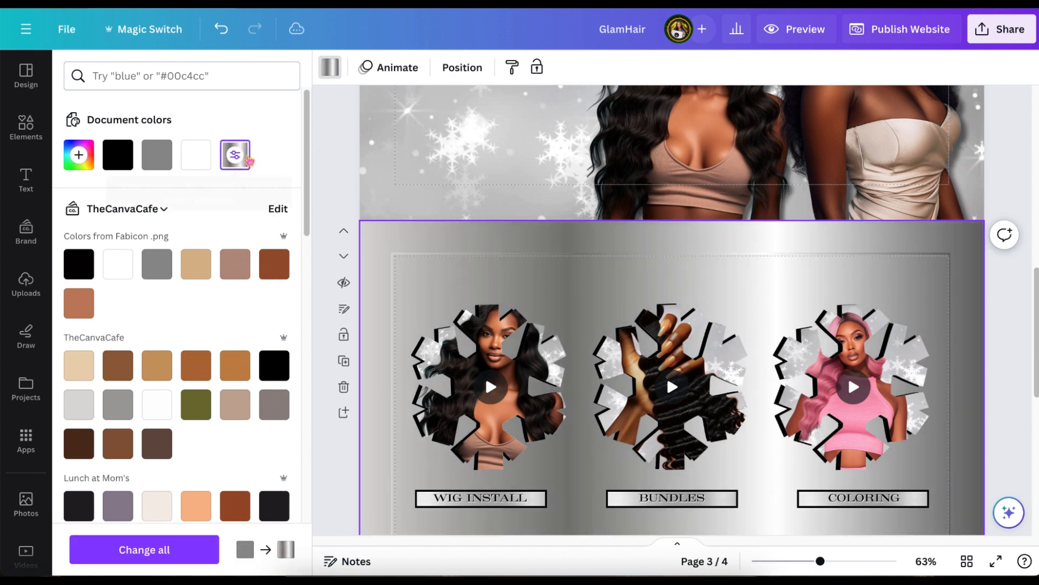
{"action": "mouse_move", "coordinate": [236, 155]}
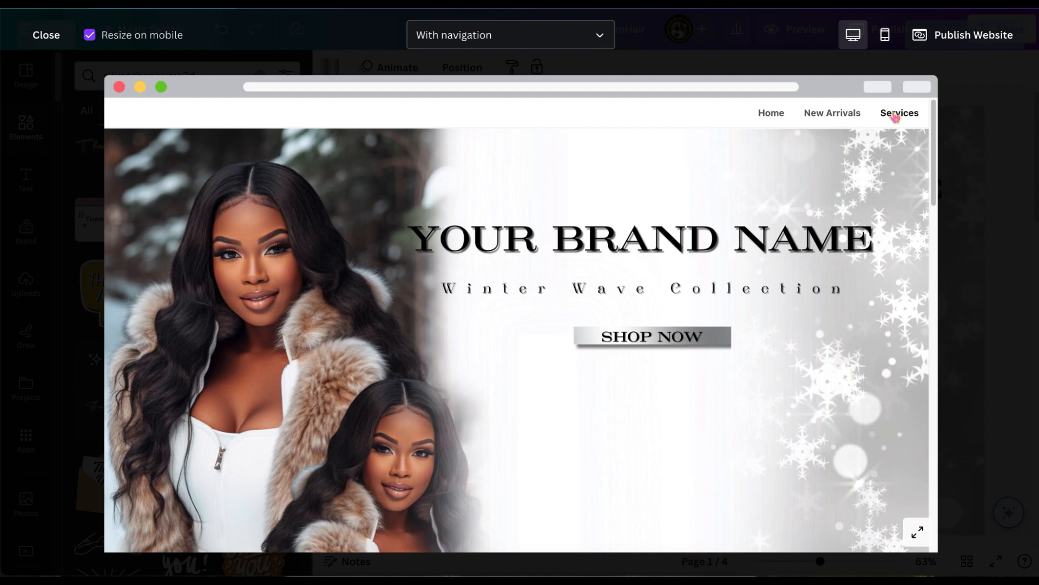
{"action": "mouse_move", "coordinate": [598, 43]}
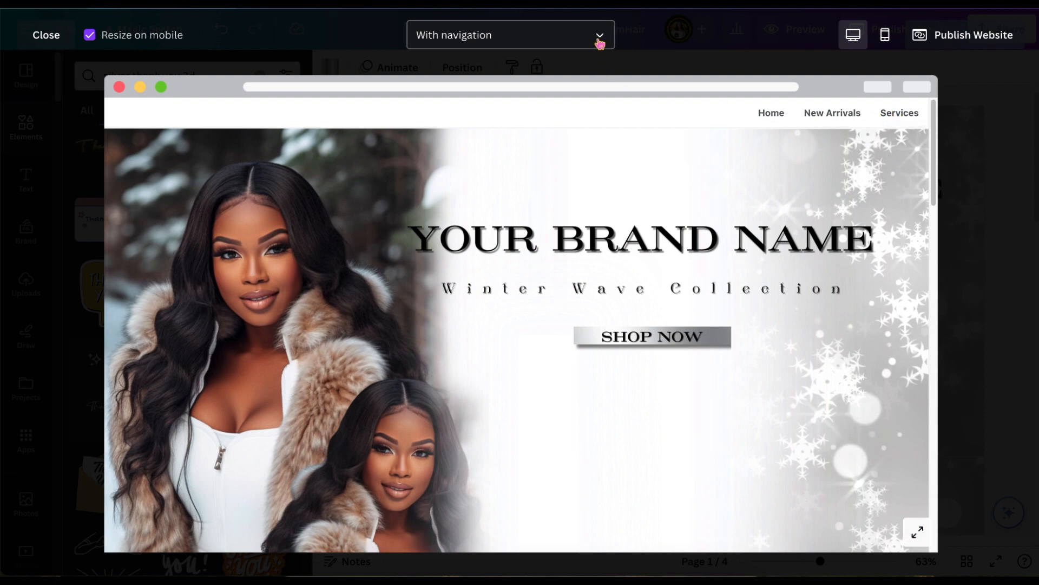
{"action": "left_click", "coordinate": [510, 36]}
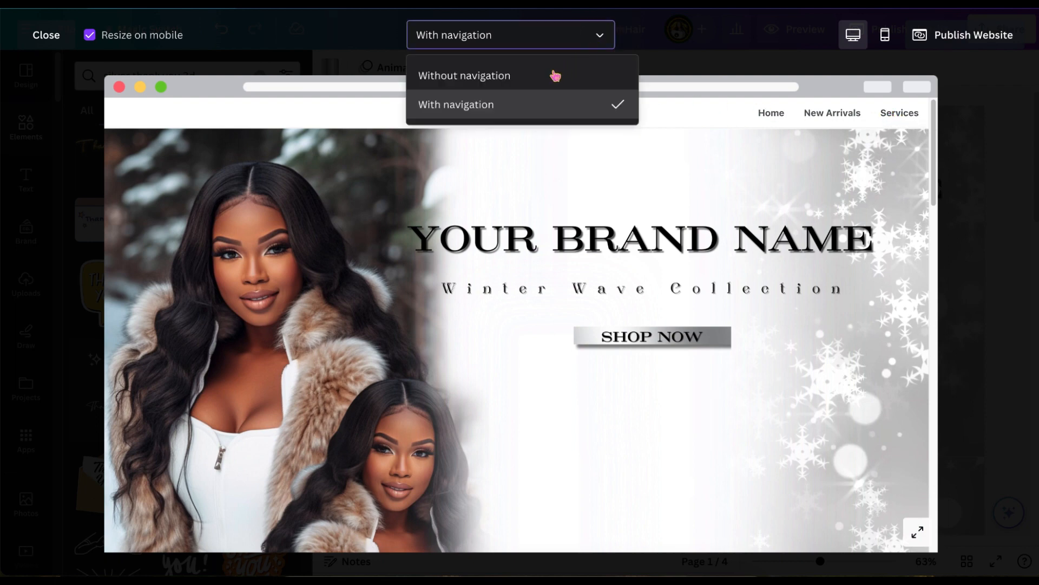
{"action": "left_click", "coordinate": [464, 76]}
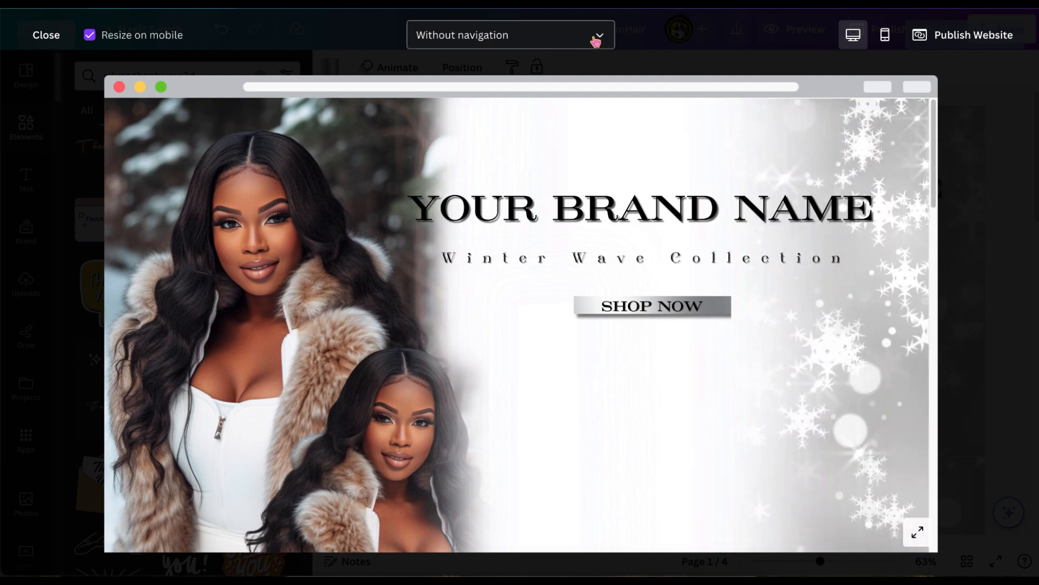
{"action": "left_click", "coordinate": [510, 36]}
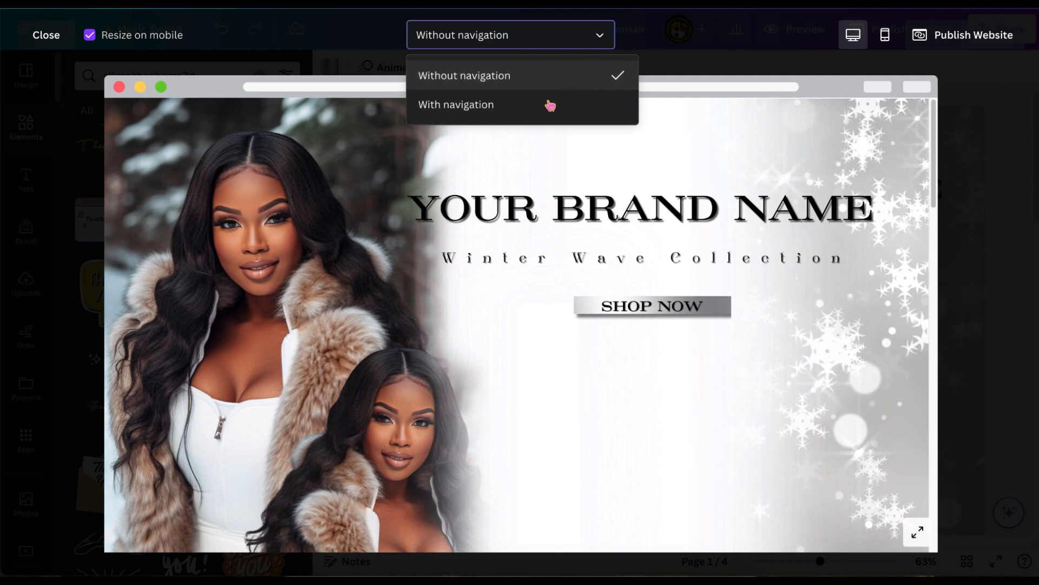
{"action": "left_click", "coordinate": [456, 104]}
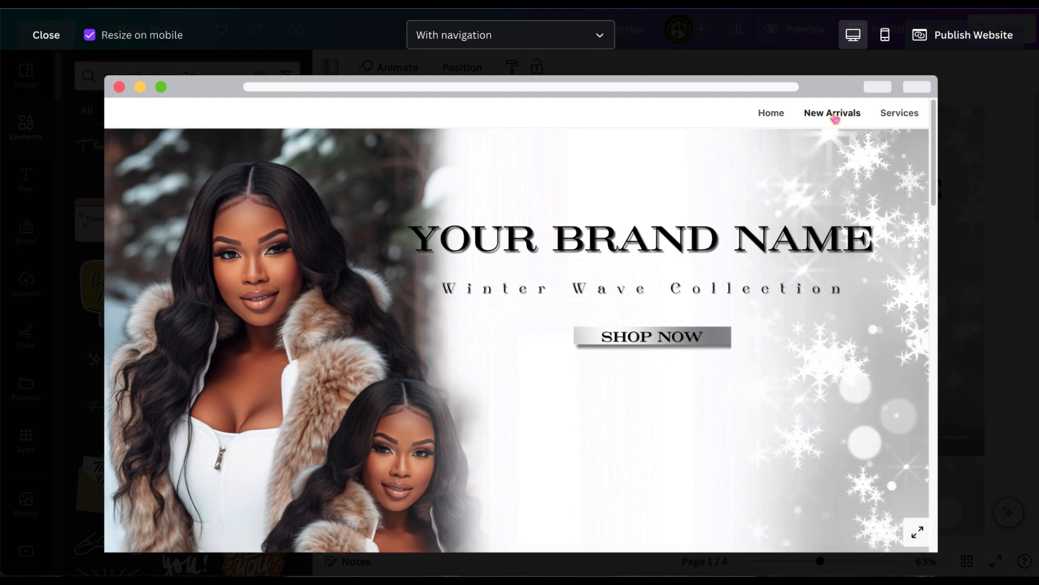
{"action": "mouse_move", "coordinate": [168, 26]}
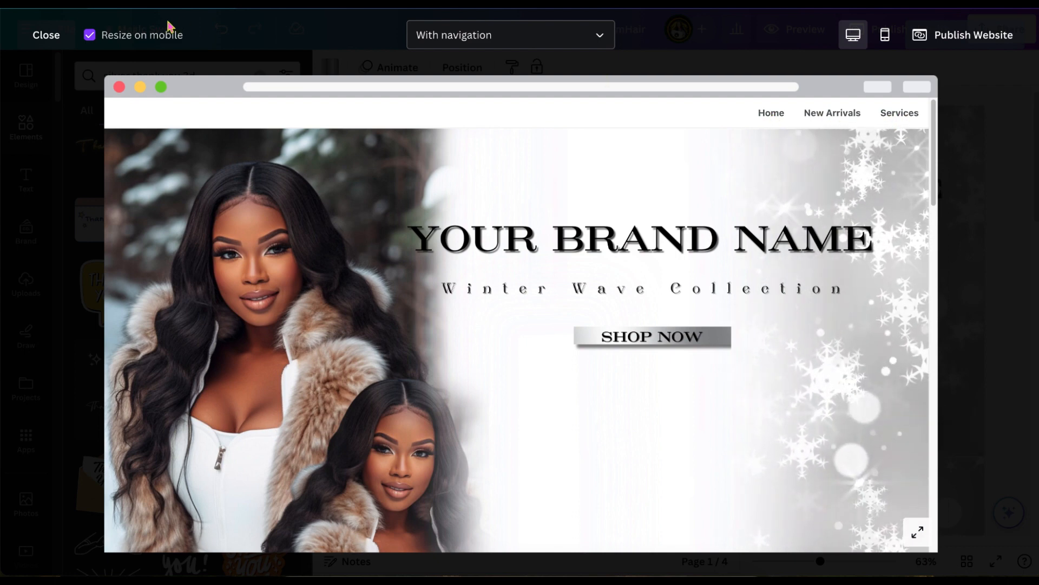
{"action": "left_click", "coordinate": [46, 35]}
{"action": "type", "text": "Page 4 - Su"}
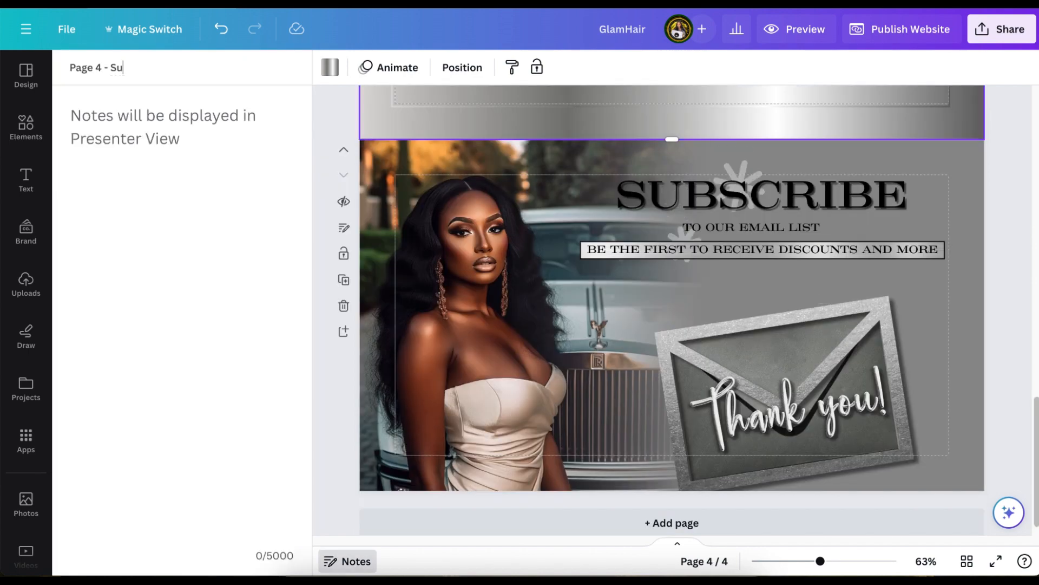
Step: Rename the page 4 title to 'Contact'
{"action": "type", "text": "Contac"}
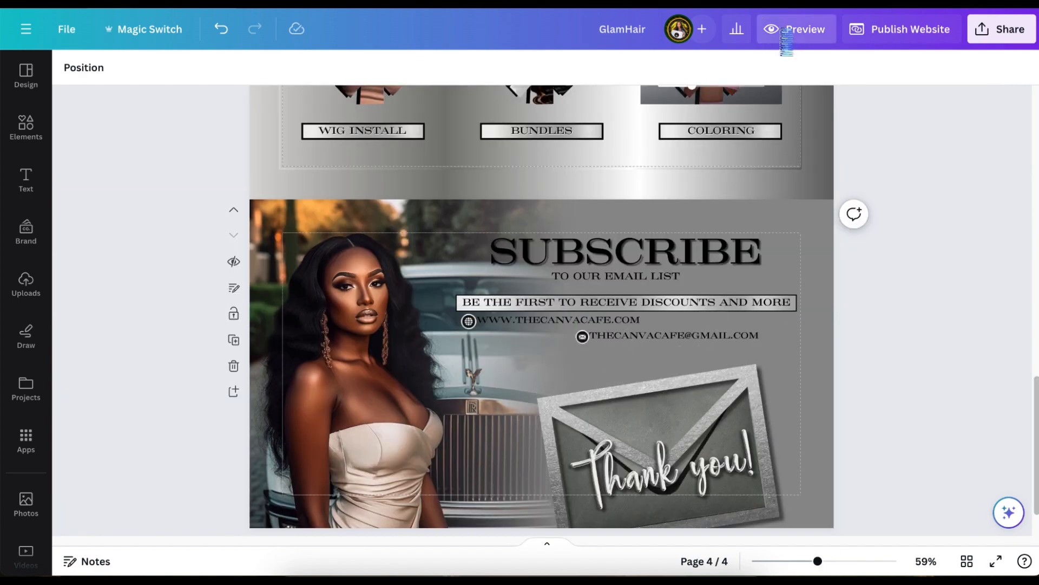
{"action": "left_click", "coordinate": [804, 29]}
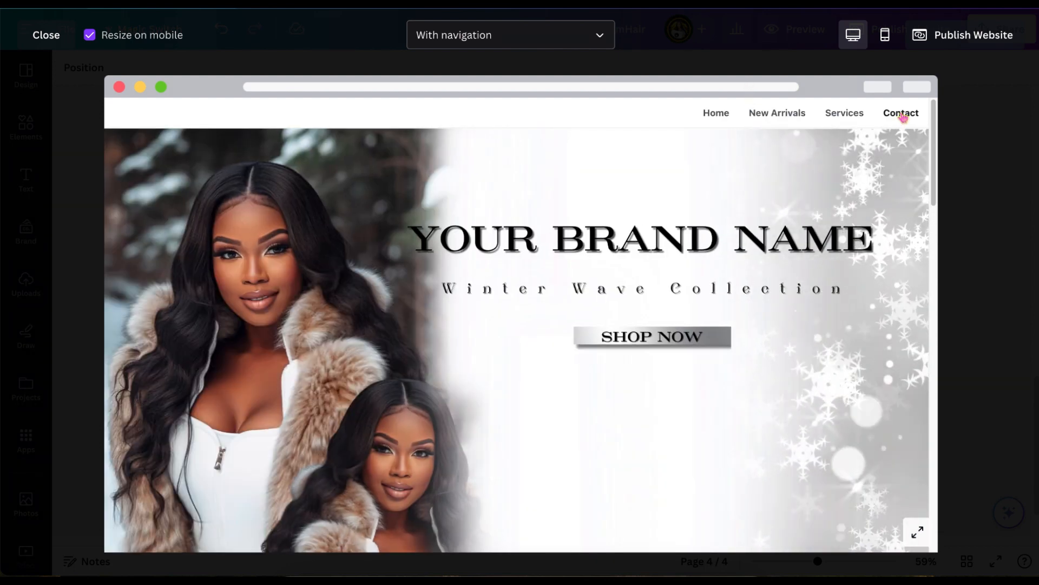
{"action": "scroll", "scroll_direction": "down", "scroll_amount": 3}
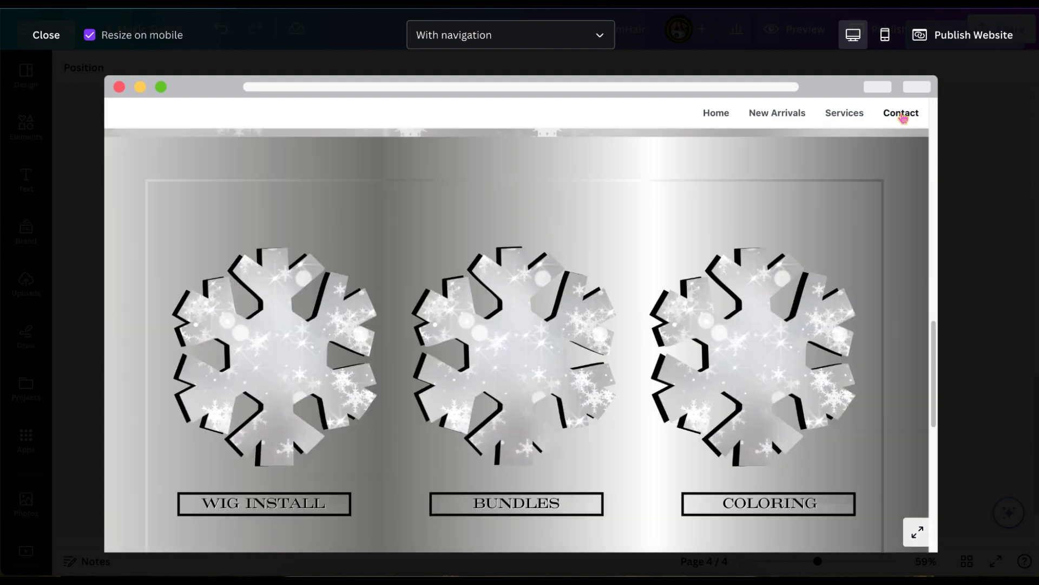
{"action": "scroll", "scroll_direction": "down", "scroll_amount": 3}
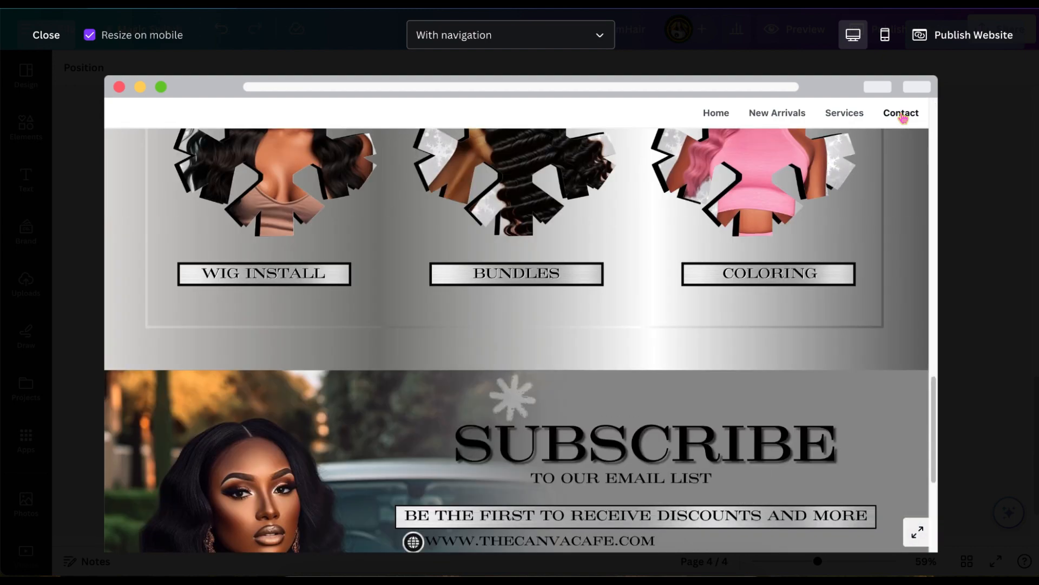
{"action": "scroll", "scroll_direction": "down", "scroll_amount": 3}
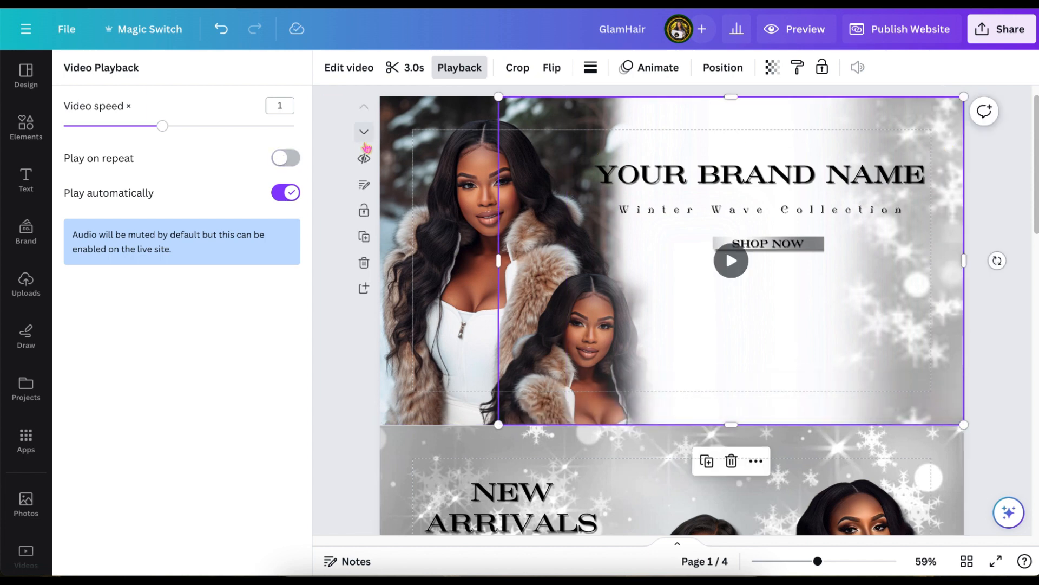
Step: Turn on Play on repeat for the header video and open the site preview
{"action": "left_click", "coordinate": [286, 157]}
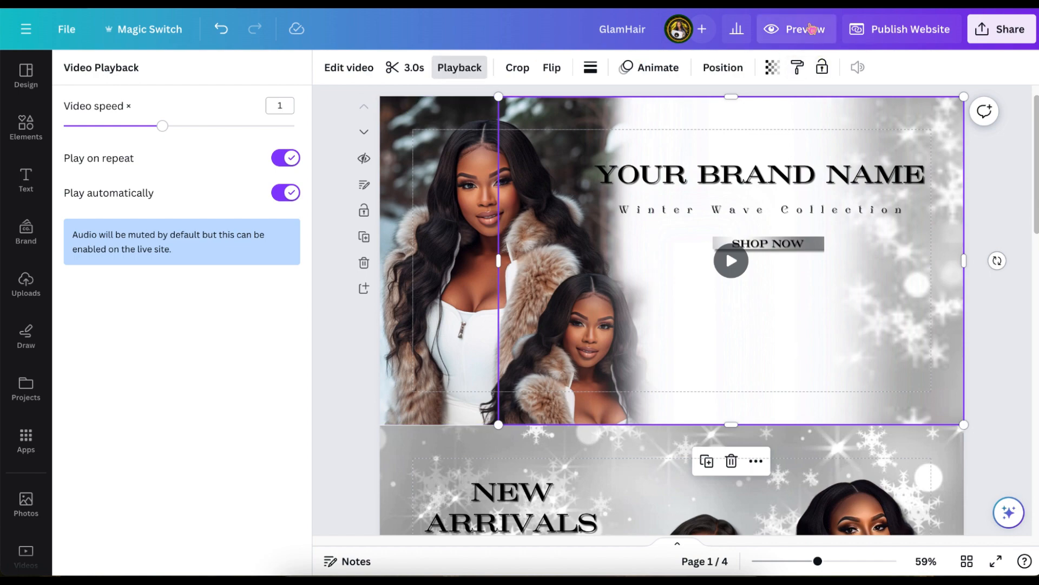
{"action": "left_click", "coordinate": [796, 28]}
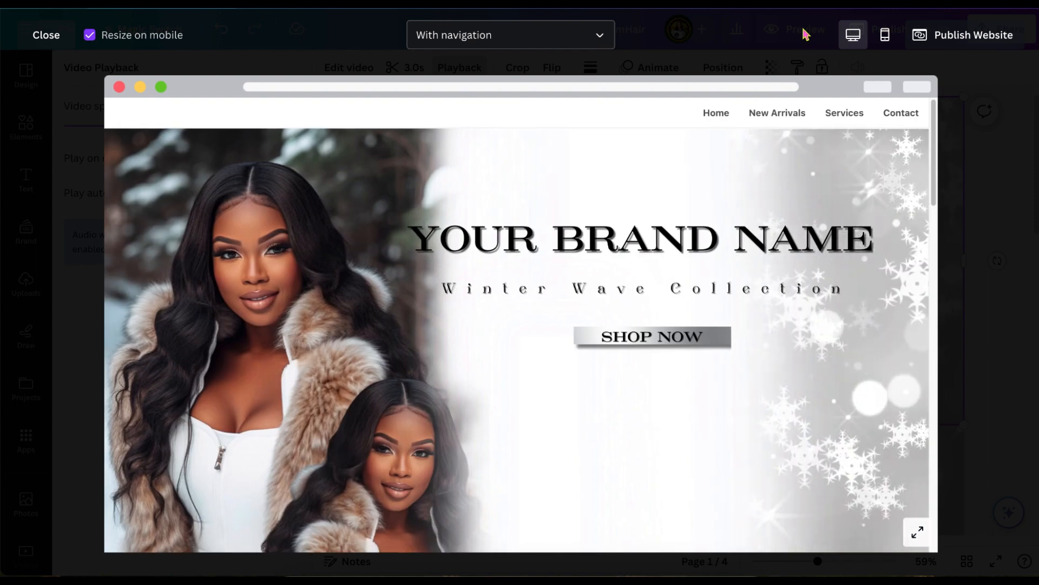
Step: Scroll through the desktop preview, check the phone view, and open the Publish Website options
{"action": "scroll", "scroll_direction": "down", "scroll_amount": 3}
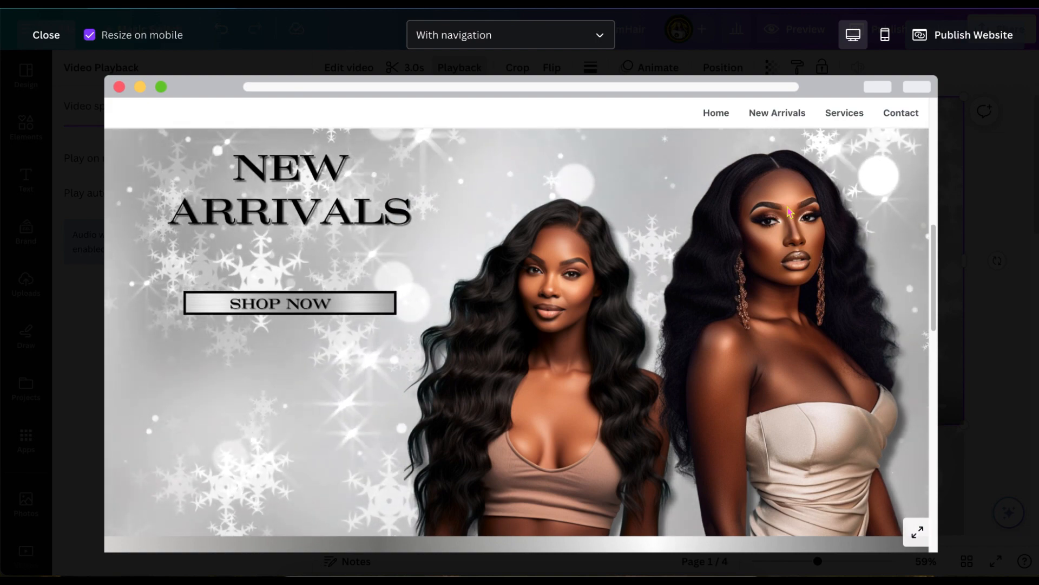
{"action": "scroll", "scroll_direction": "down", "scroll_amount": 3}
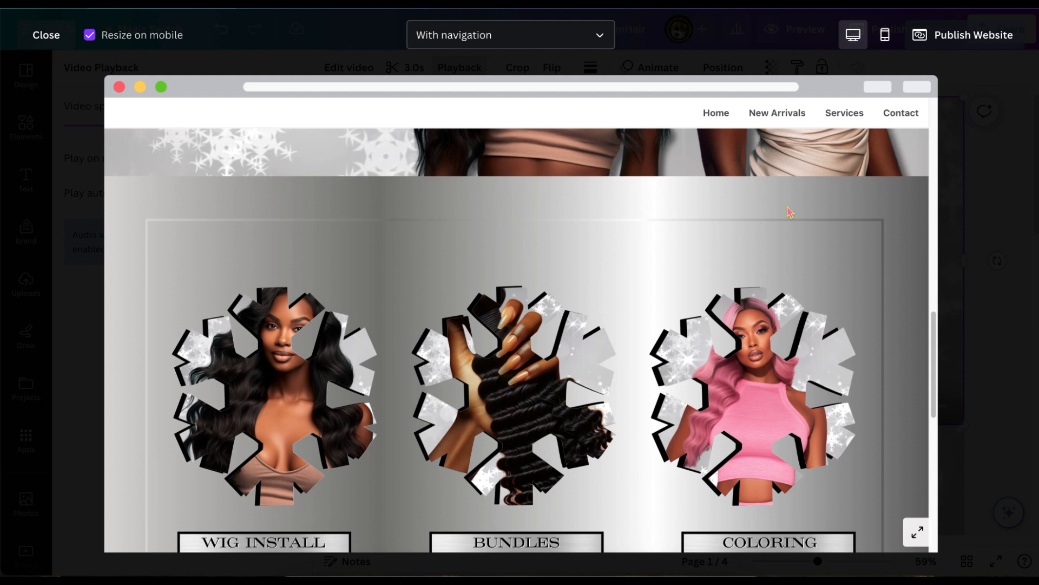
{"action": "scroll", "scroll_direction": "down", "scroll_amount": 3}
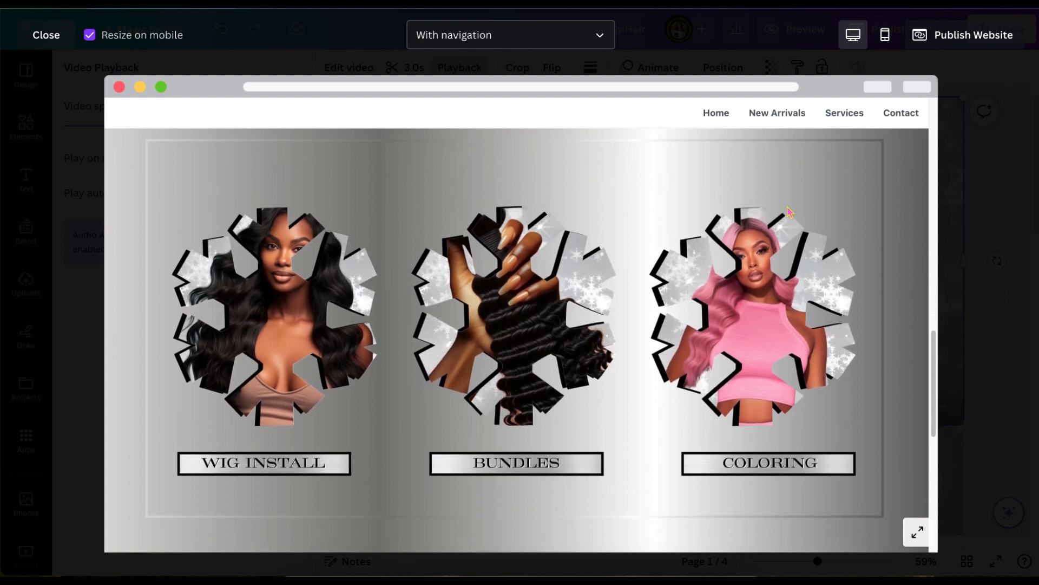
{"action": "scroll", "scroll_direction": "down", "scroll_amount": 3}
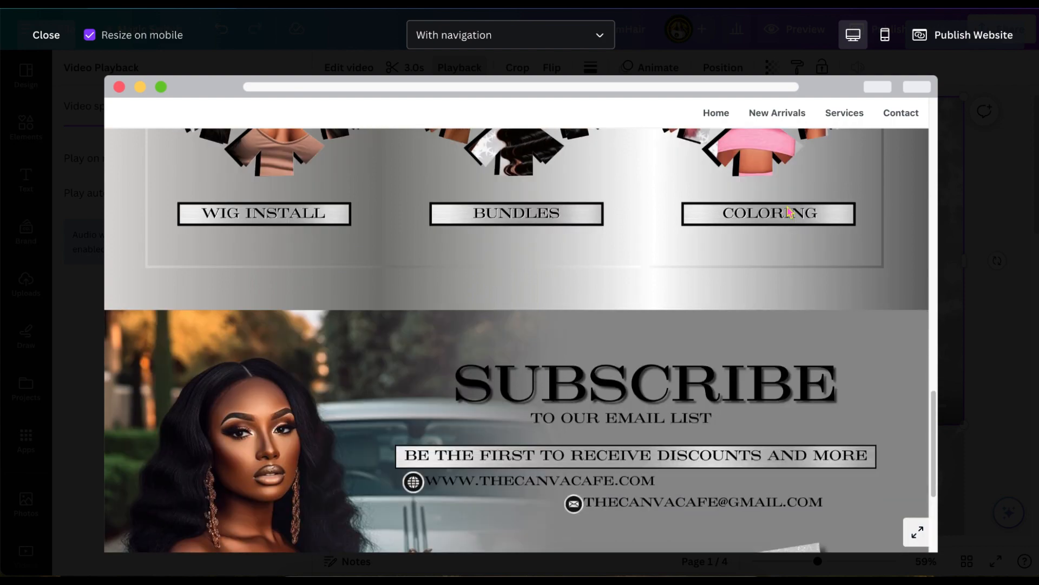
{"action": "scroll", "scroll_direction": "down", "scroll_amount": 3}
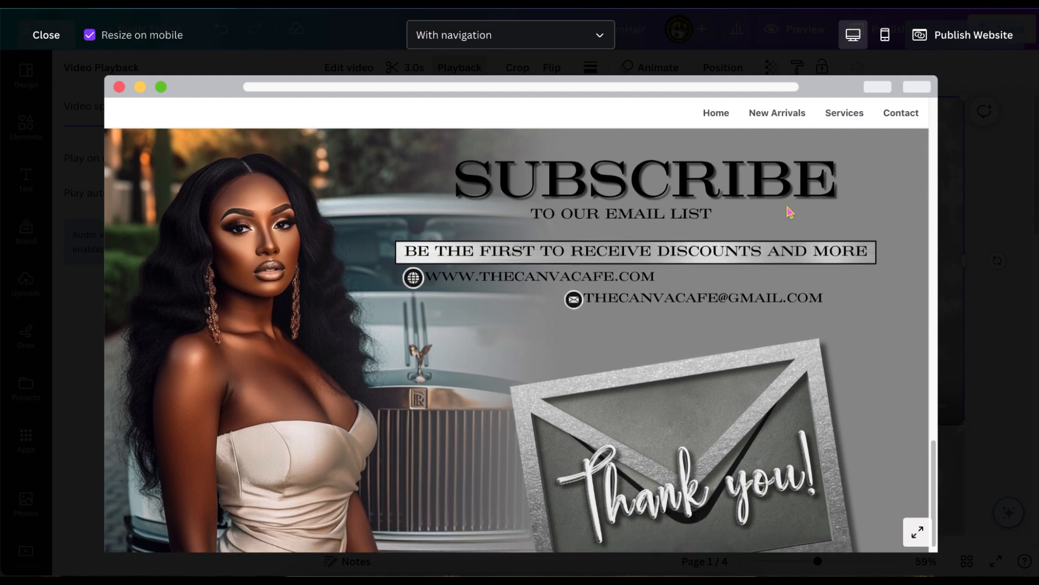
{"action": "scroll", "scroll_direction": "down", "scroll_amount": 3}
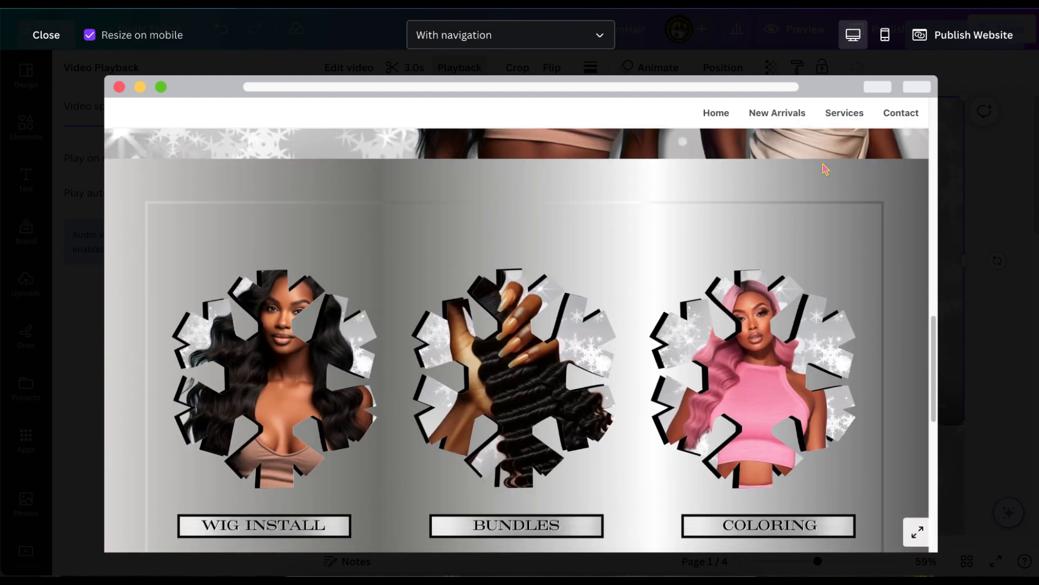
{"action": "left_click", "coordinate": [885, 35]}
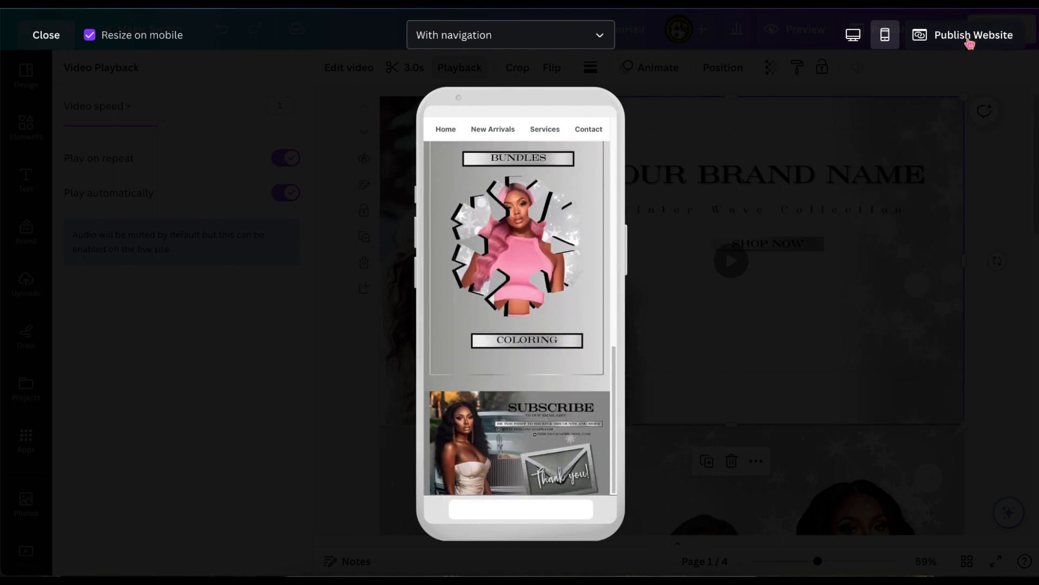
{"action": "left_click", "coordinate": [971, 35]}
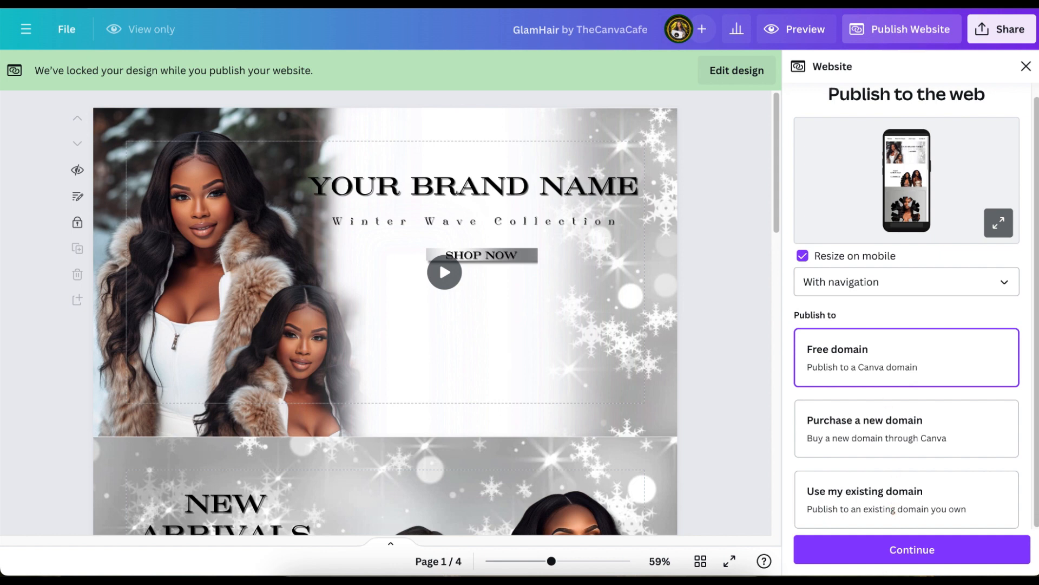
Step: Continue on the free Canva domain with the page URL 'glamhair'
{"action": "left_click", "coordinate": [912, 550]}
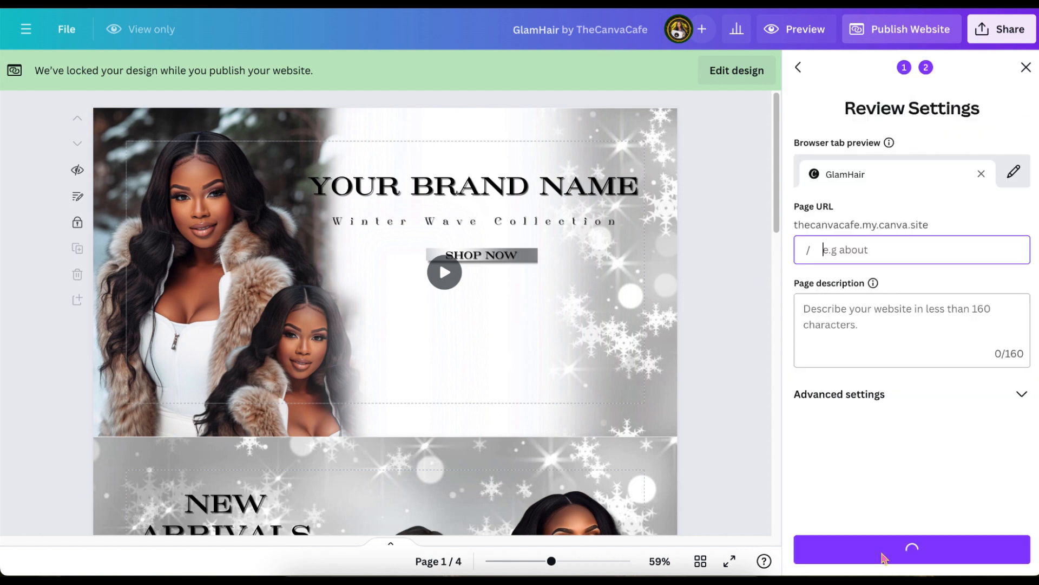
{"action": "type", "text": "glamhair"}
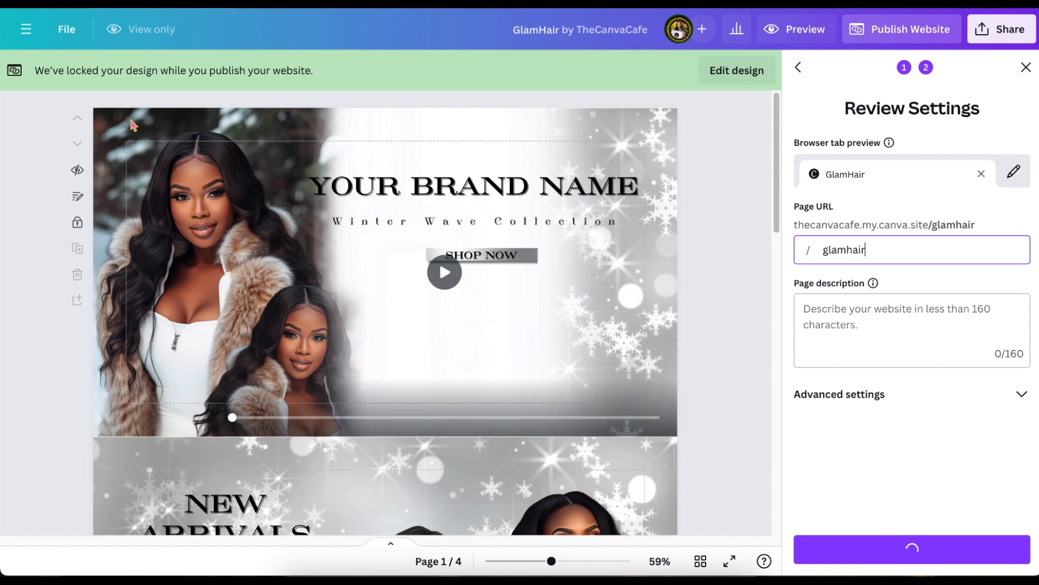
{"action": "left_click", "coordinate": [66, 28]}
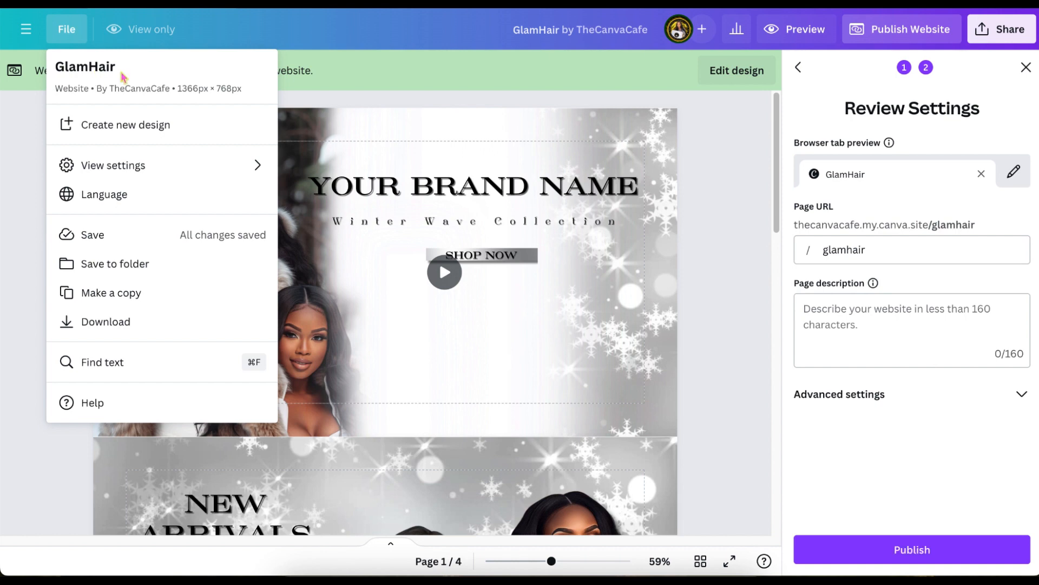
Step: Enter the page description 'Best hair extensions in Charlotte' and scroll to the advanced settings
{"action": "left_click", "coordinate": [911, 250]}
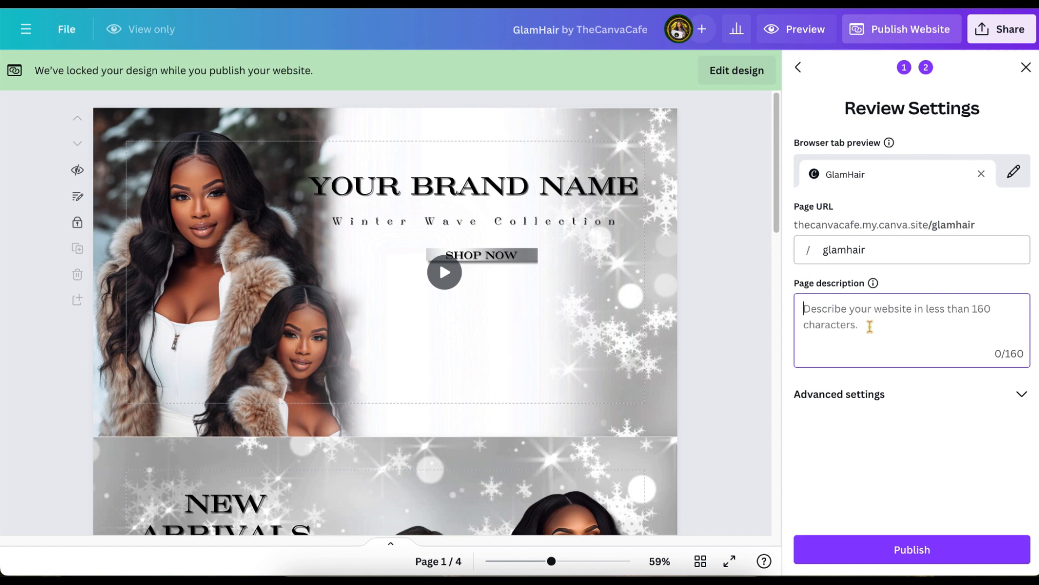
{"action": "type", "text": "Best hair"}
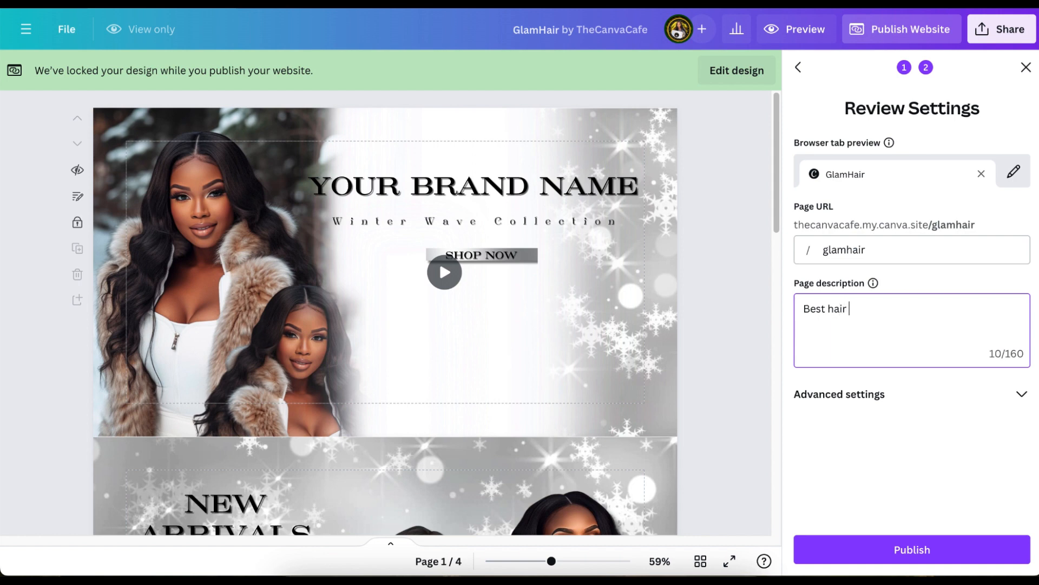
{"action": "type", "text": "exten"}
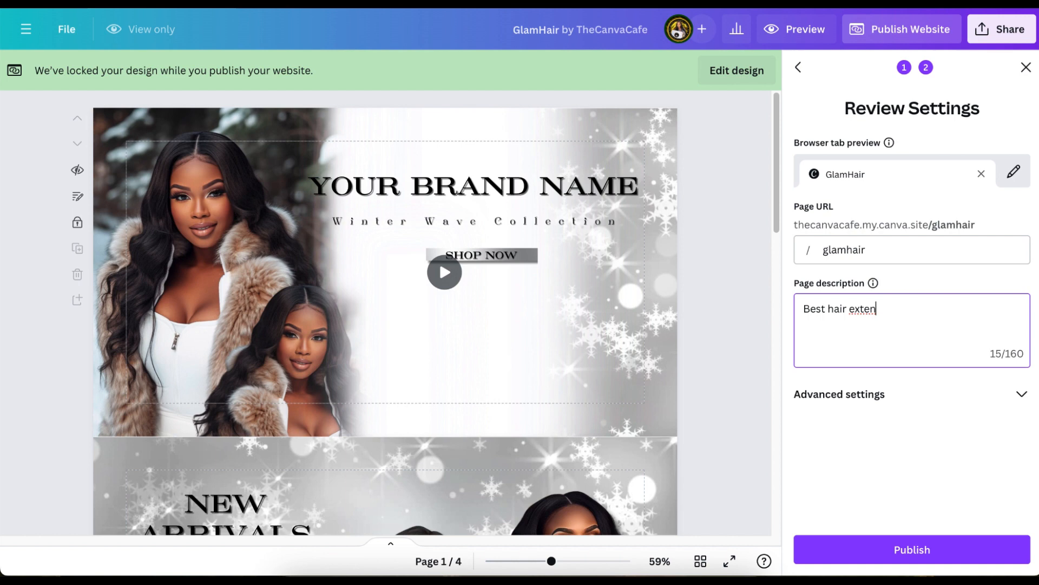
{"action": "type", "text": "si"}
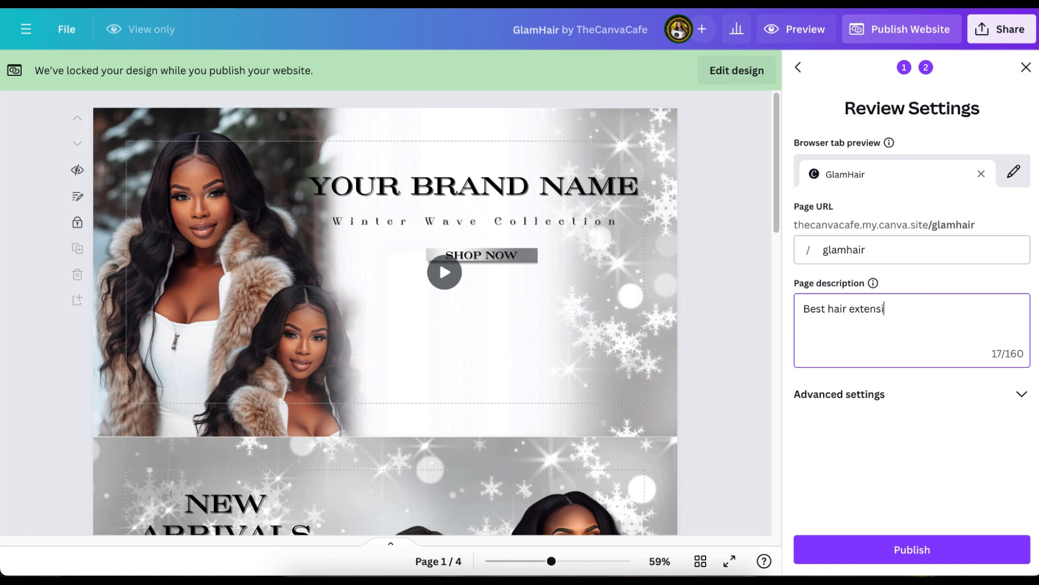
{"action": "type", "text": "ons in"}
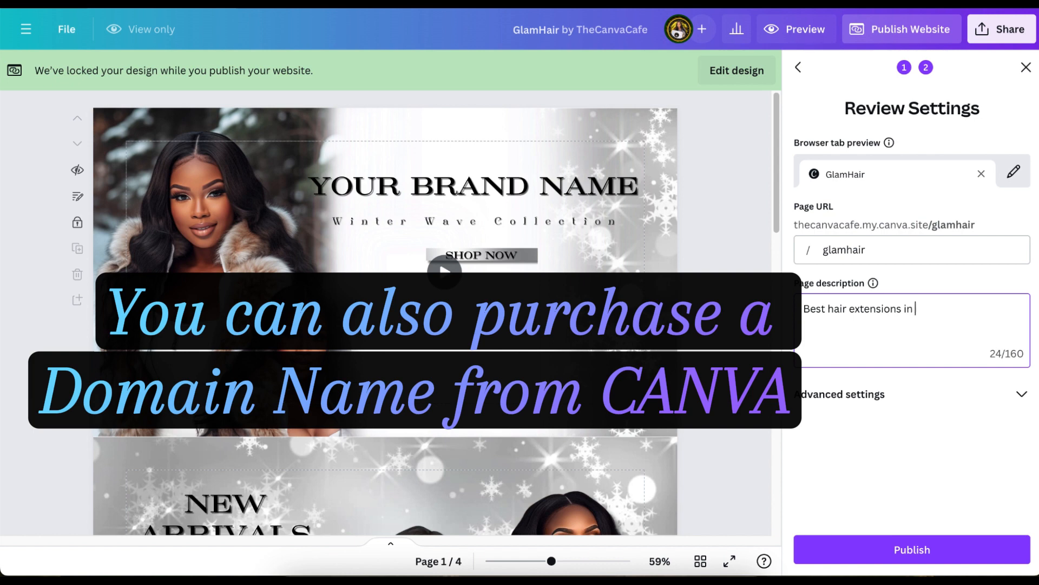
{"action": "key", "text": "Backspace"}
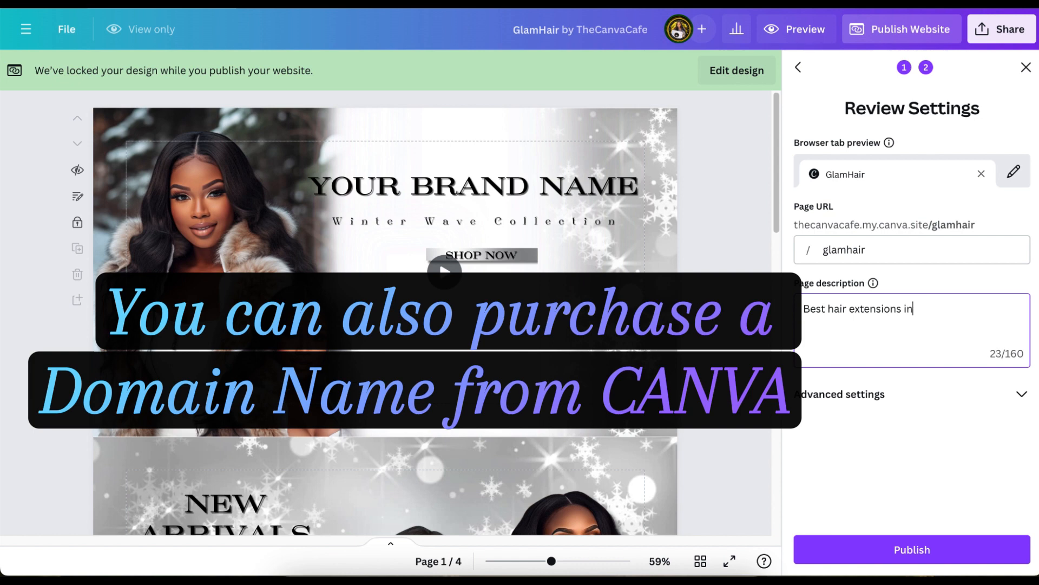
{"action": "type", "text": "C"}
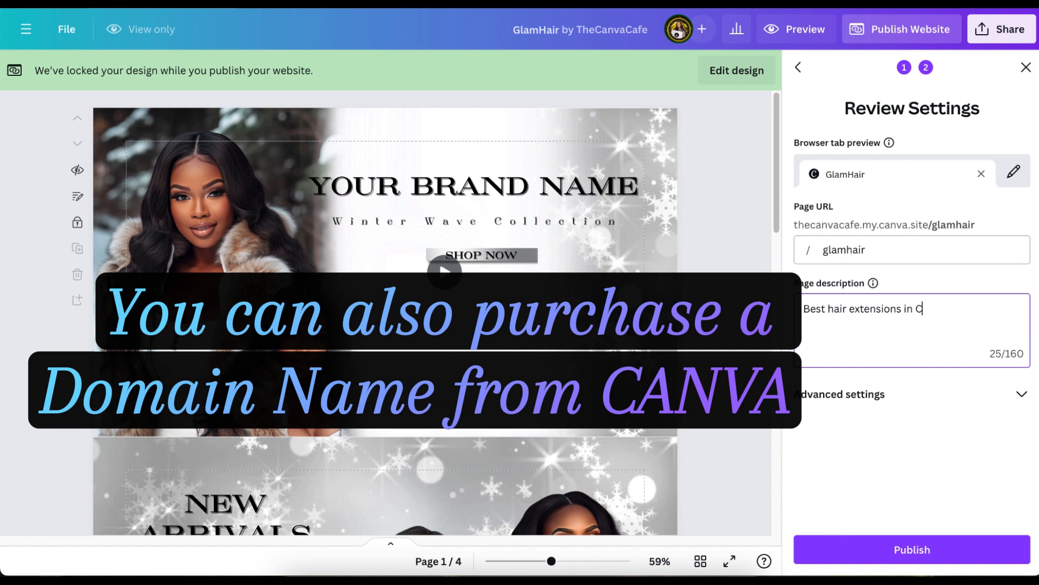
{"action": "type", "text": "harlott"}
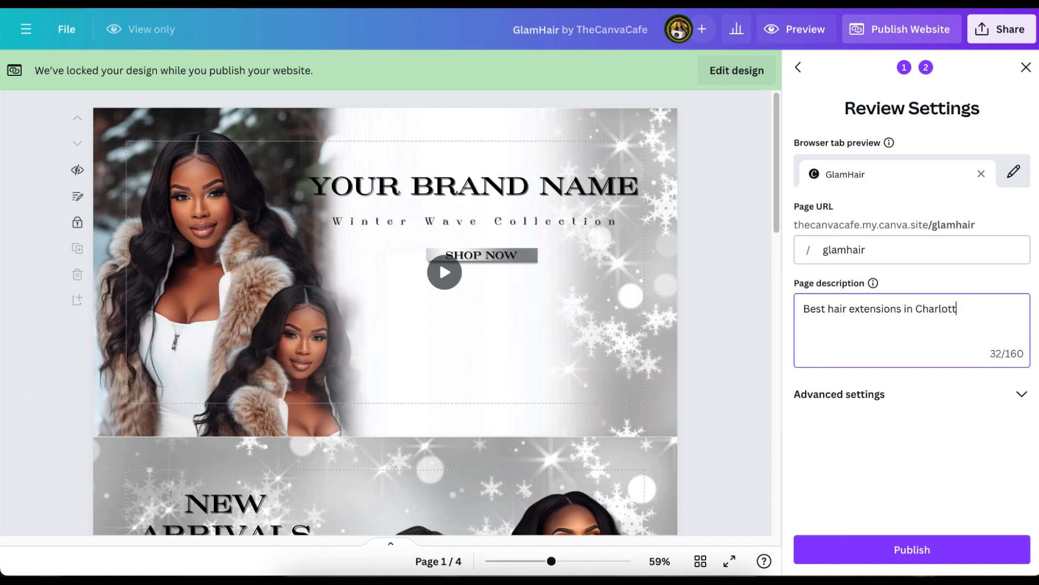
{"action": "type", "text": "e"}
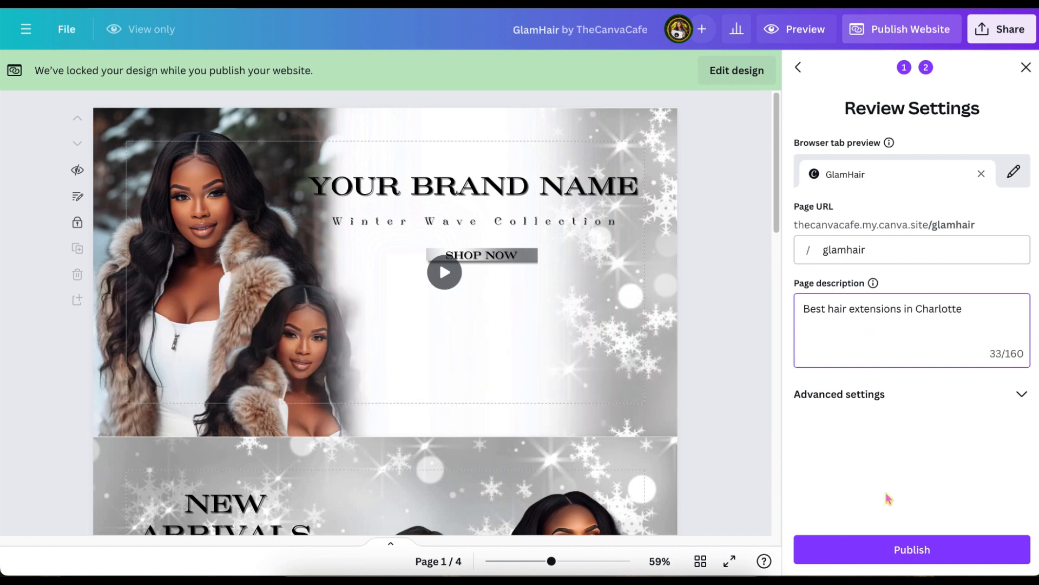
{"action": "mouse_move", "coordinate": [983, 434]}
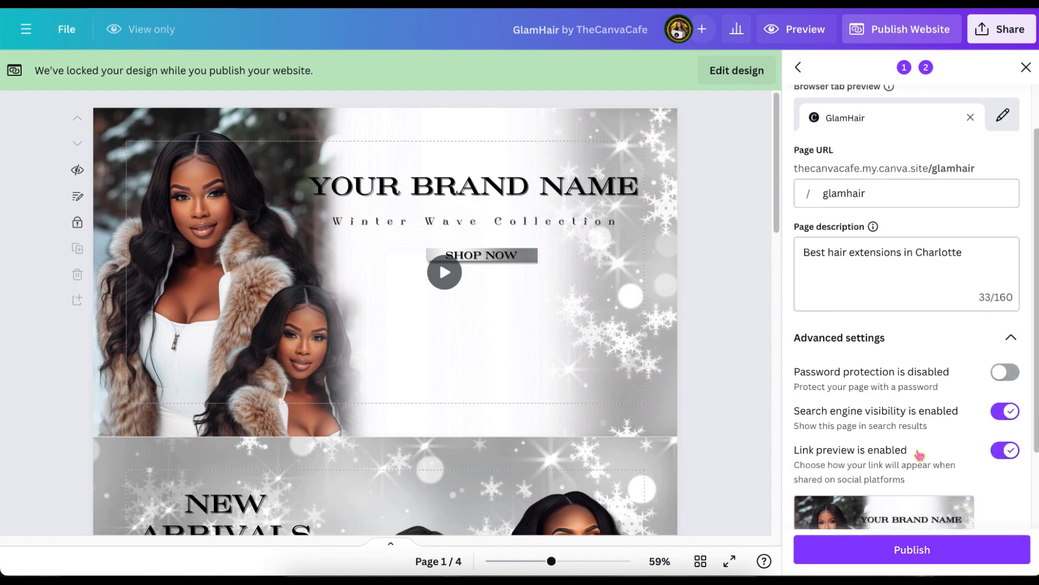
{"action": "scroll", "scroll_direction": "down", "scroll_amount": 3}
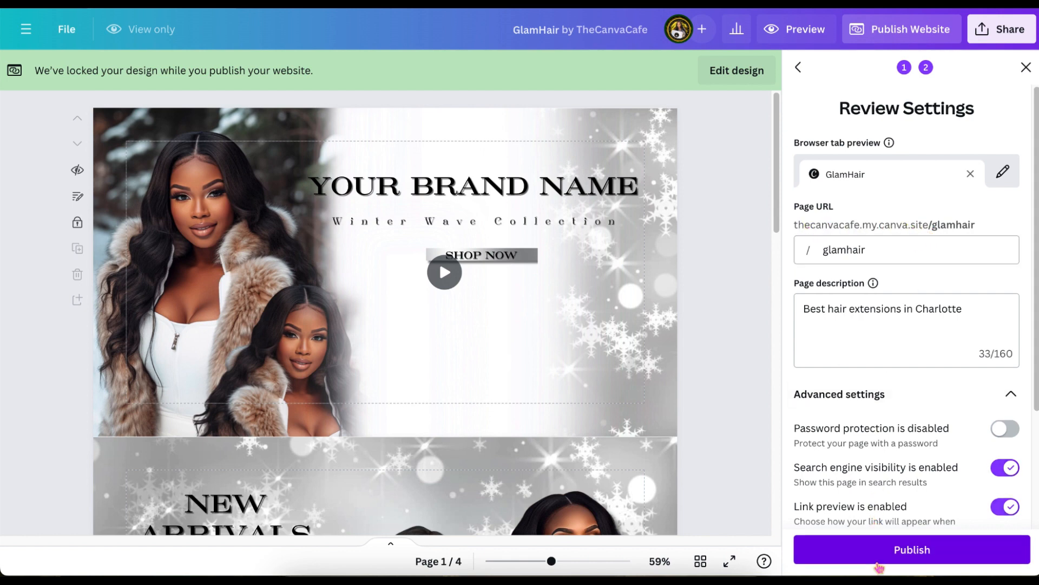
Step: Publish the GlamHair site from Review Settings so it goes live at thecanvacafe.my.canva.site
{"action": "left_click", "coordinate": [911, 549]}
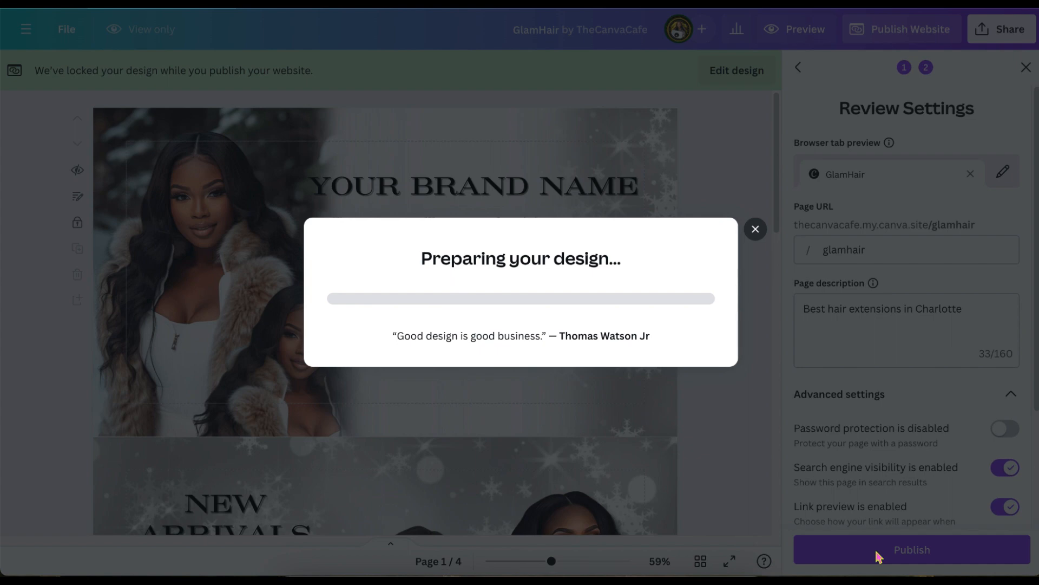
{"action": "left_click", "coordinate": [911, 549]}
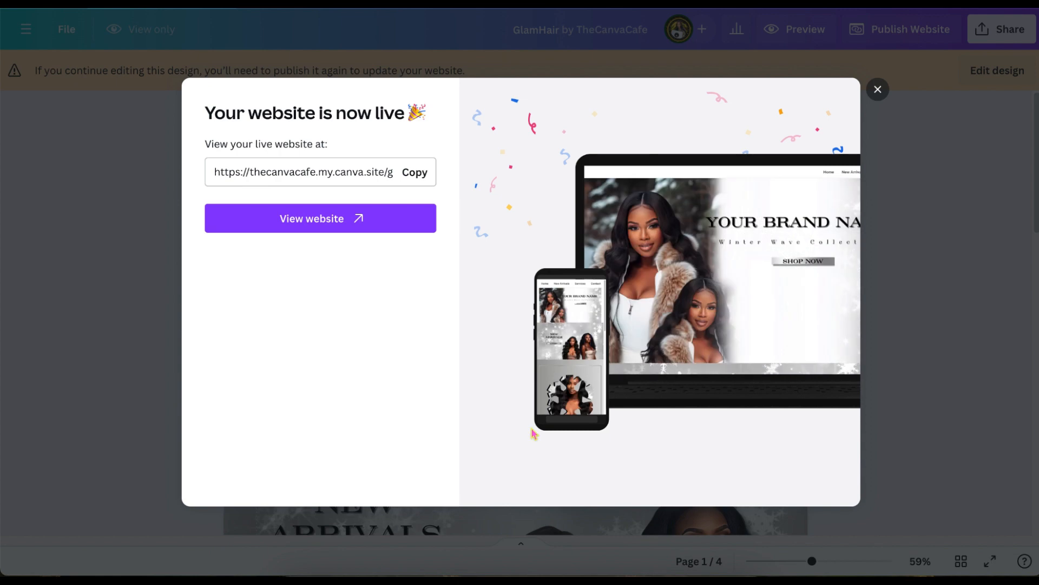
Step: Open the live GlamHair website and scroll down through its pages
{"action": "left_click", "coordinate": [320, 218]}
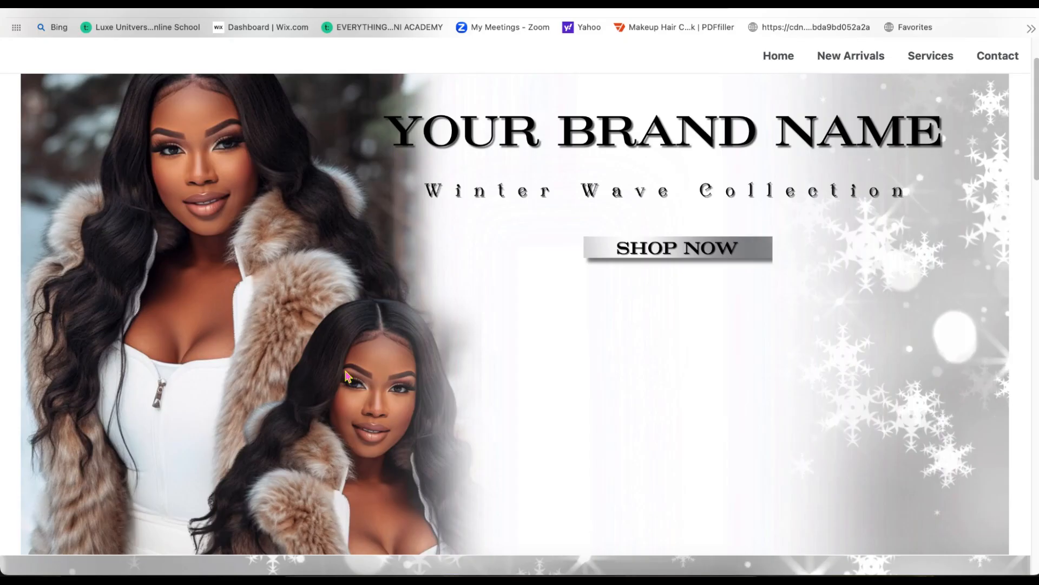
{"action": "scroll", "scroll_direction": "down", "scroll_amount": 3}
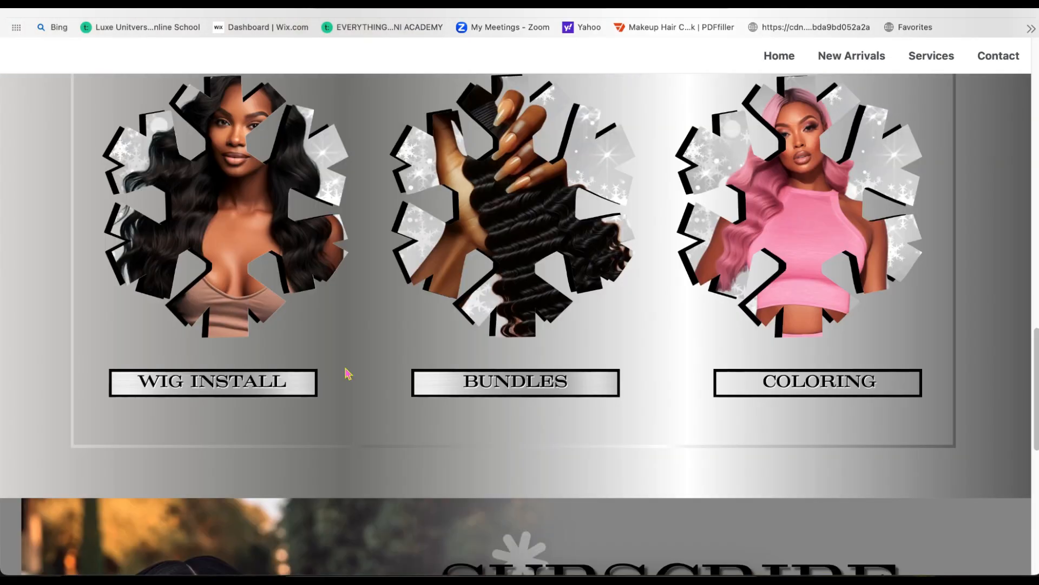
{"action": "scroll", "scroll_direction": "down", "scroll_amount": 3}
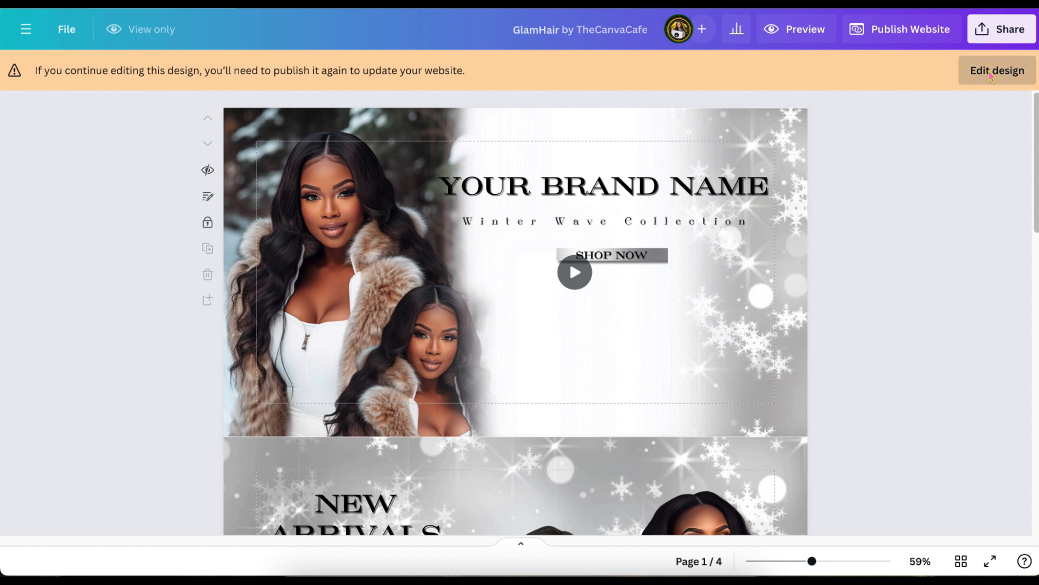
{"action": "left_click", "coordinate": [995, 70]}
{"action": "type", "text": "www.the"}
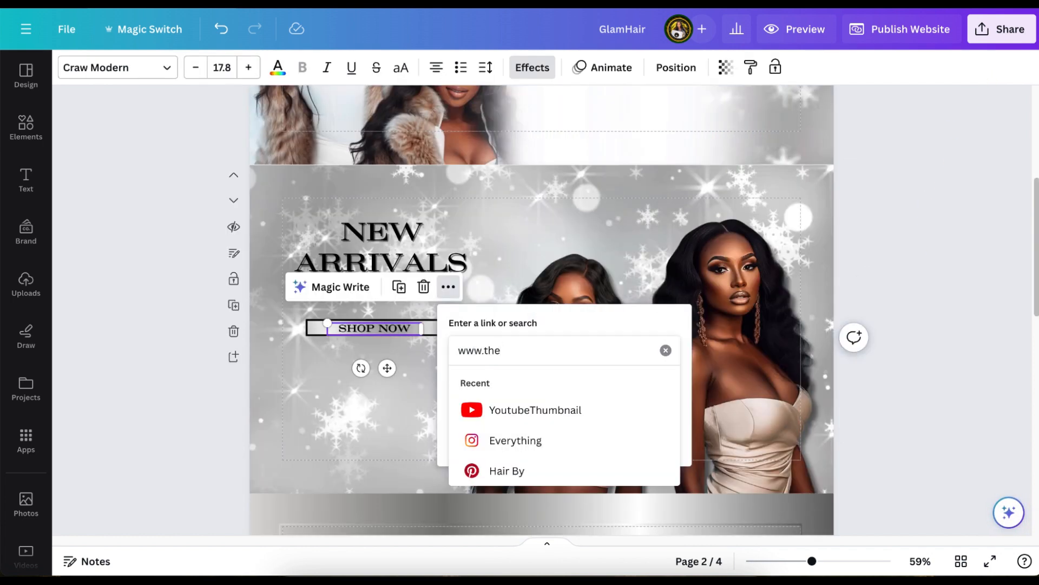
{"action": "type", "text": "canvacafe.com"}
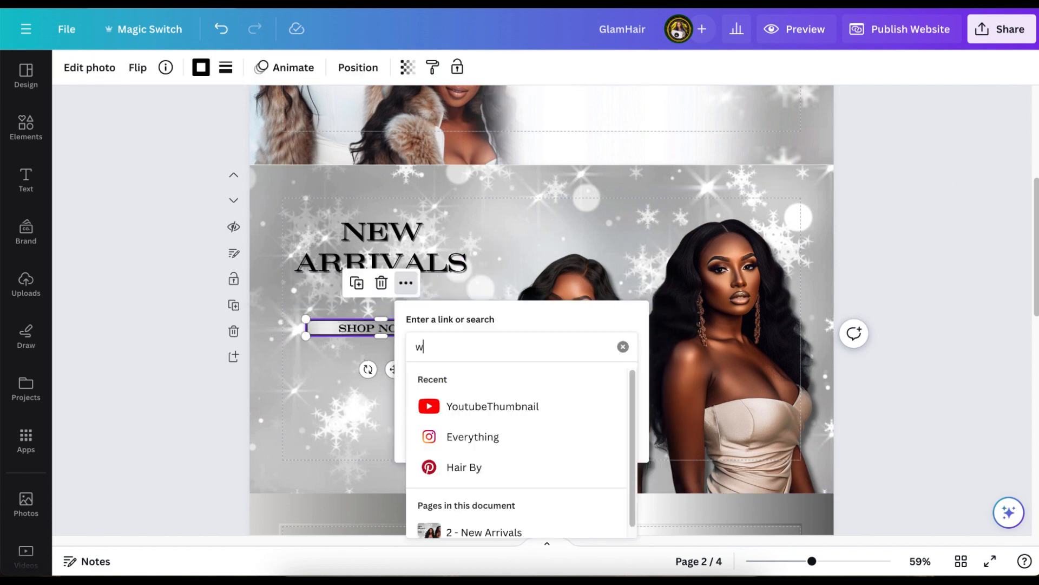
{"action": "type", "text": "www.thecanvacafe"}
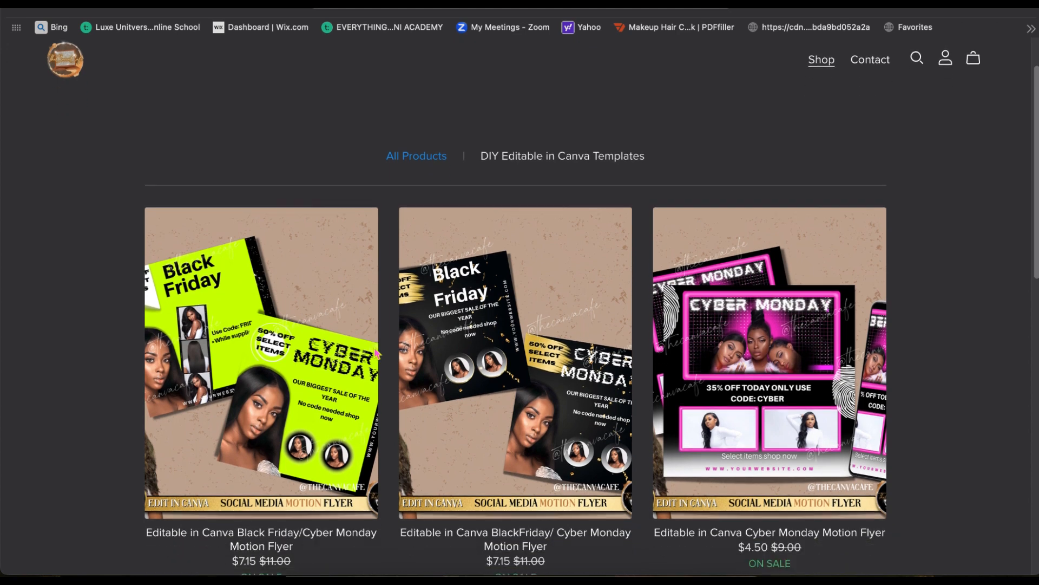
Step: Scroll through the Wix template shop's product listings
{"action": "scroll", "scroll_direction": "down", "scroll_amount": 3}
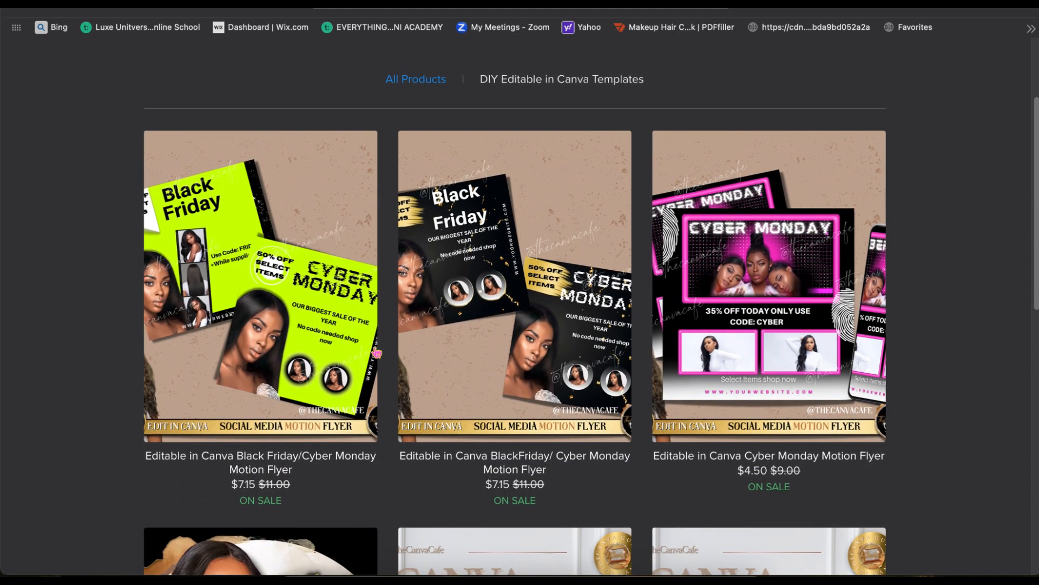
{"action": "scroll", "scroll_direction": "down", "scroll_amount": 3}
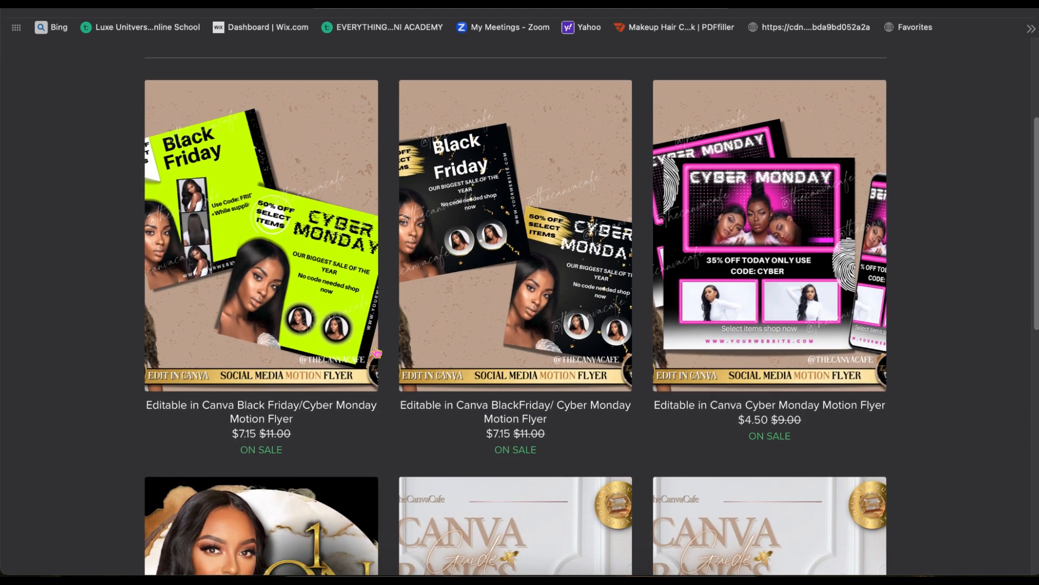
{"action": "scroll", "scroll_direction": "down", "scroll_amount": 3}
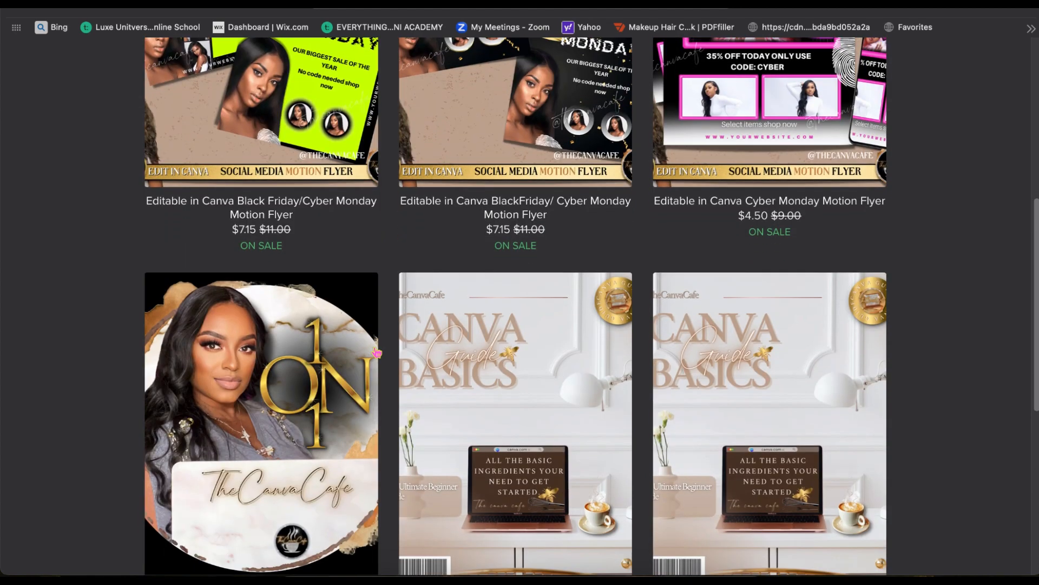
{"action": "scroll", "scroll_direction": "down", "scroll_amount": 3}
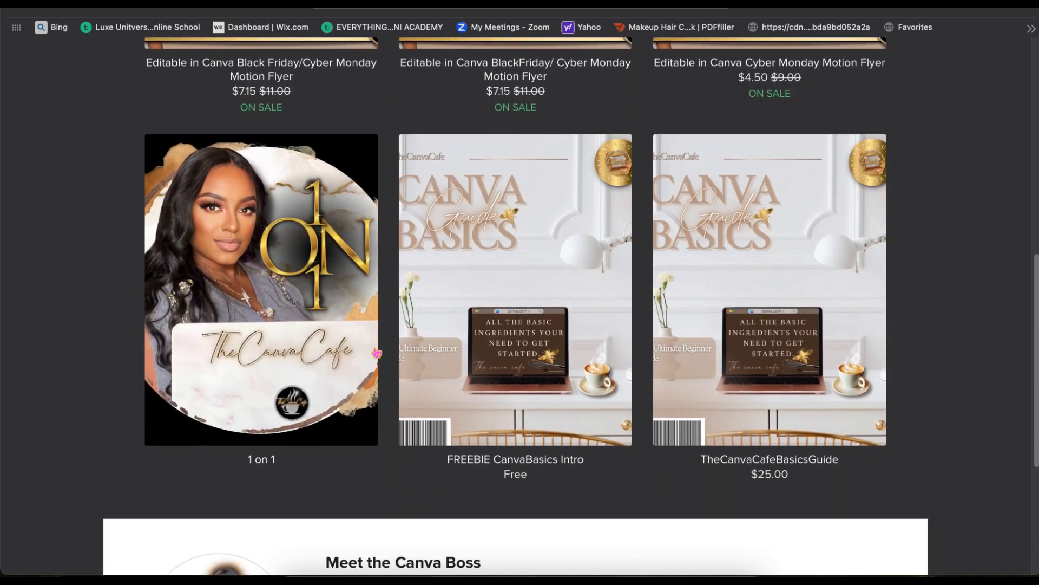
{"action": "scroll", "scroll_direction": "down", "scroll_amount": 3}
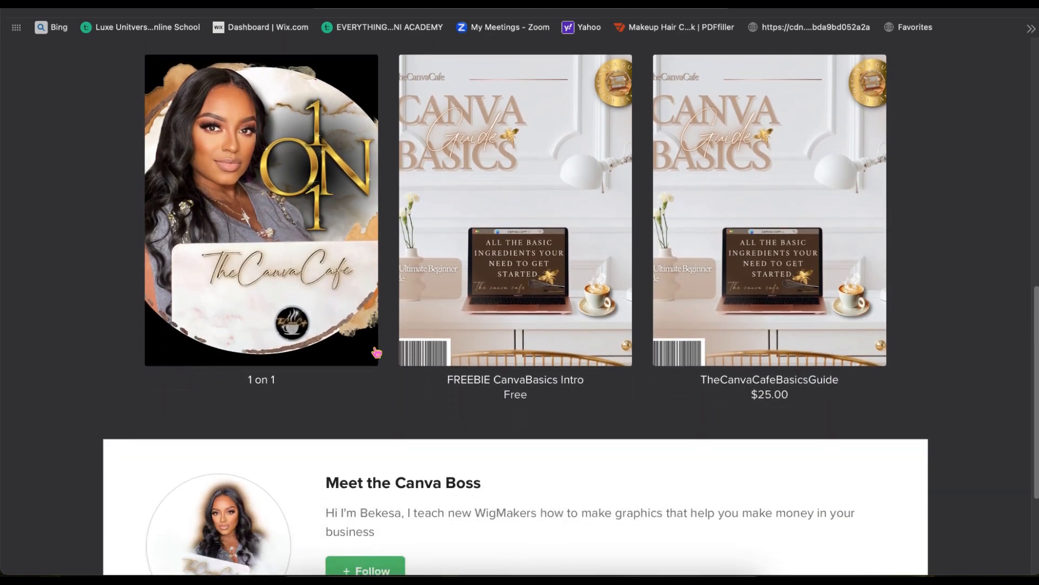
{"action": "scroll", "scroll_direction": "down", "scroll_amount": 3}
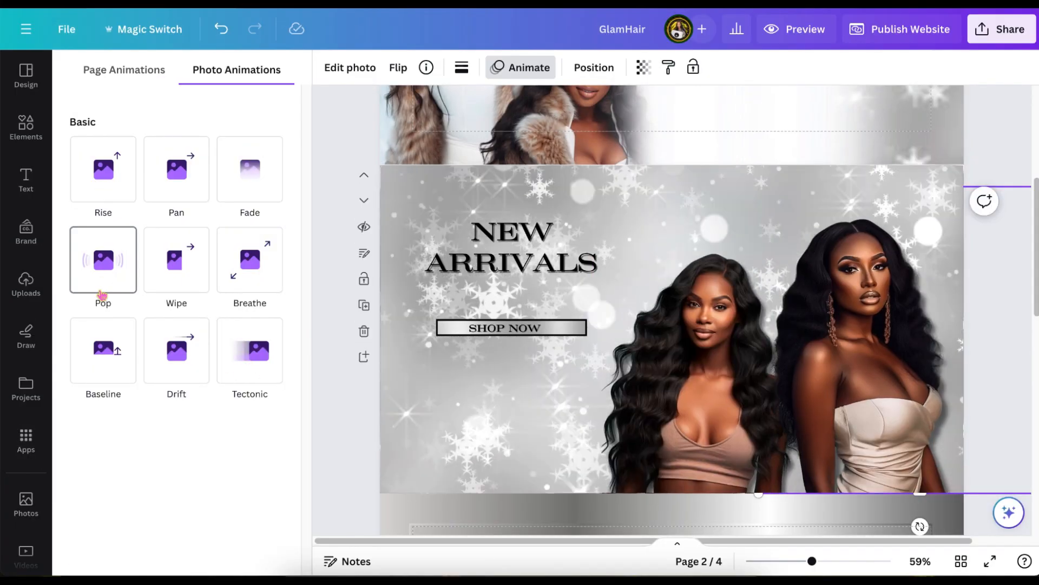
Step: Give the New Arrivals photo a Pop animation and SUBSCRIBE a Wipe animation, then preview
{"action": "left_click", "coordinate": [249, 260]}
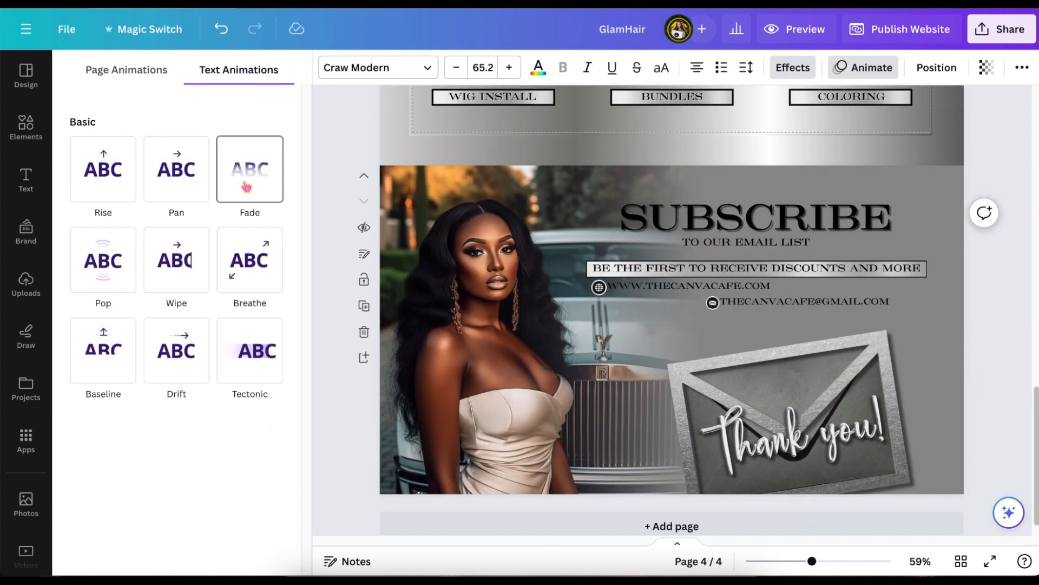
{"action": "left_click", "coordinate": [177, 260]}
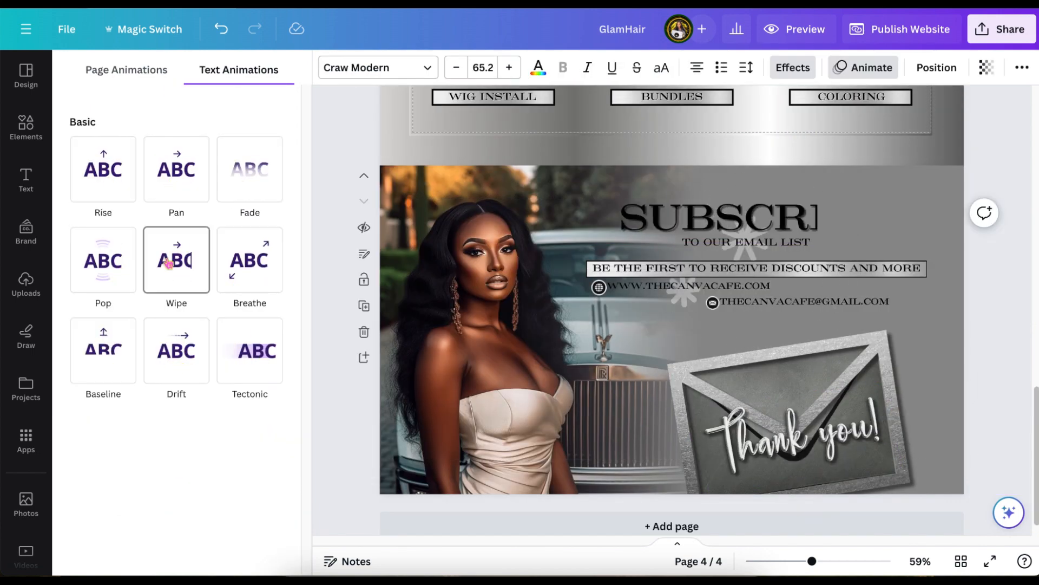
{"action": "left_click", "coordinate": [176, 260]}
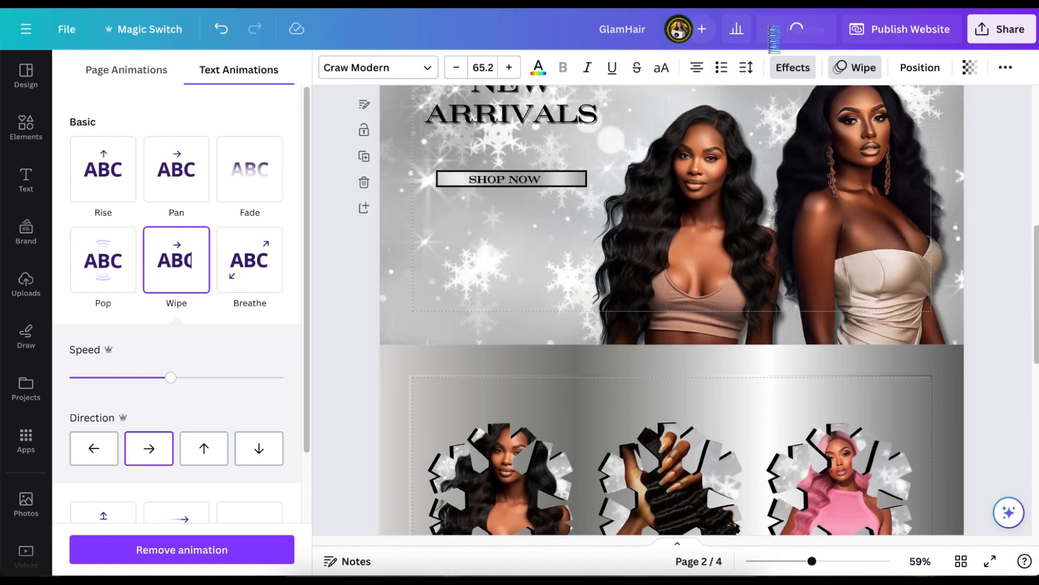
{"action": "left_click", "coordinate": [804, 29]}
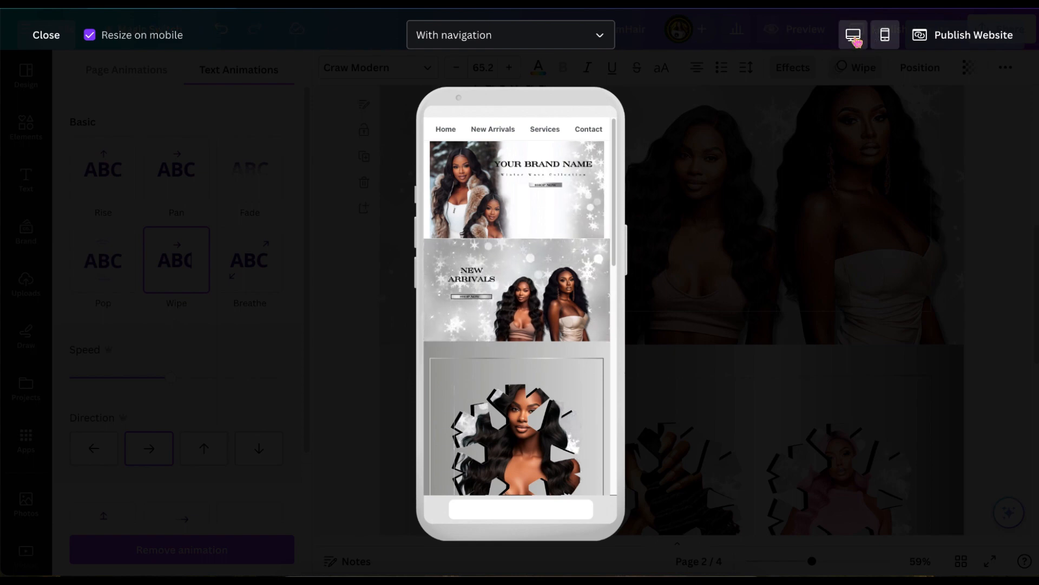
Step: Switch the preview to desktop layout, scroll the pages, and close the preview
{"action": "left_click", "coordinate": [853, 35]}
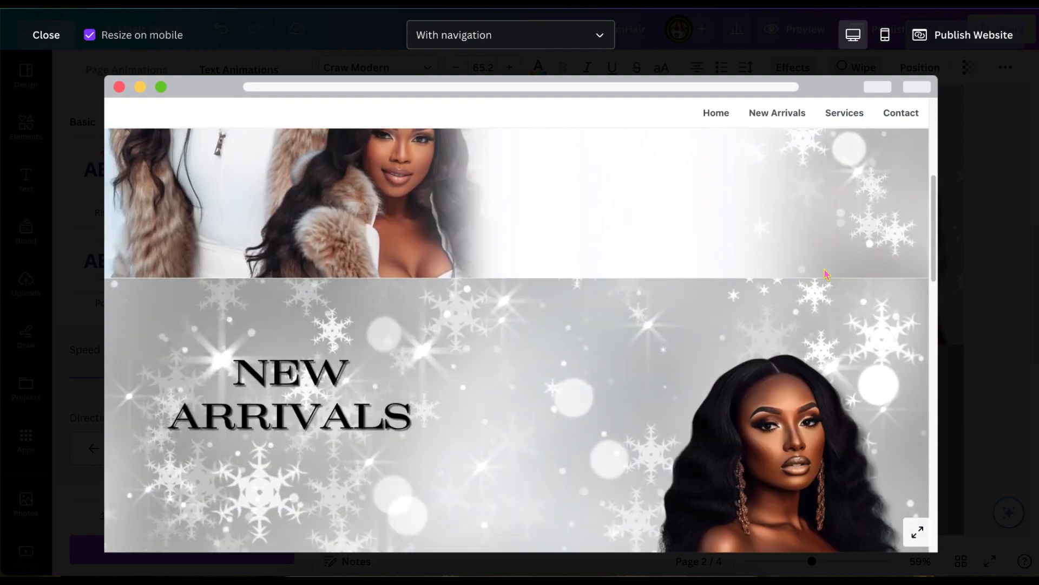
{"action": "scroll", "scroll_direction": "down", "scroll_amount": 3}
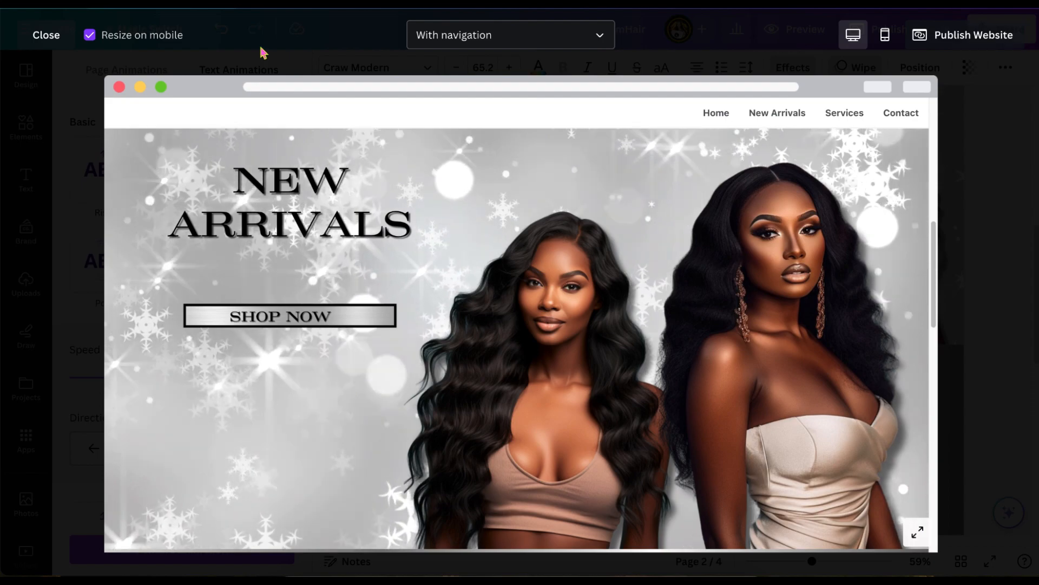
{"action": "left_click", "coordinate": [45, 34]}
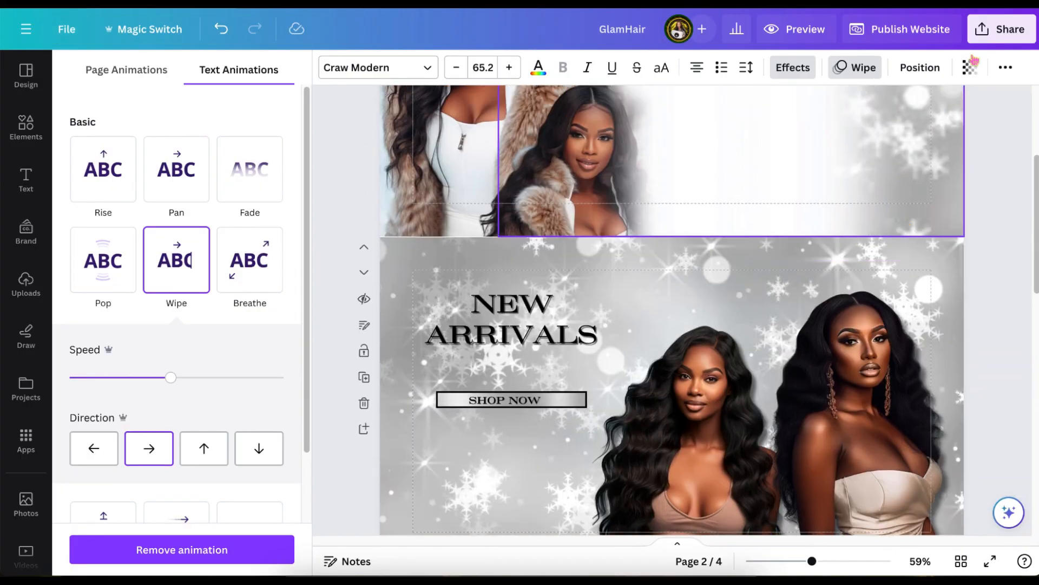
Step: Republish the updated GlamHair website and open its live version from the success dialog
{"action": "left_click", "coordinate": [901, 29]}
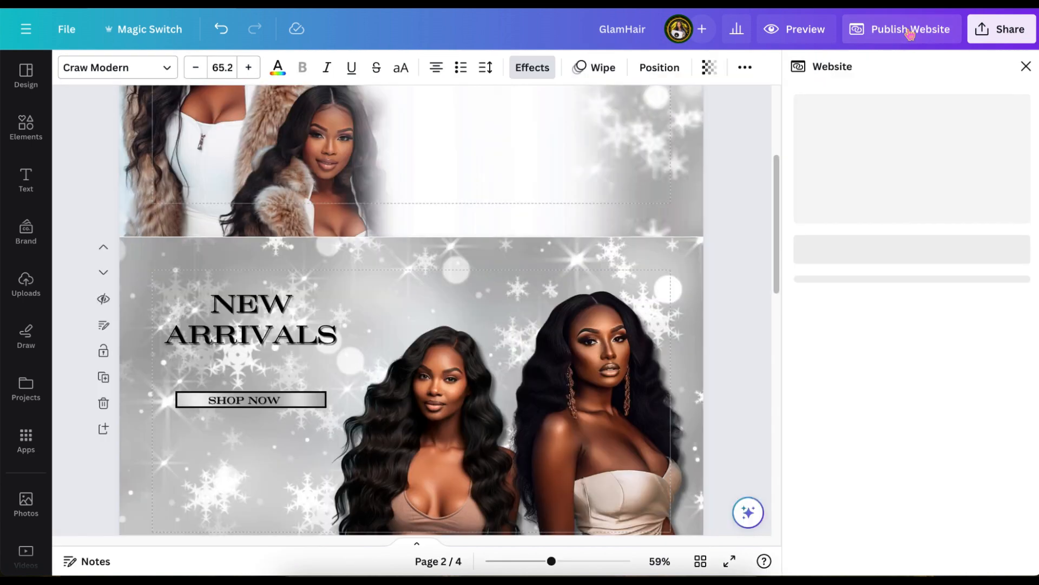
{"action": "left_click", "coordinate": [909, 28]}
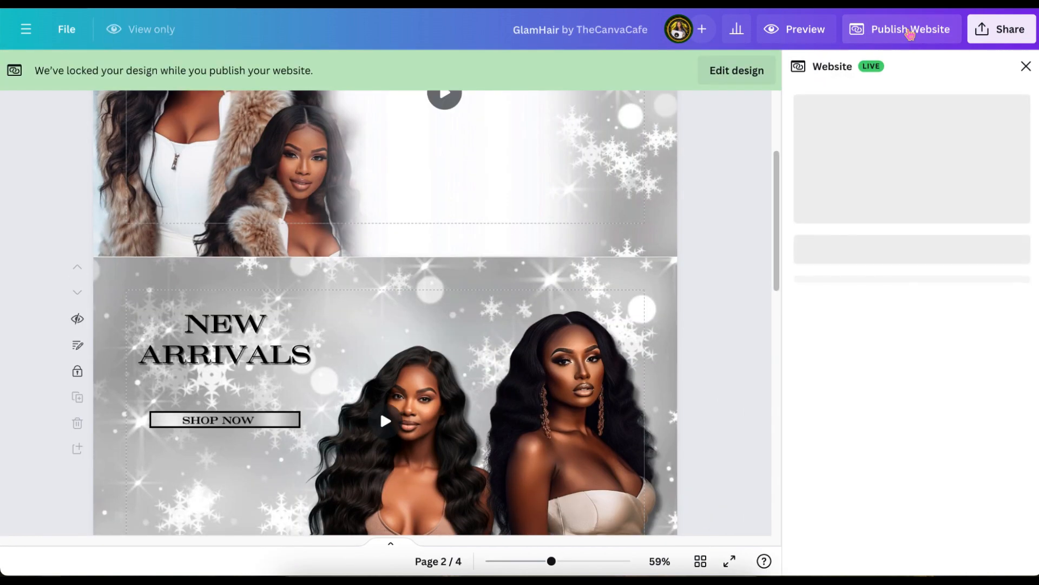
{"action": "left_click", "coordinate": [909, 29]}
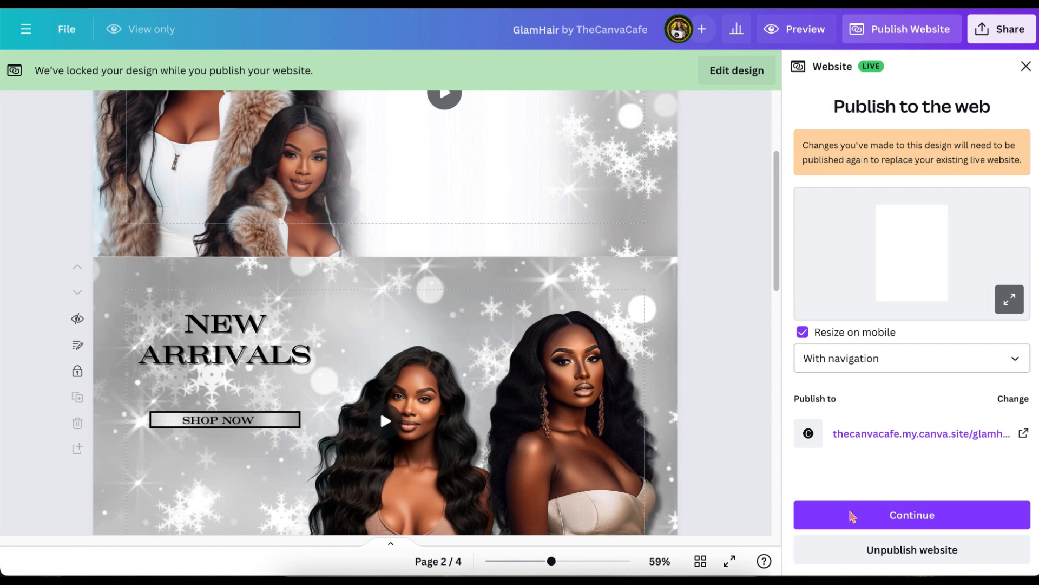
{"action": "left_click", "coordinate": [911, 514]}
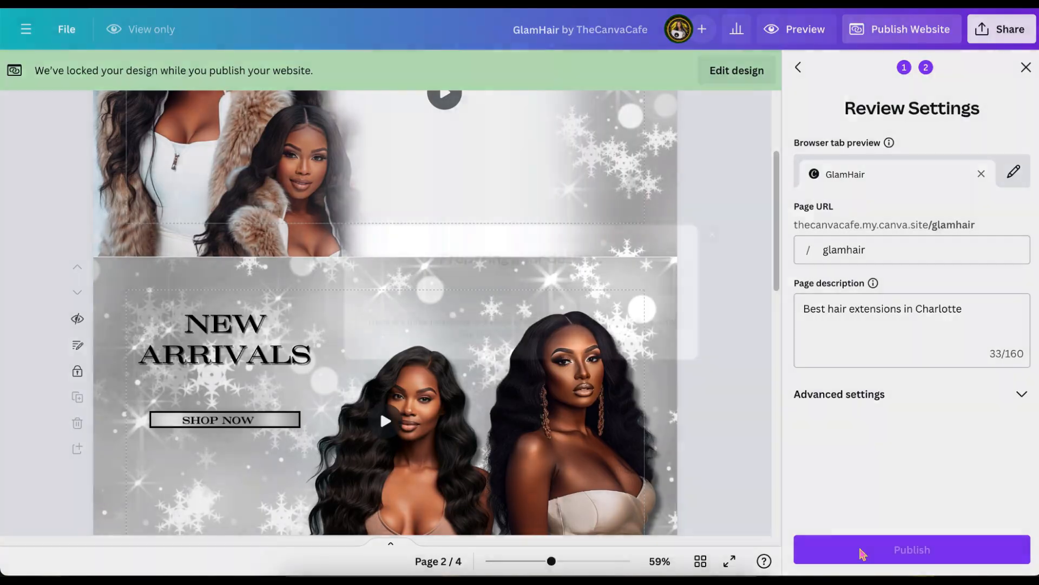
{"action": "left_click", "coordinate": [912, 549]}
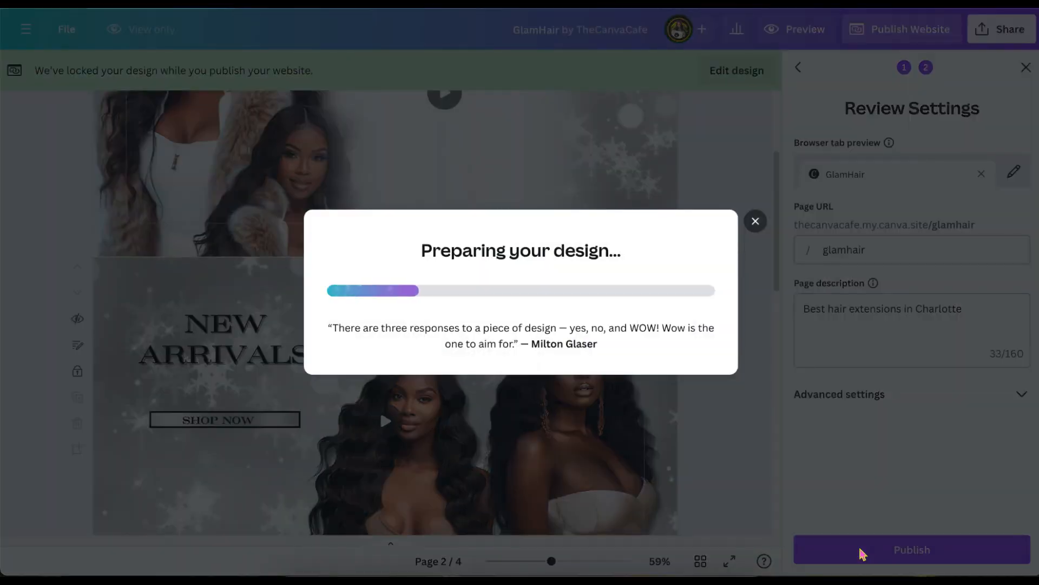
{"action": "left_click", "coordinate": [911, 549]}
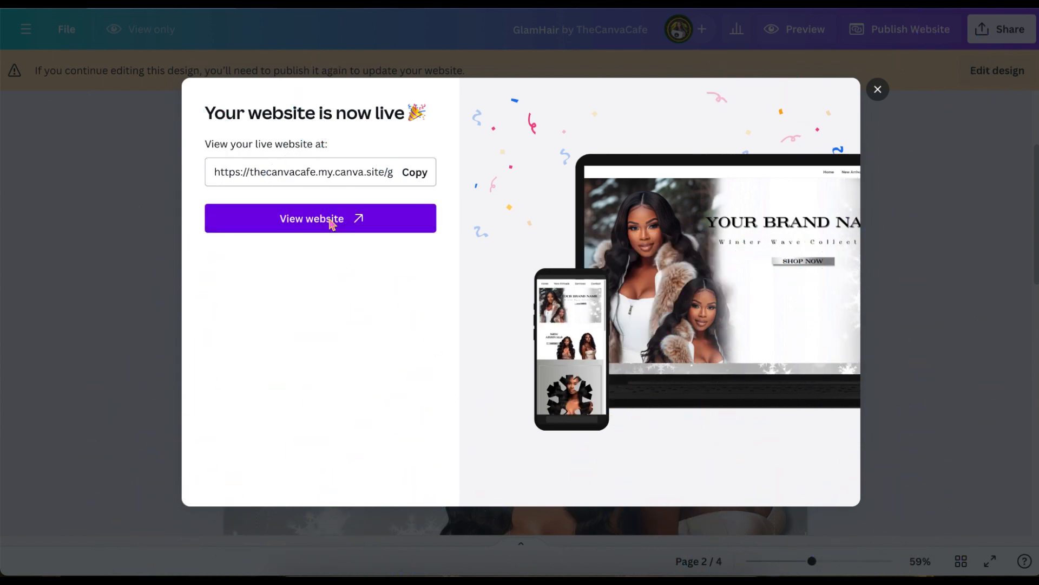
{"action": "left_click", "coordinate": [320, 218]}
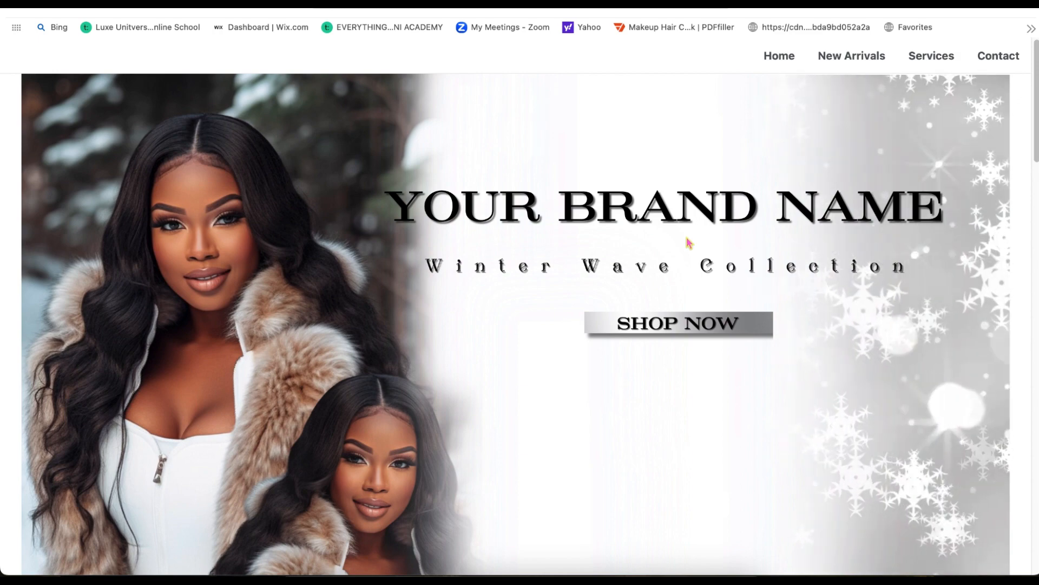
Step: Scroll the live site from the brand banner down to Subscribe, then return to Canva
{"action": "scroll", "scroll_direction": "down", "scroll_amount": 3}
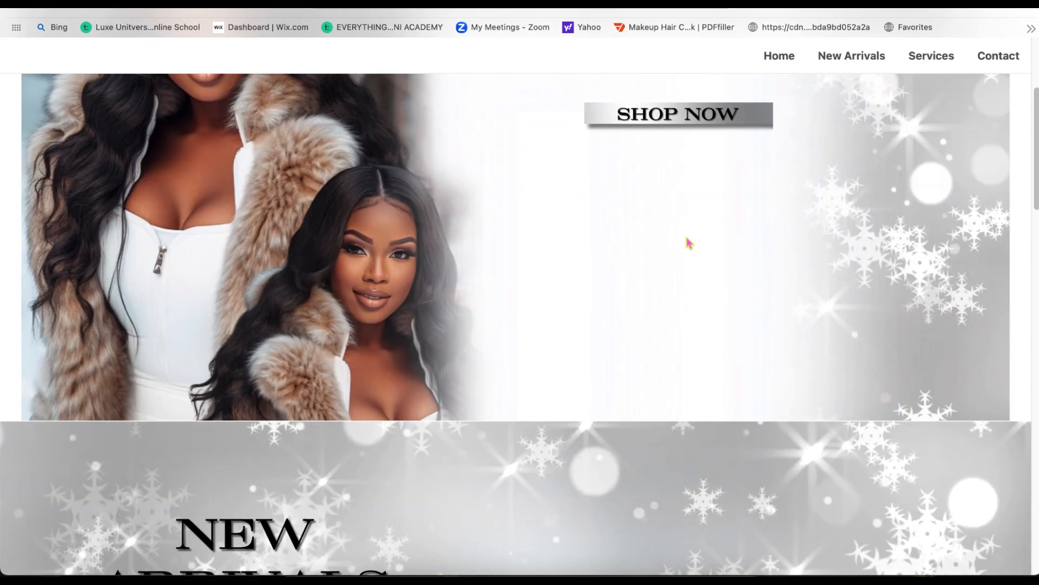
{"action": "scroll", "scroll_direction": "down", "scroll_amount": 3}
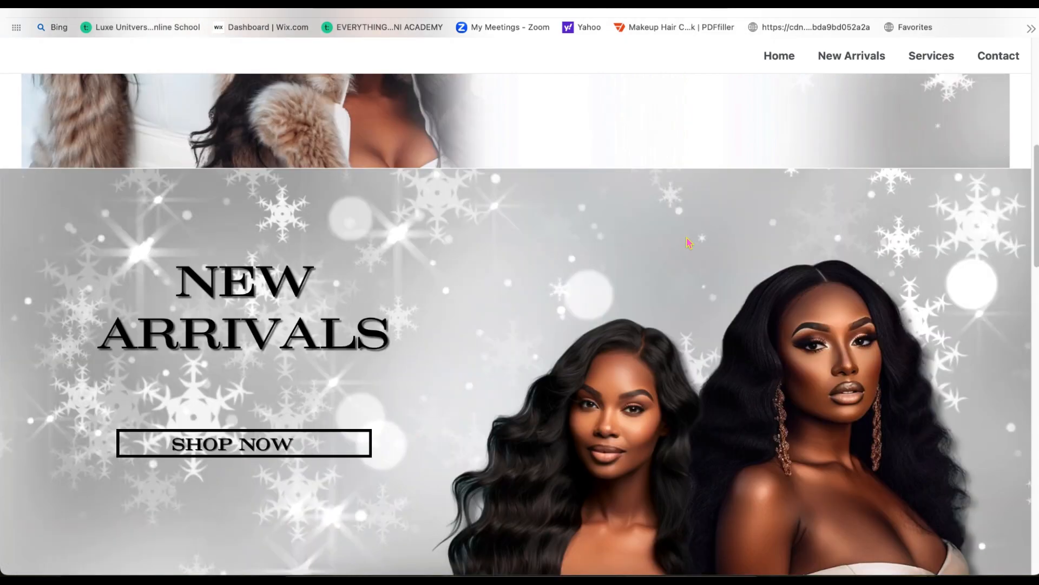
{"action": "scroll", "scroll_direction": "down", "scroll_amount": 3}
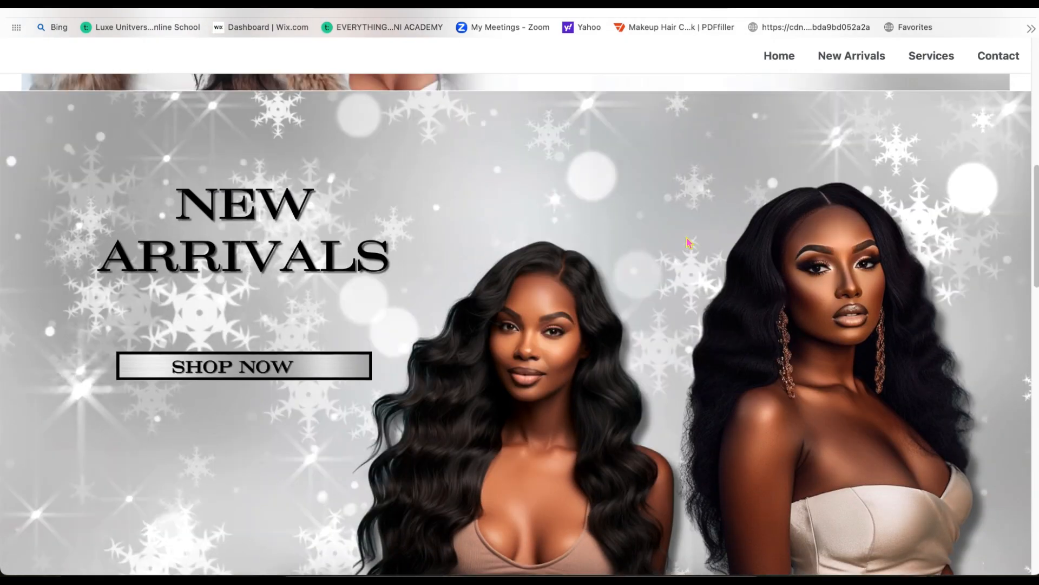
{"action": "scroll", "scroll_direction": "down", "scroll_amount": 3}
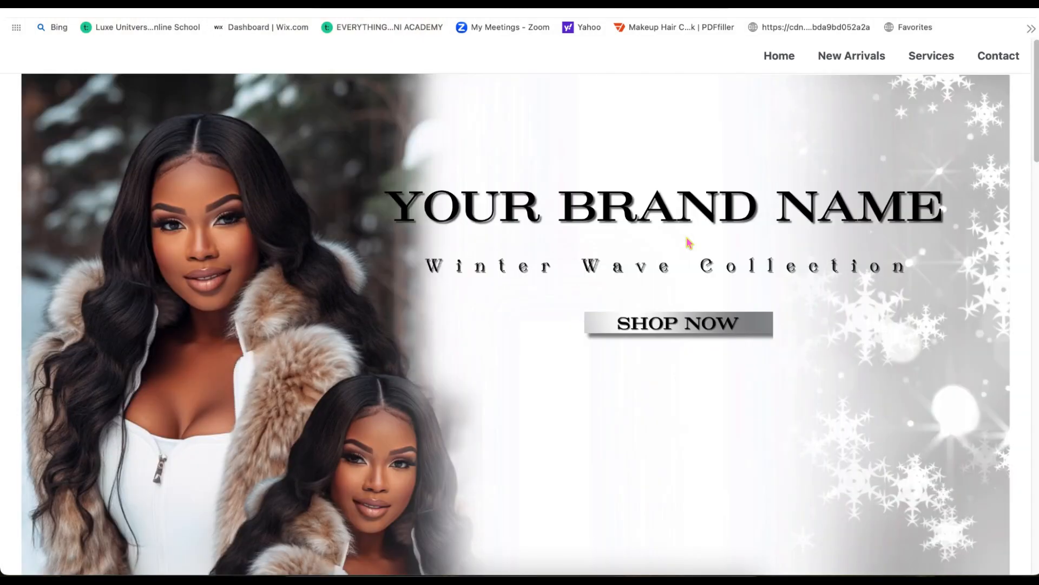
{"action": "scroll", "scroll_direction": "down", "scroll_amount": 3}
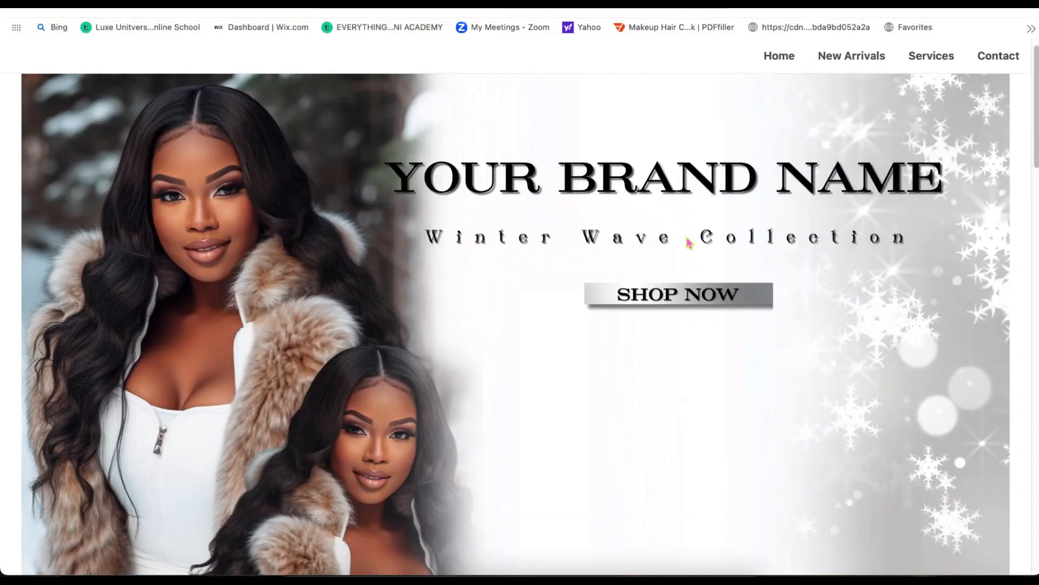
{"action": "scroll", "scroll_direction": "down", "scroll_amount": 3}
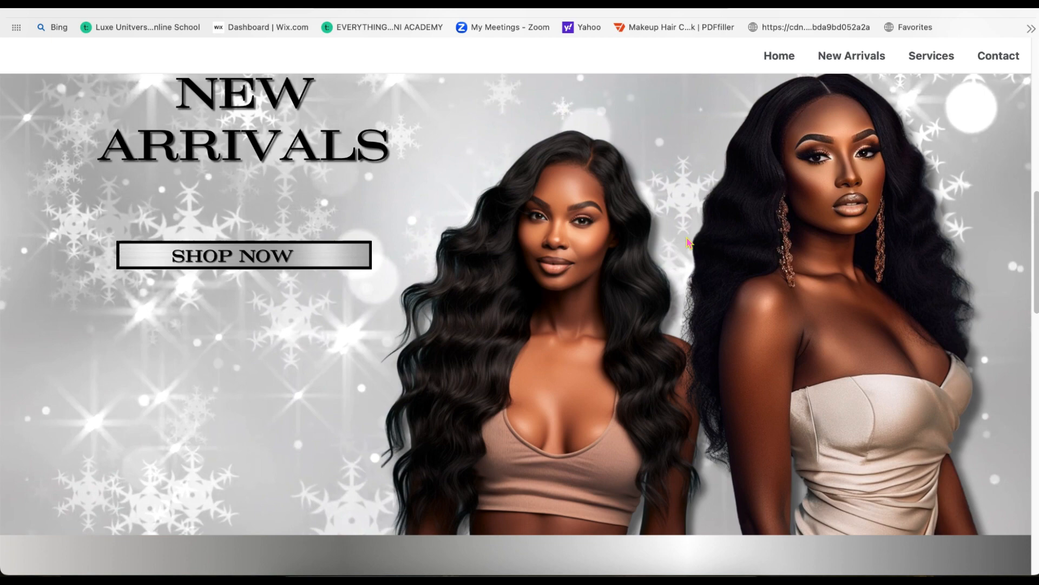
{"action": "scroll", "scroll_direction": "down", "scroll_amount": 3}
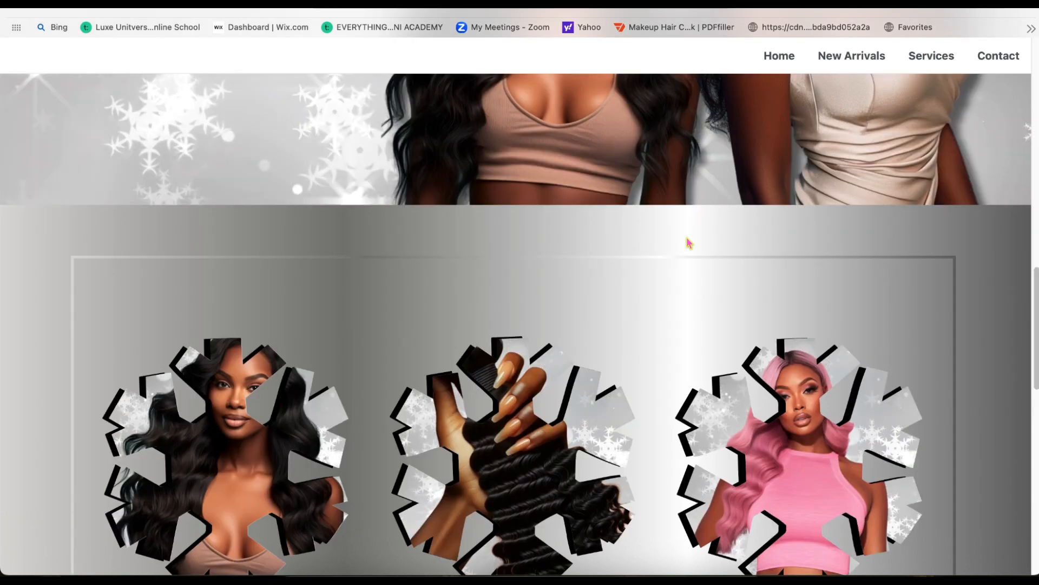
{"action": "scroll", "scroll_direction": "down", "scroll_amount": 3}
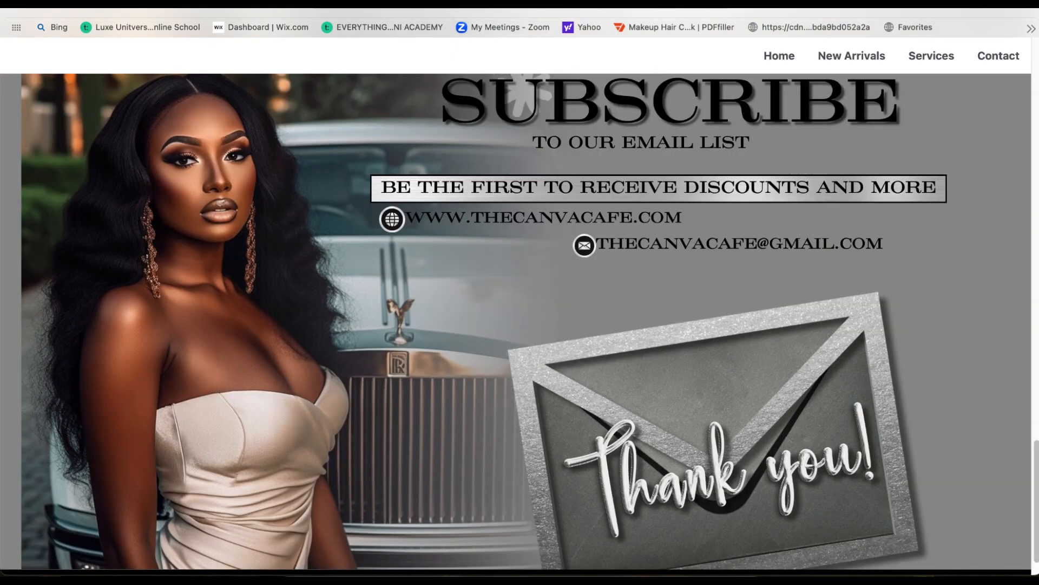
{"action": "left_click", "coordinate": [900, 29]}
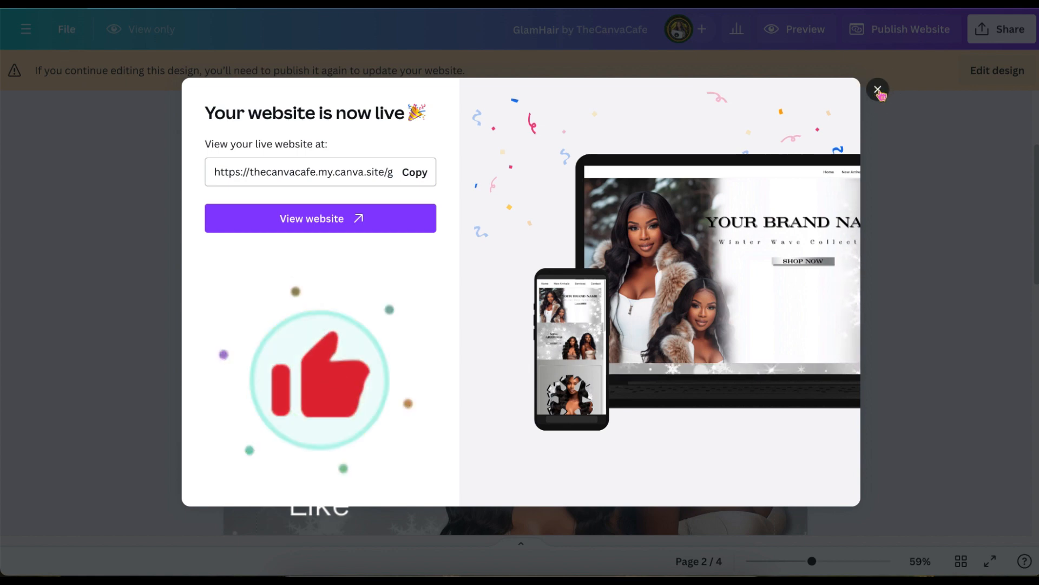
Step: Dismiss the website-is-live notice and unlock the design for editing
{"action": "left_click", "coordinate": [877, 90]}
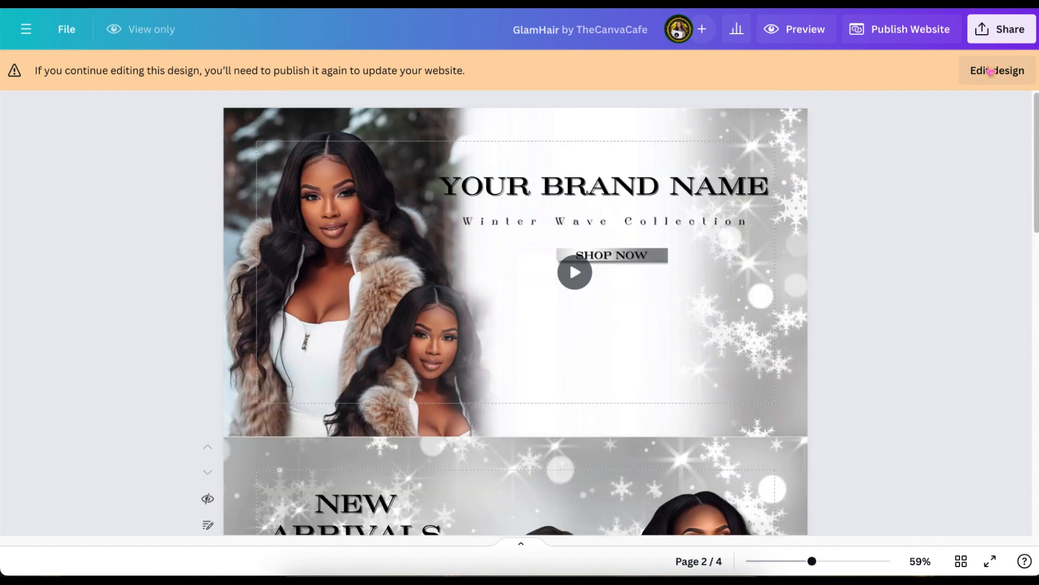
{"action": "left_click", "coordinate": [997, 71]}
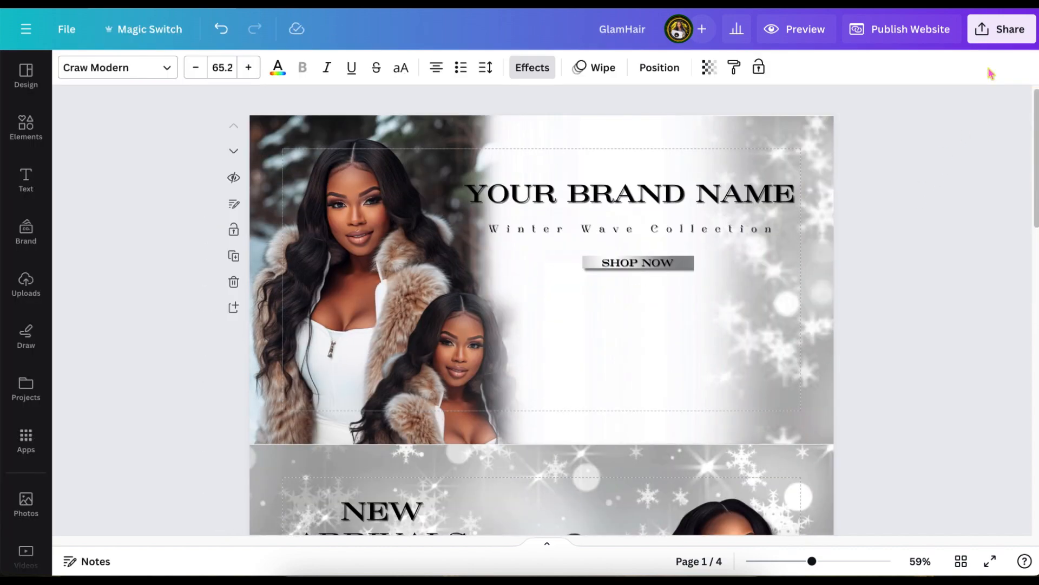
{"action": "scroll", "scroll_direction": "down", "scroll_amount": 3}
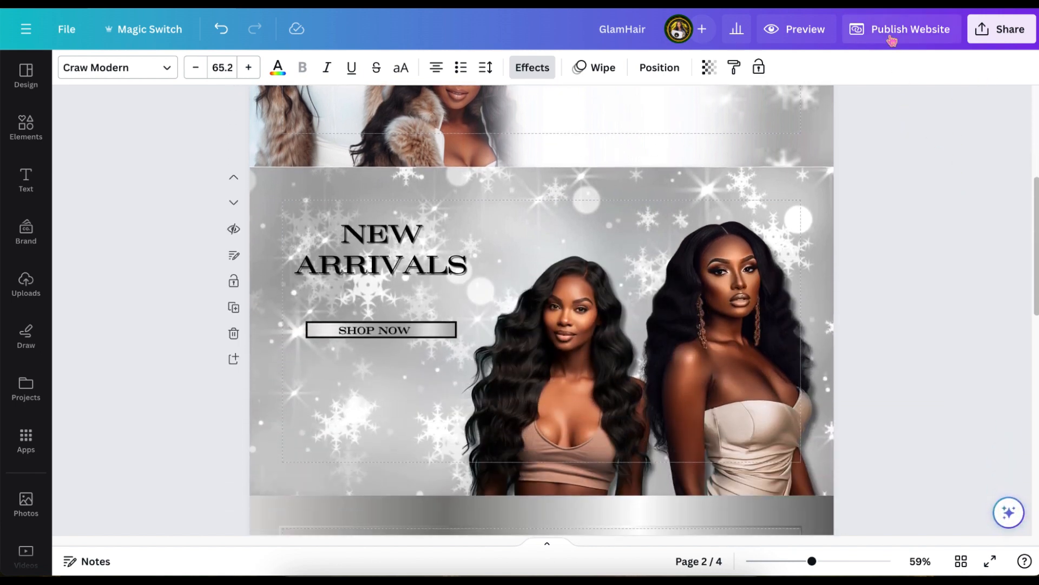
Step: Unpublish the GlamHair website from the publishing panel and confirm taking it offline
{"action": "left_click", "coordinate": [909, 29]}
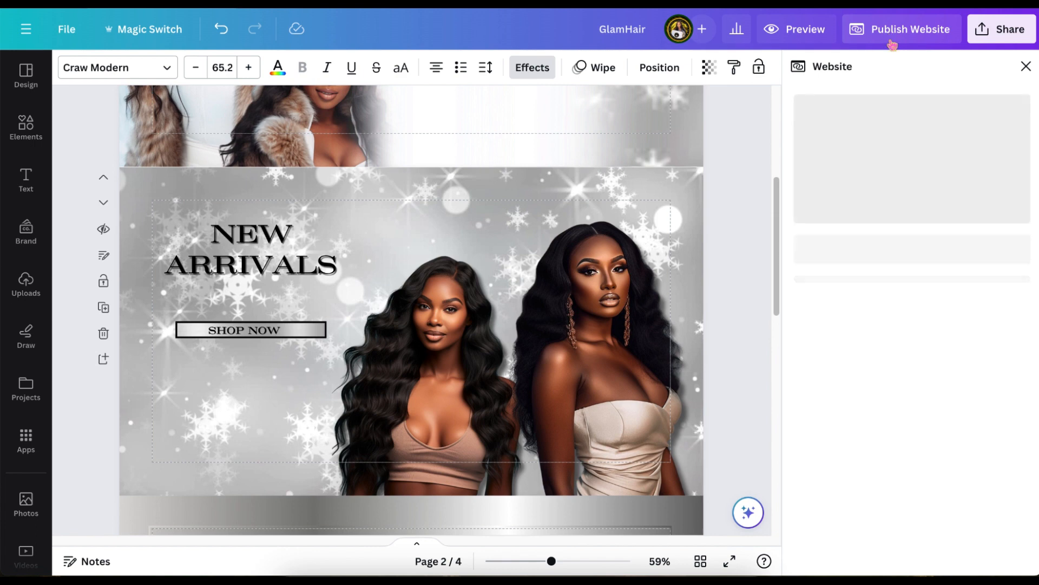
{"action": "left_click", "coordinate": [902, 29]}
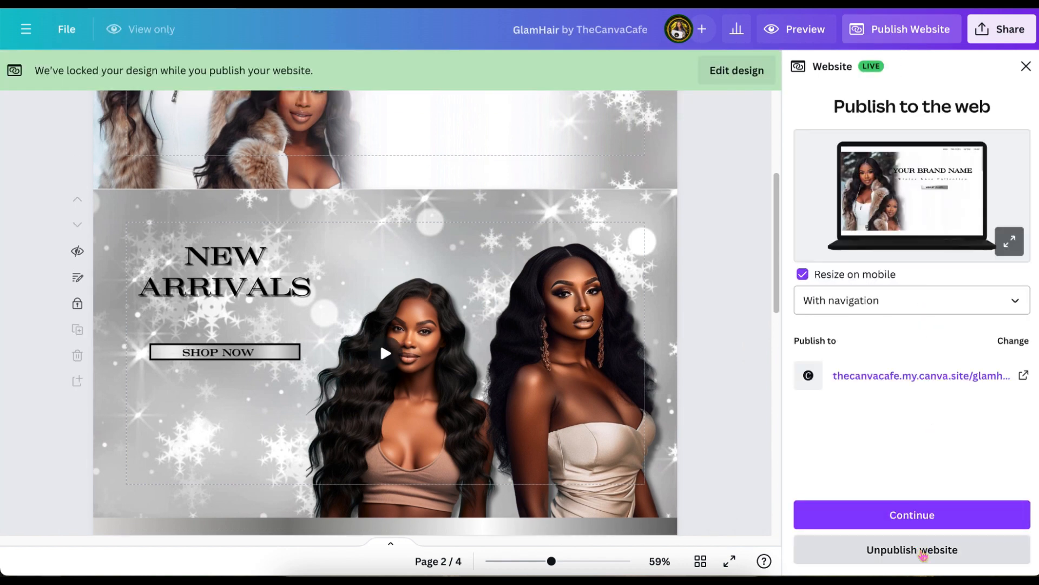
{"action": "left_click", "coordinate": [911, 549]}
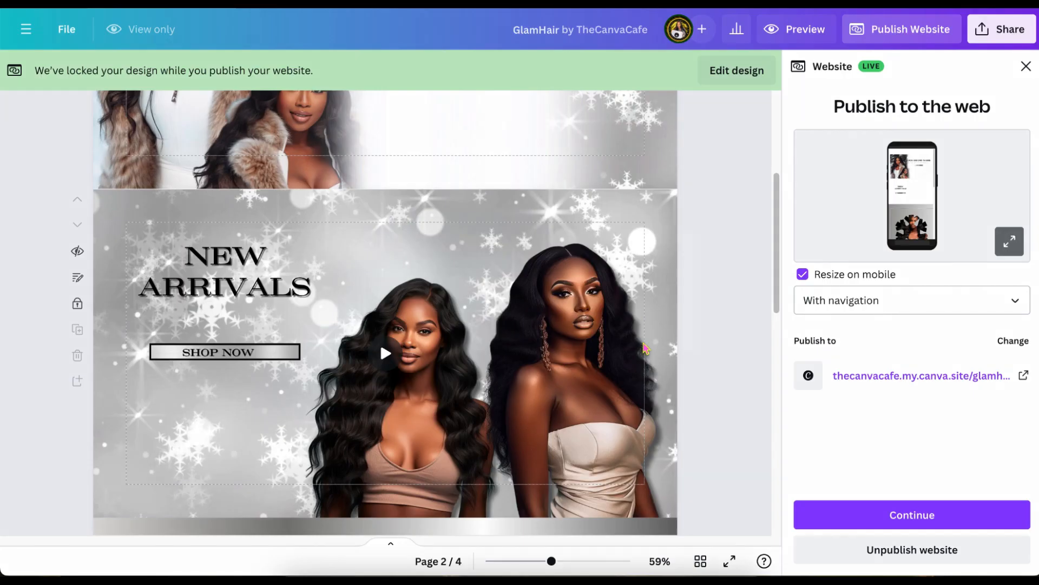
{"action": "left_click", "coordinate": [912, 549]}
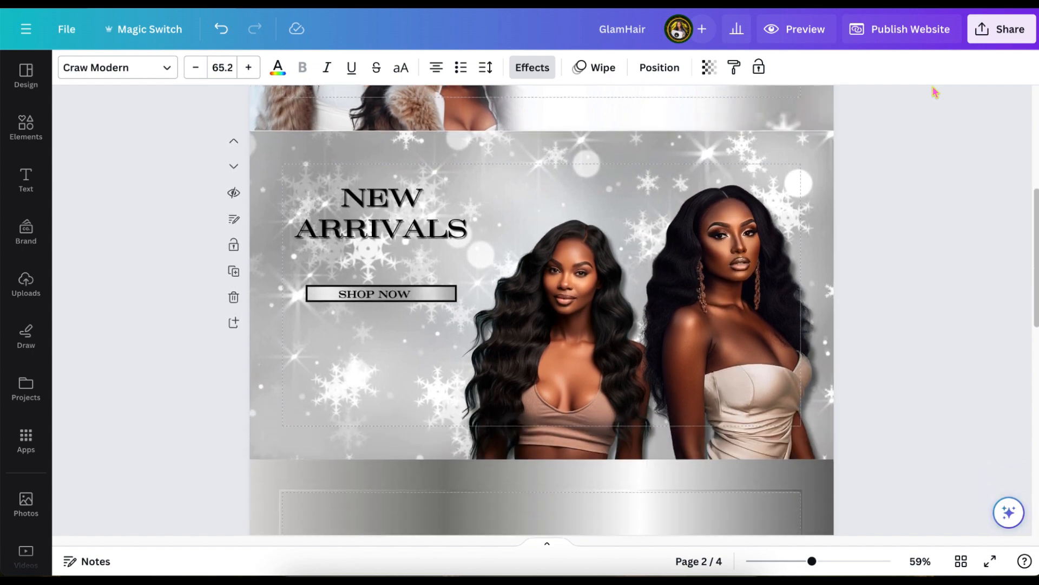
{"action": "scroll", "scroll_direction": "down", "scroll_amount": 3}
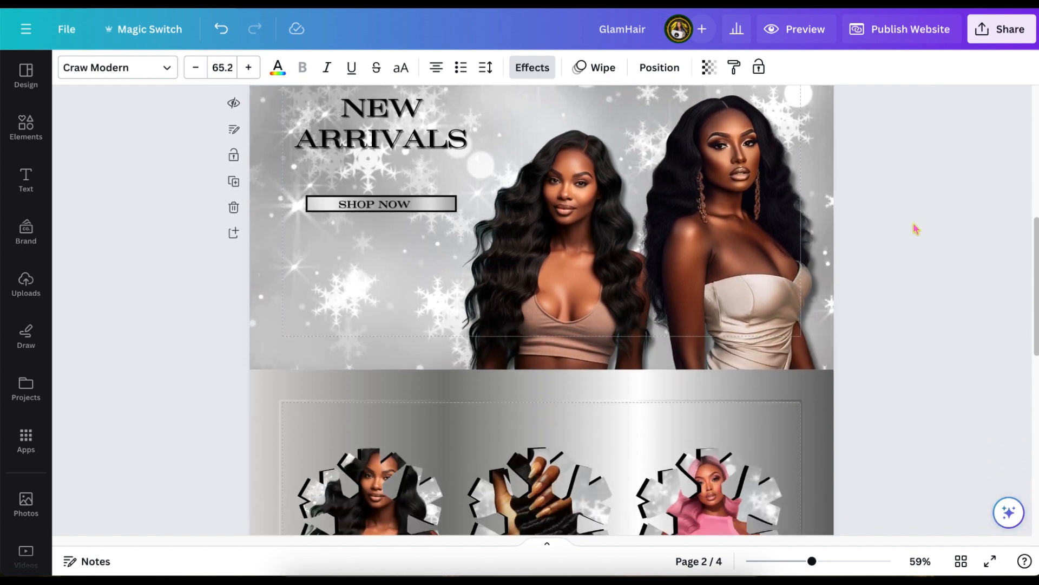